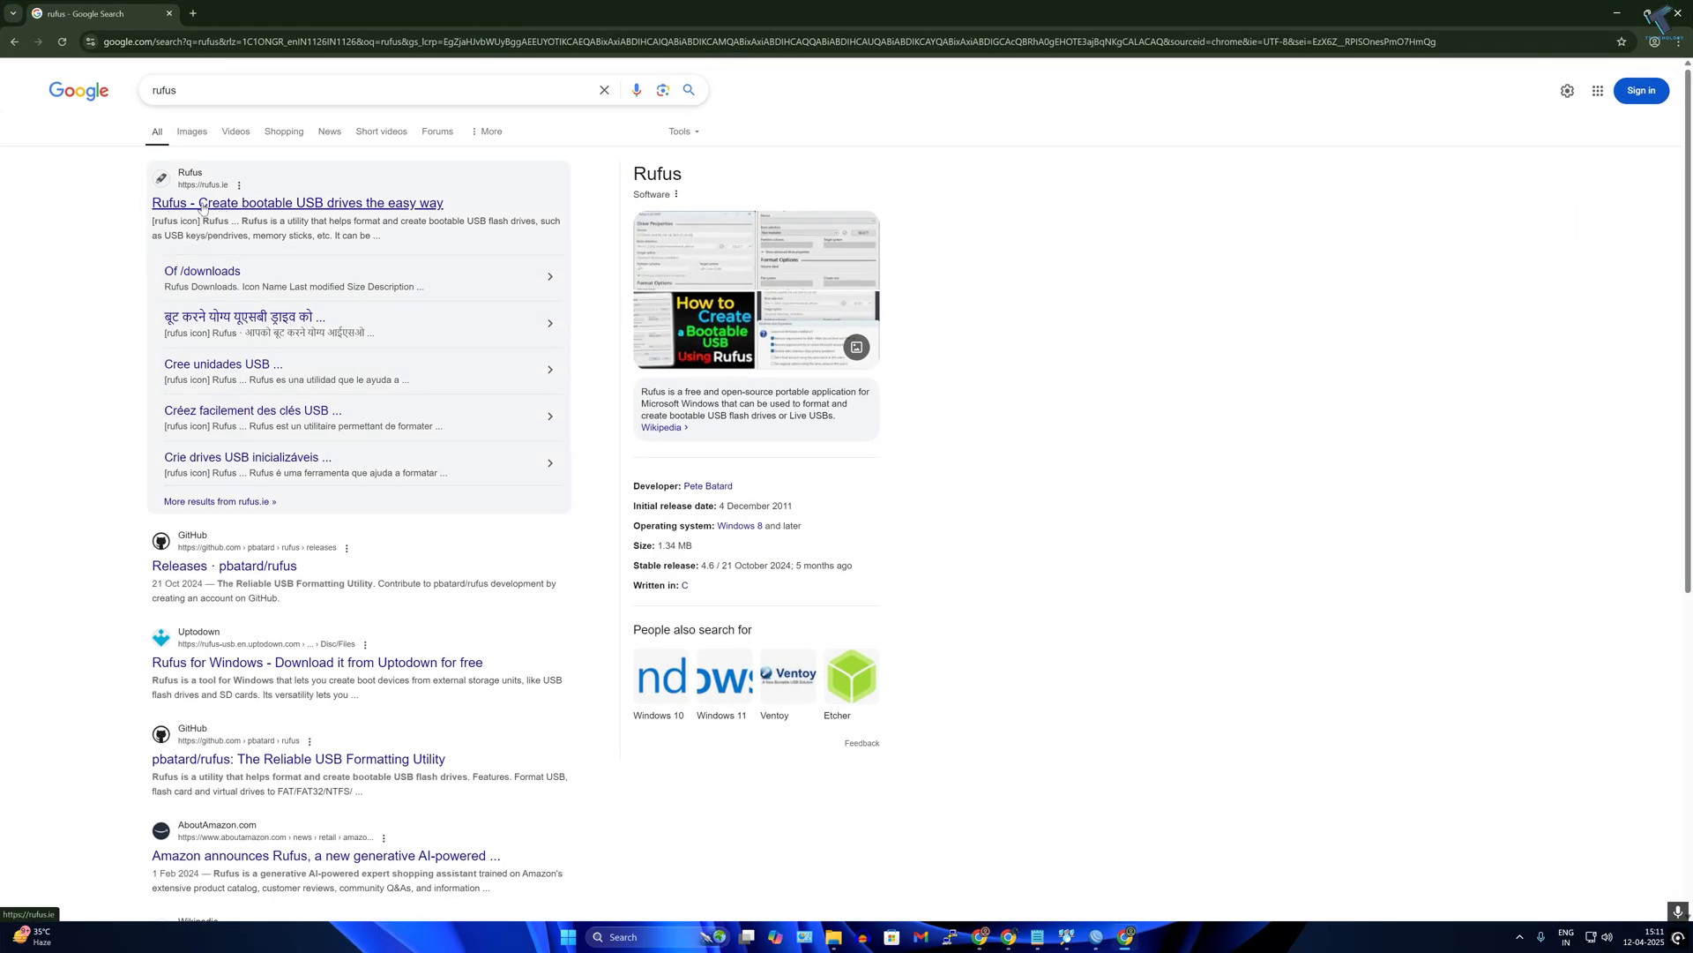
Step: Download rufus-4.7.exe from the rufus.ie search result, then open a blank tab
{"action": "left_click", "coordinate": [298, 205]}
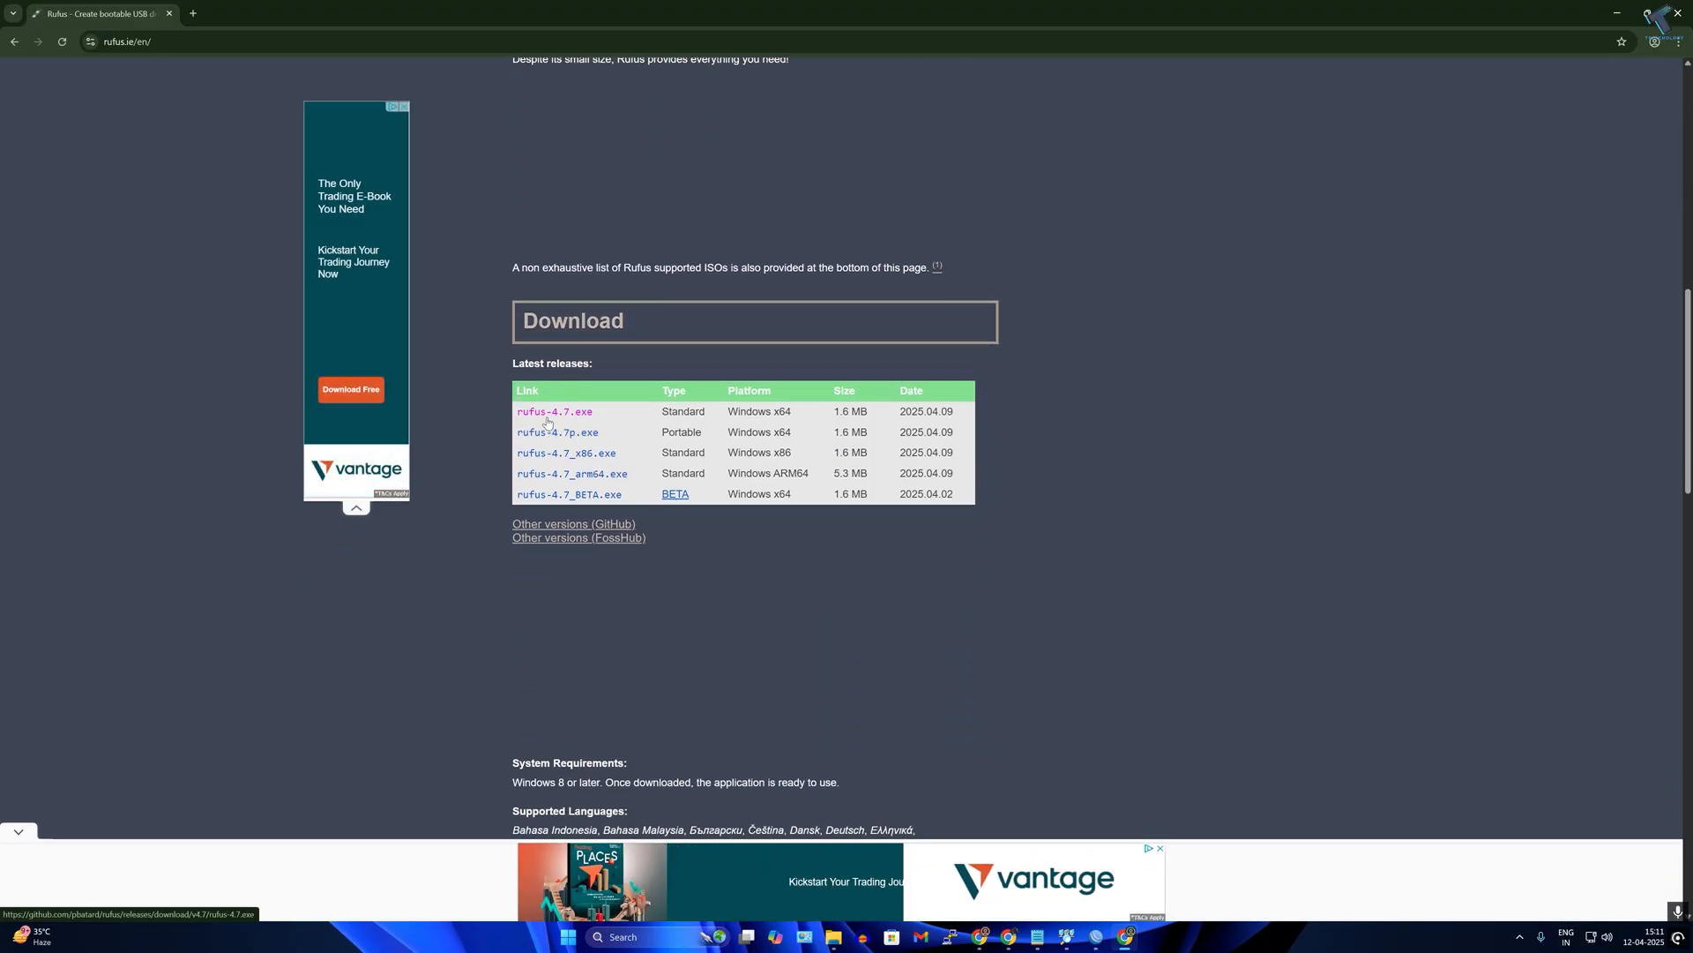
{"action": "left_click", "coordinate": [553, 412]}
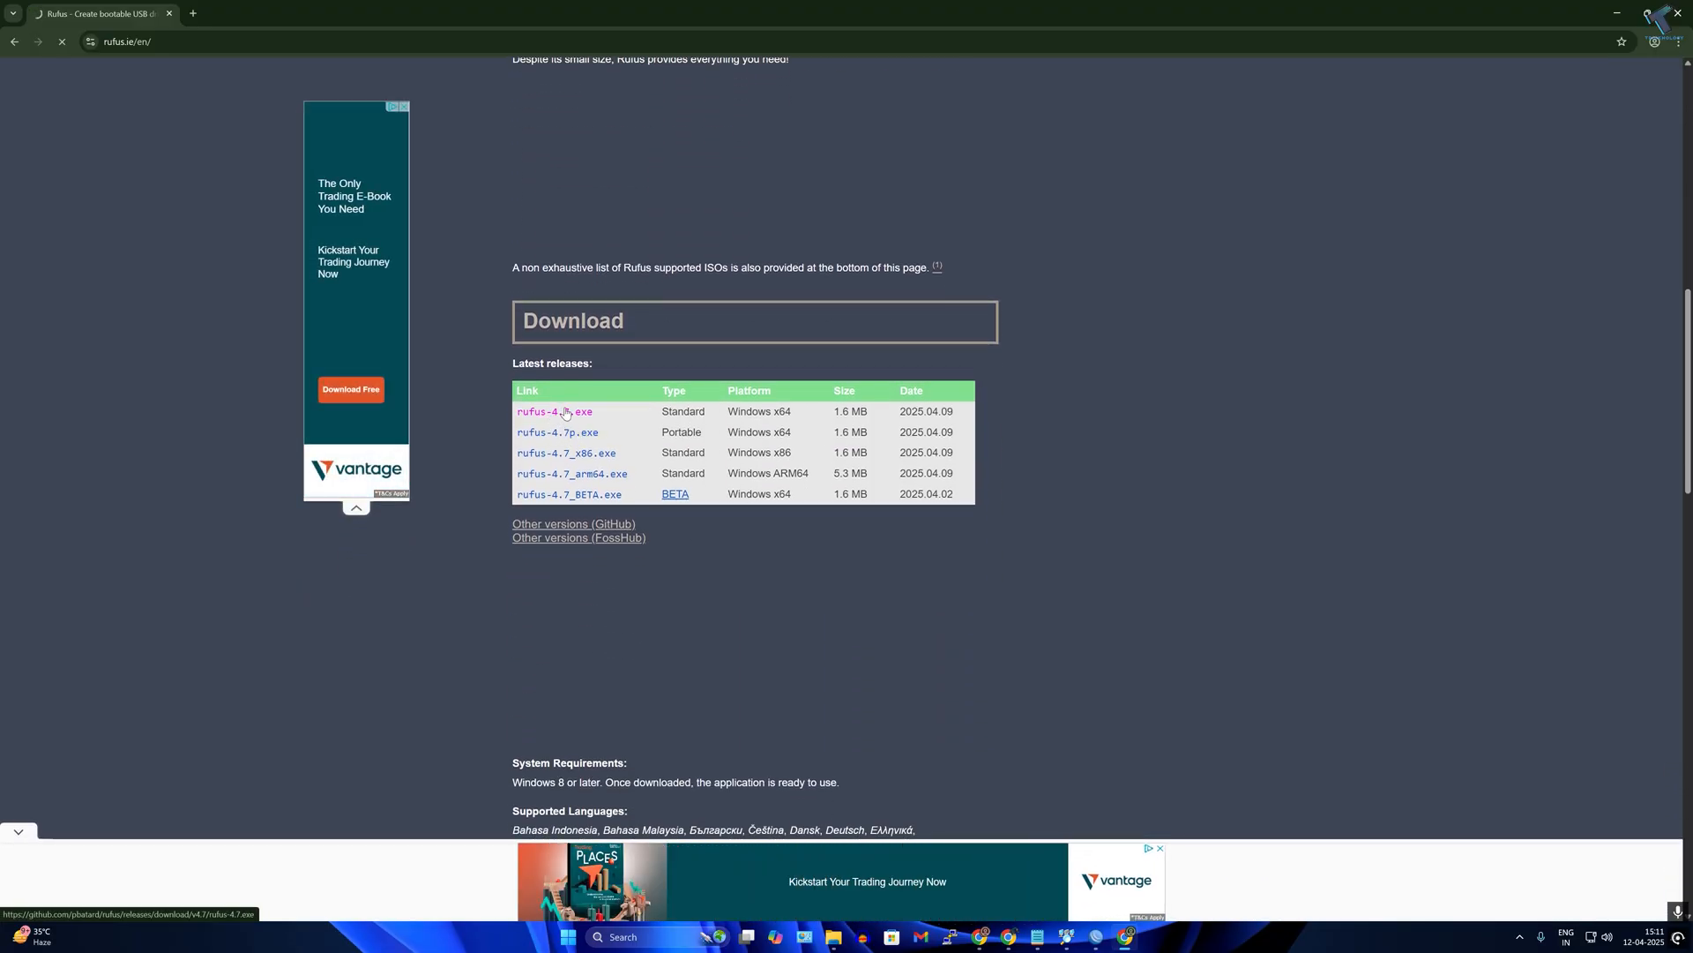
{"action": "left_click", "coordinate": [554, 412]}
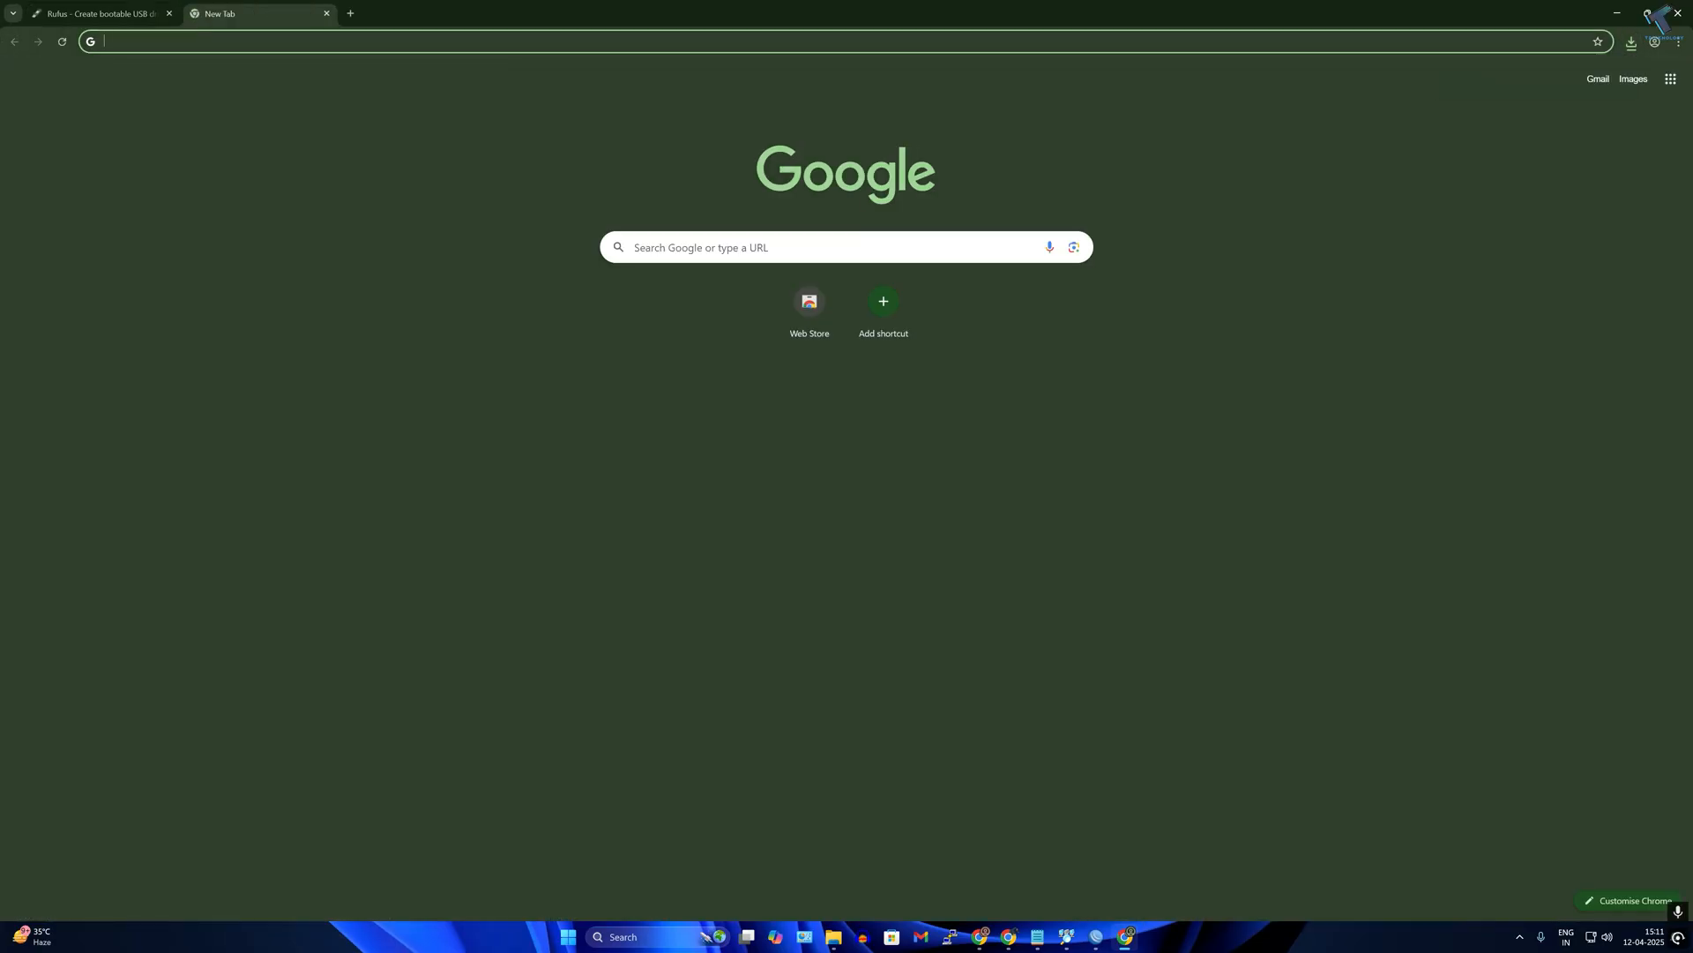
Step: Download the Native PC (UEFI) installer image from dietpi.com's PC/VM downloads and check progress
{"action": "type", "text": "dietpi.com"}
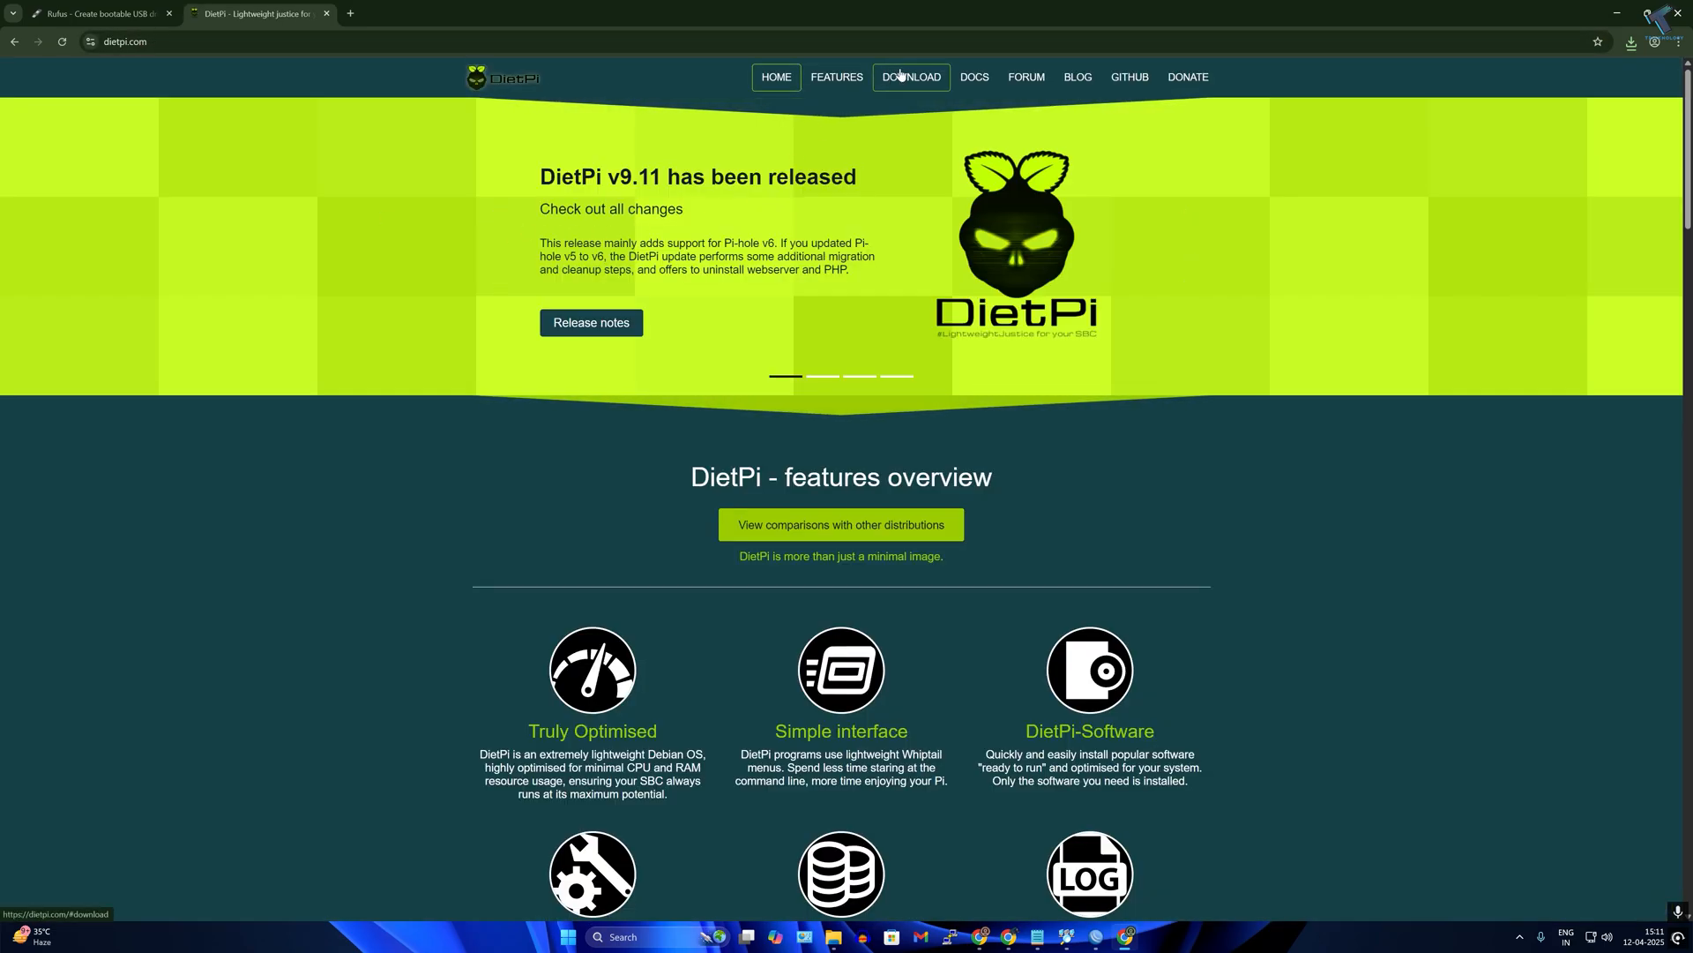
{"action": "left_click", "coordinate": [911, 76]}
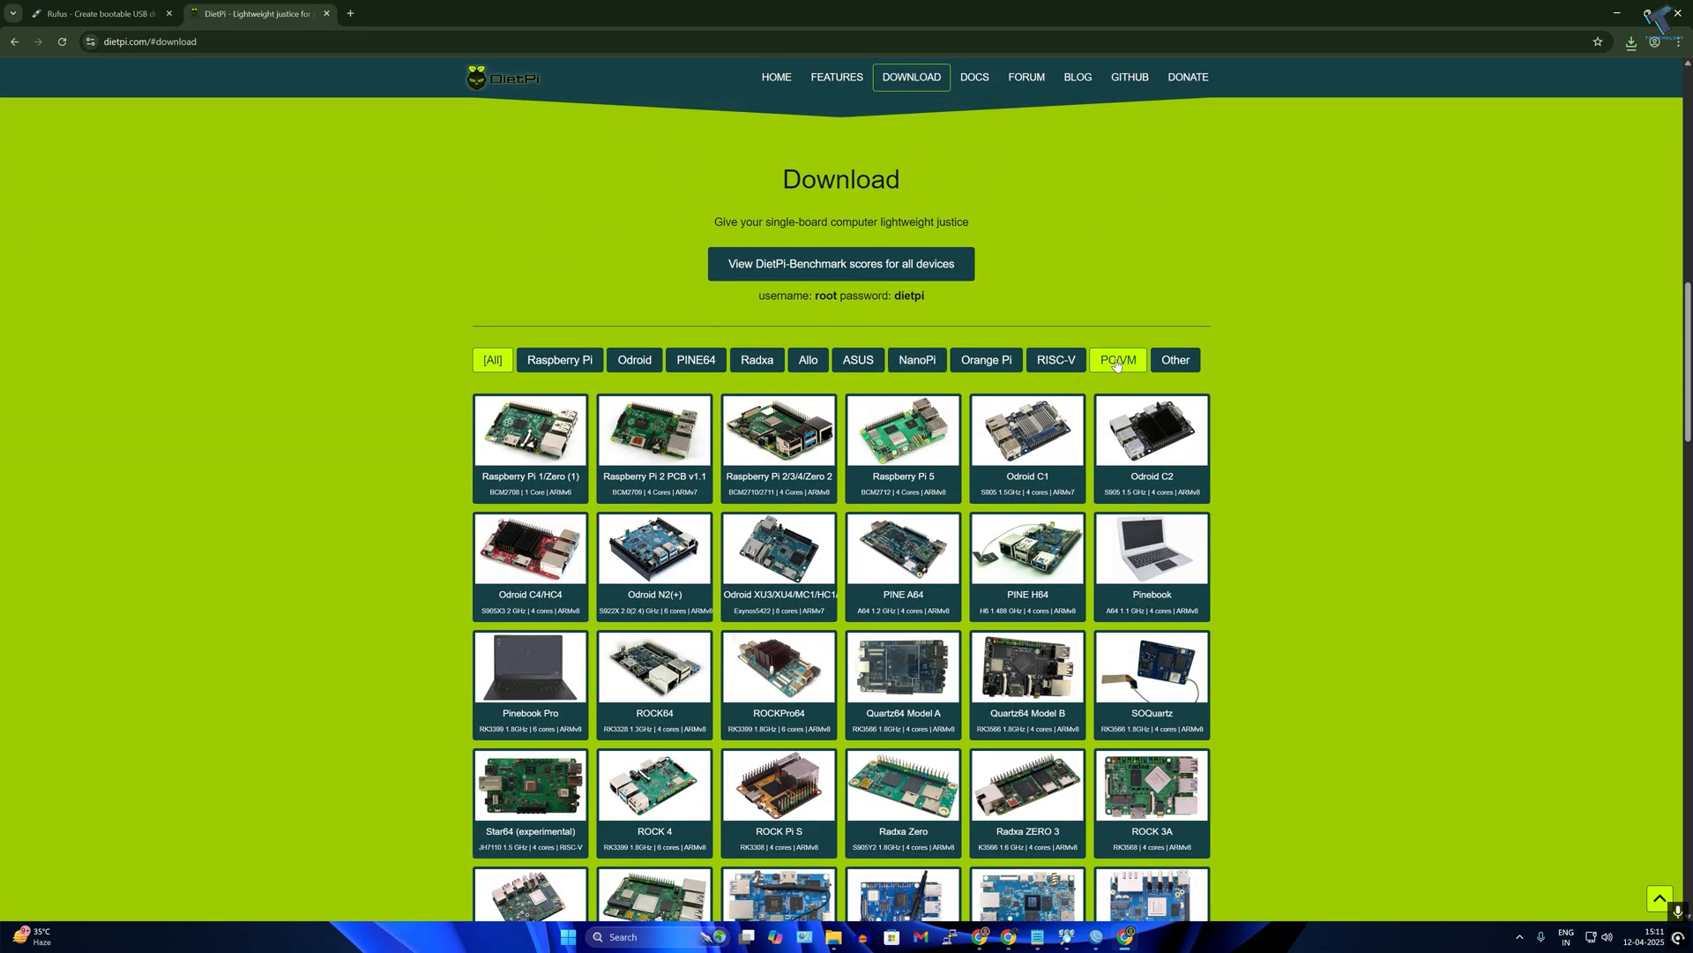
{"action": "left_click", "coordinate": [1117, 360]}
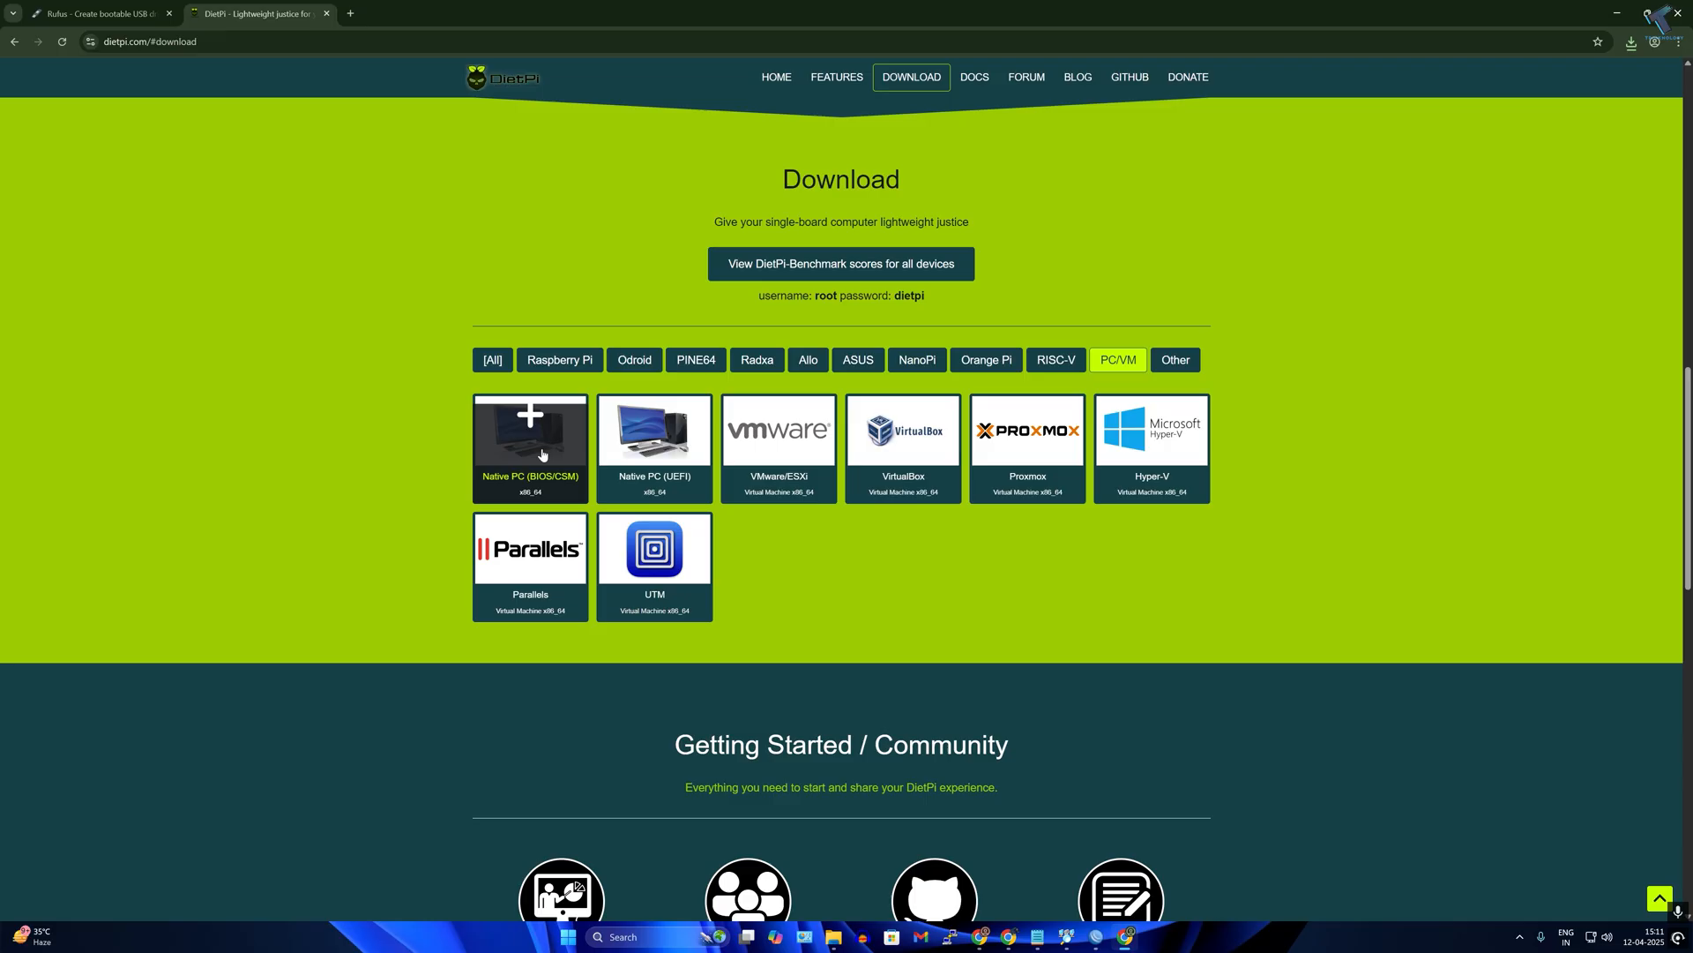
{"action": "left_click", "coordinate": [653, 448]}
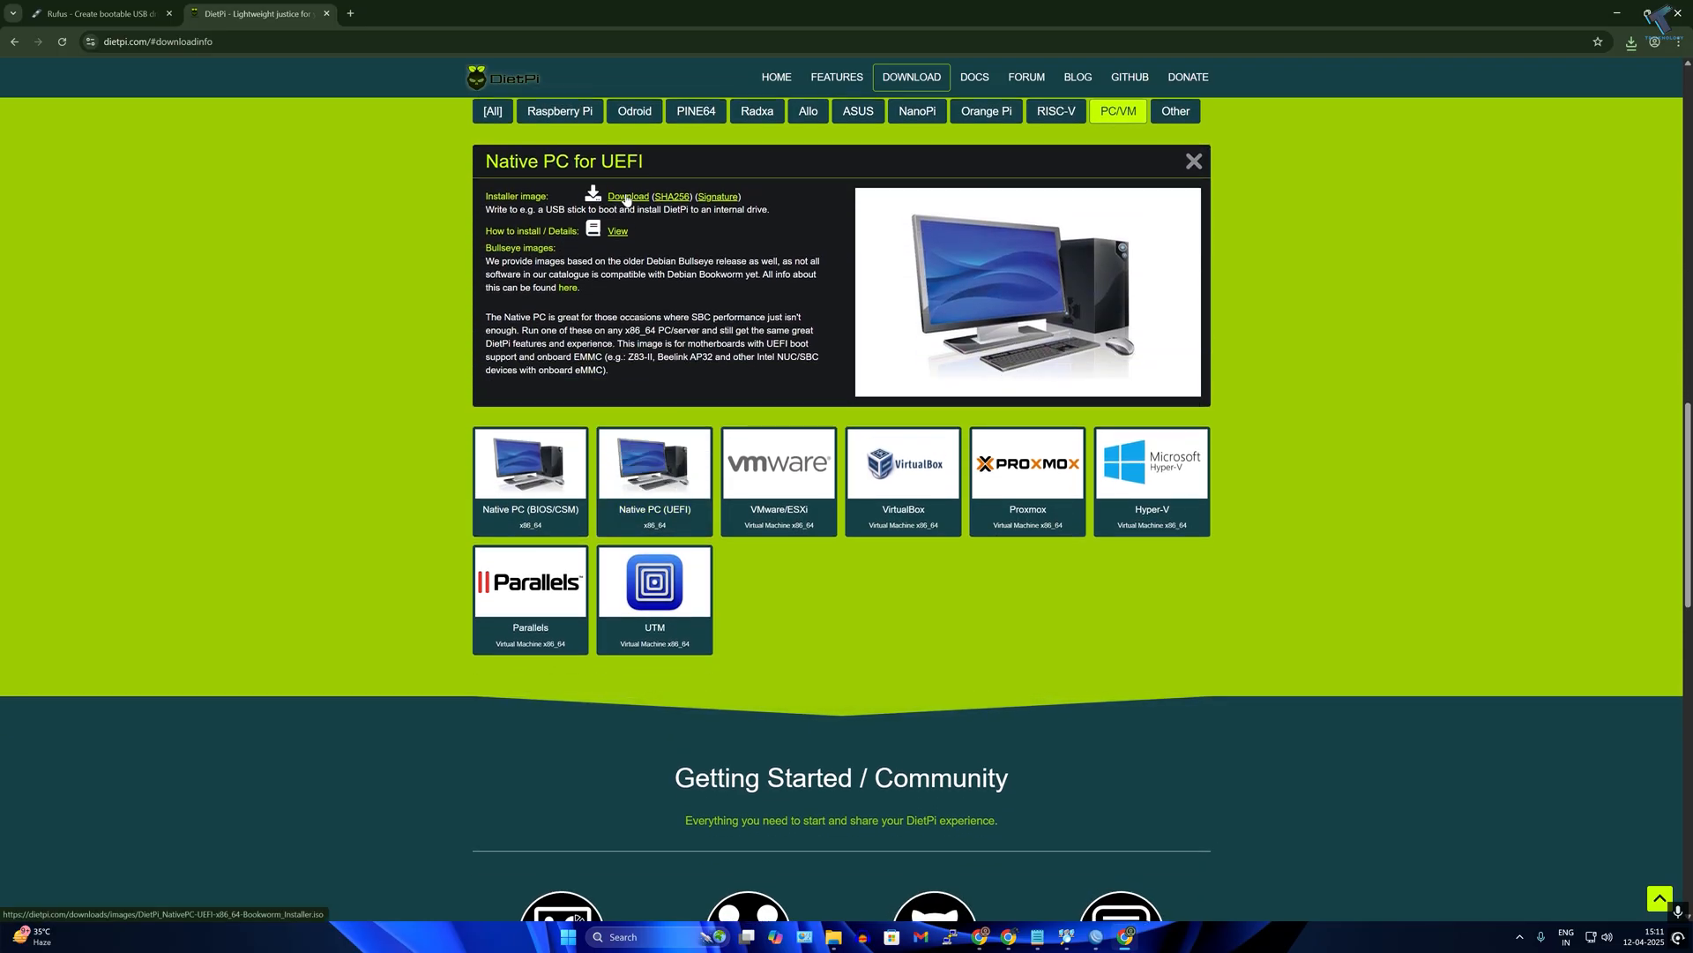
{"action": "left_click", "coordinate": [627, 198]}
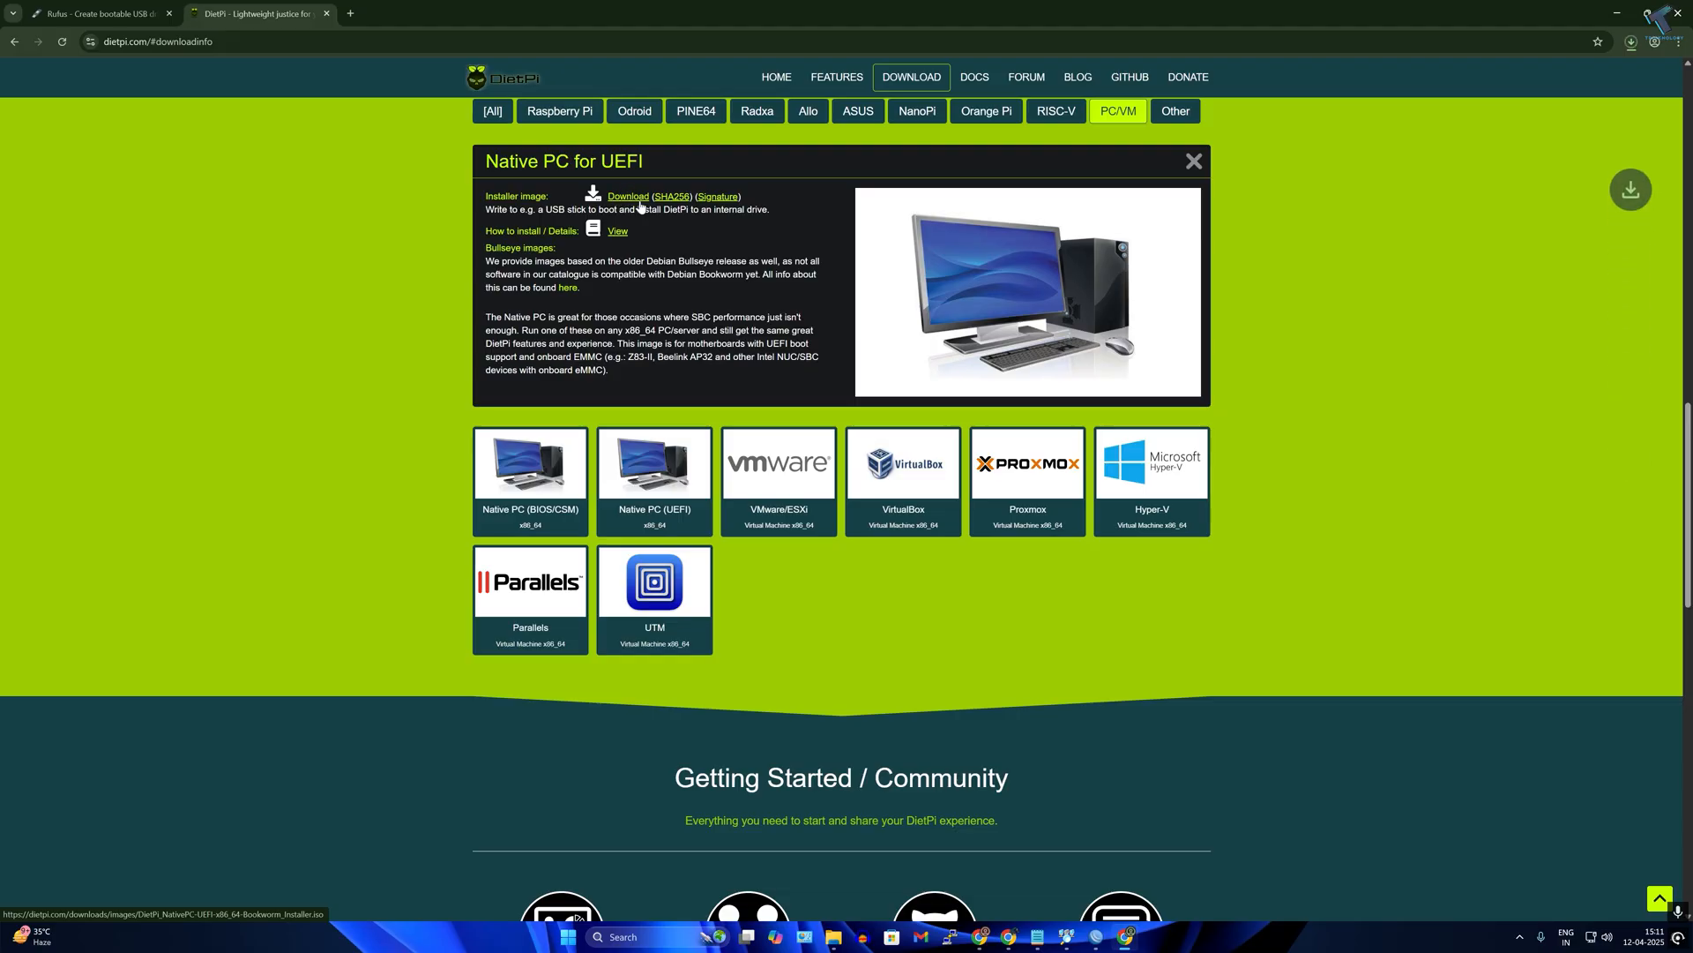
{"action": "left_click", "coordinate": [1629, 41]}
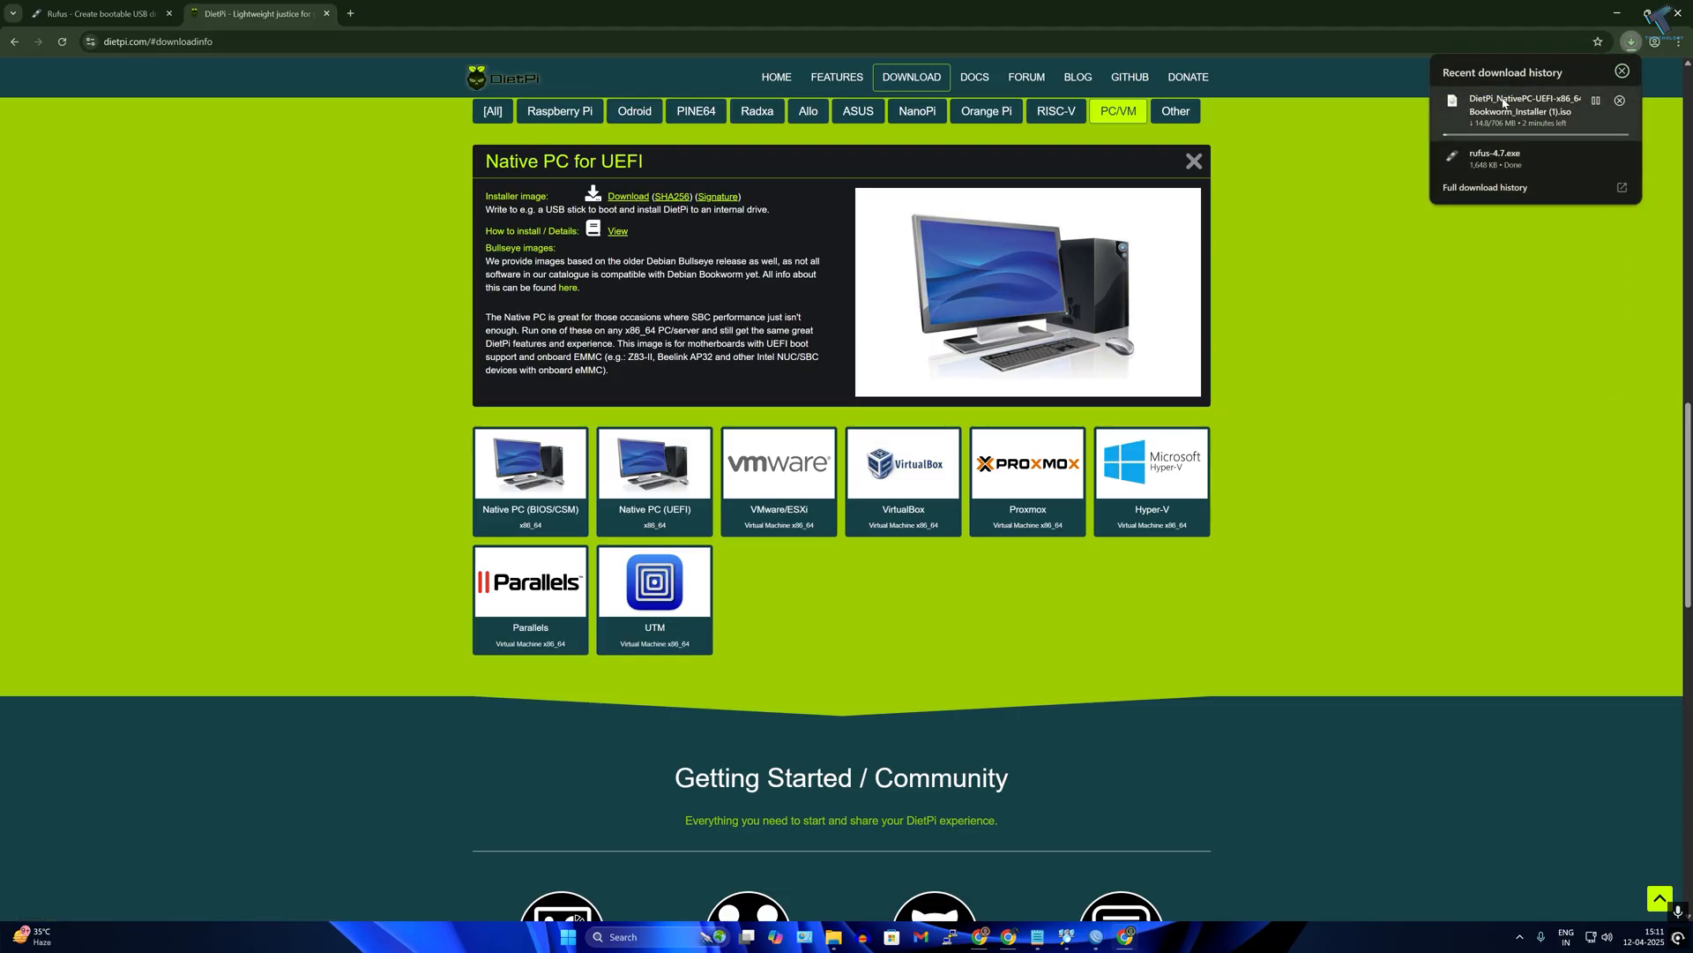
{"action": "left_click", "coordinate": [1616, 11]}
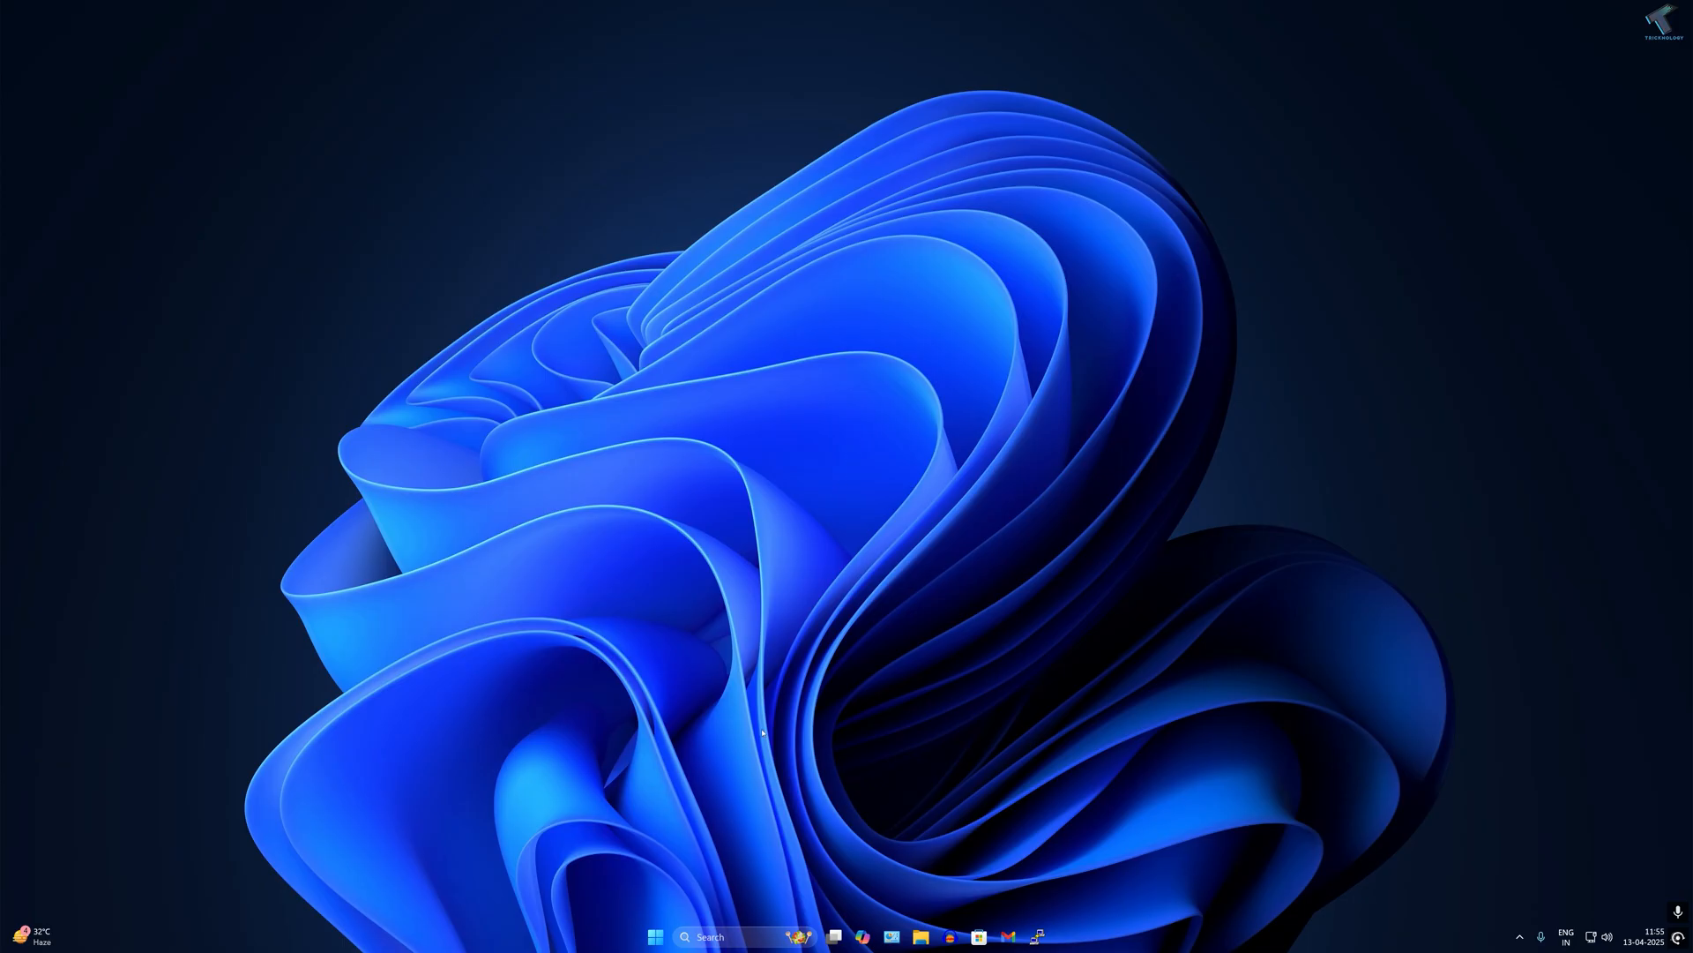
Step: Launch Rufus, load the DietPi installer image, and start writing with Syslinux download allowed
{"action": "type", "text": "ru"}
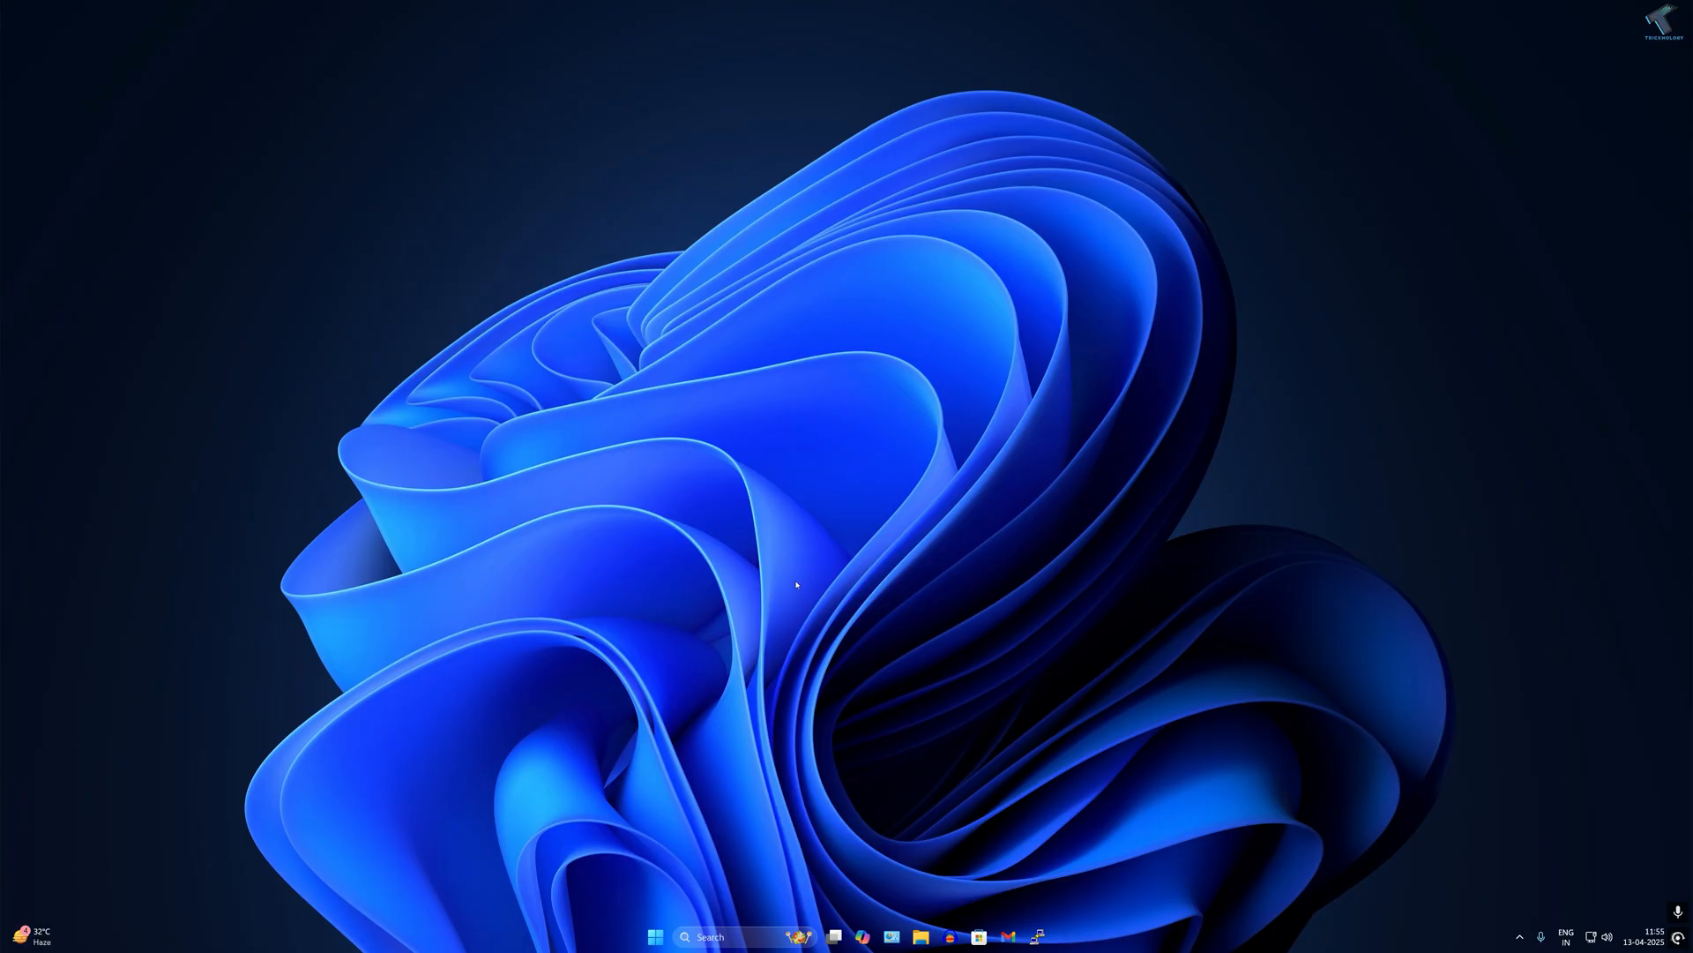
{"action": "left_click", "coordinate": [817, 322]}
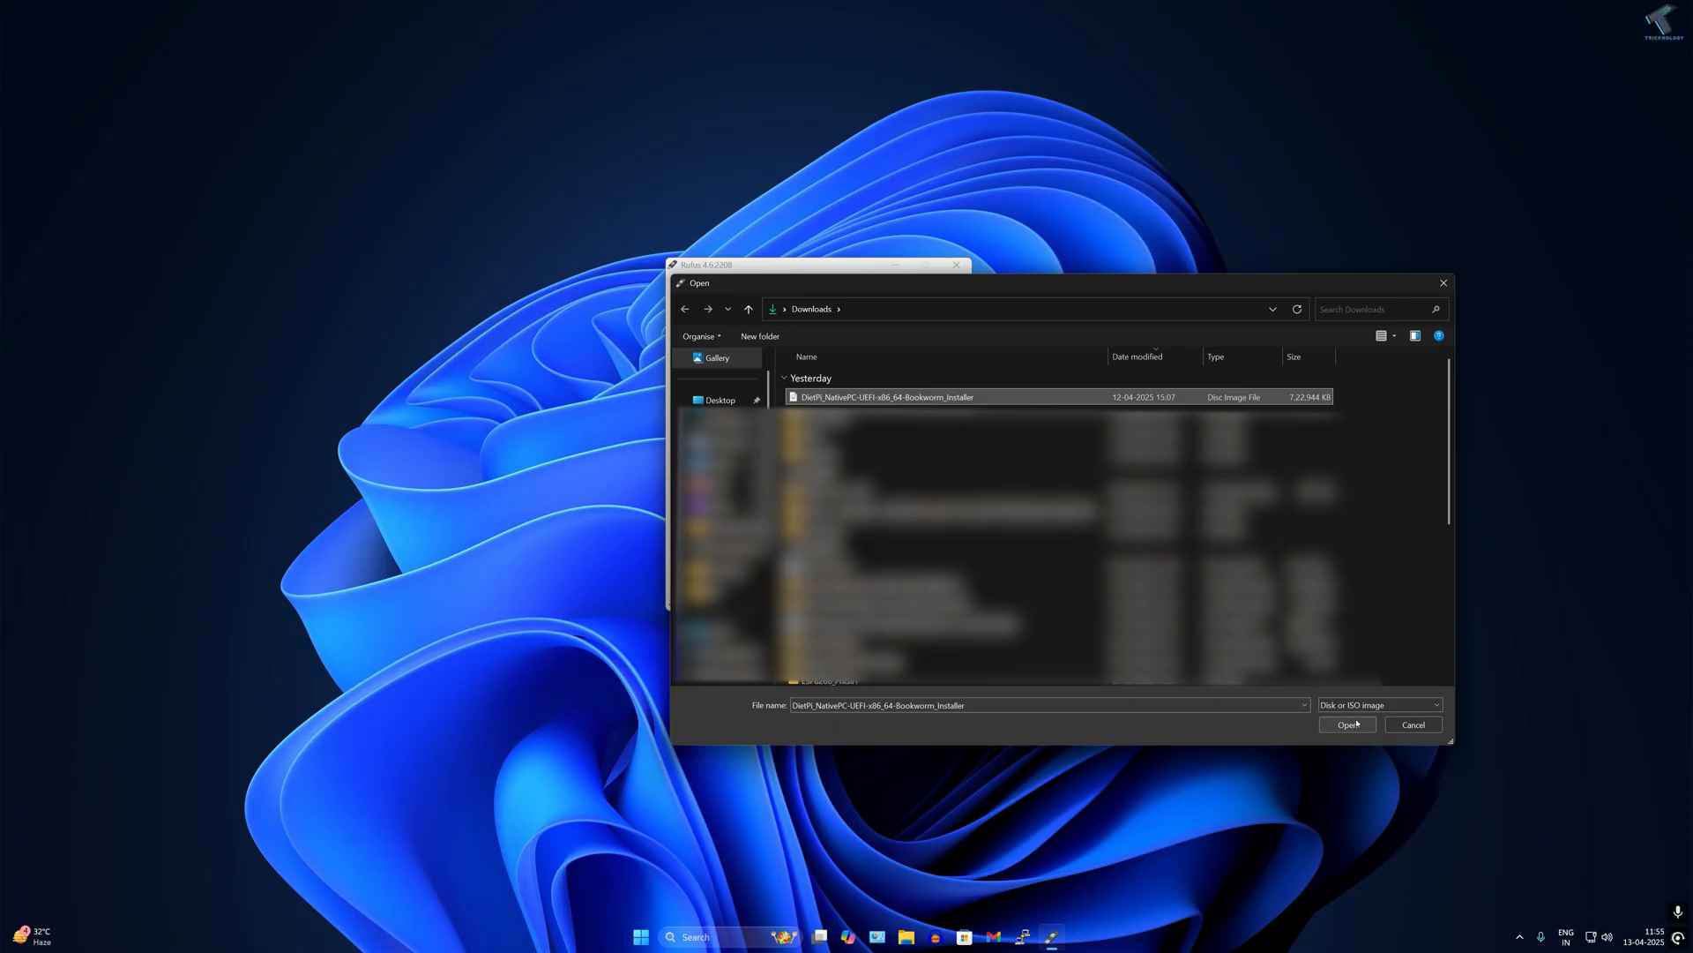
{"action": "left_click", "coordinate": [1344, 725]}
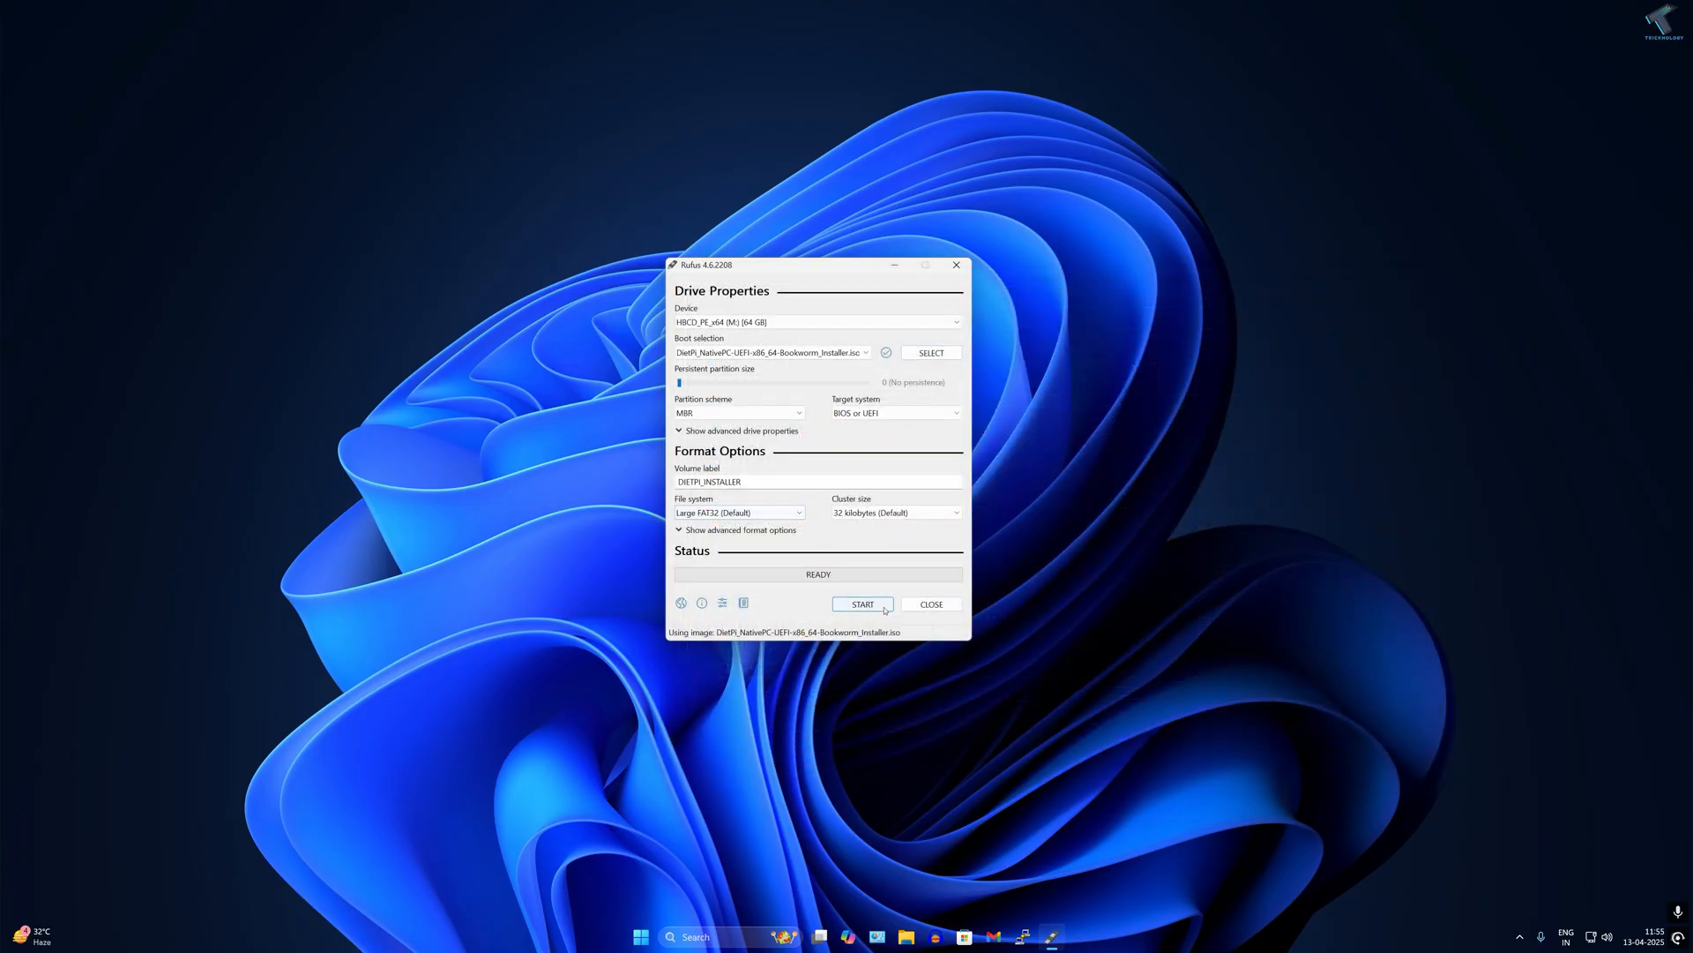
{"action": "left_click", "coordinate": [861, 604]}
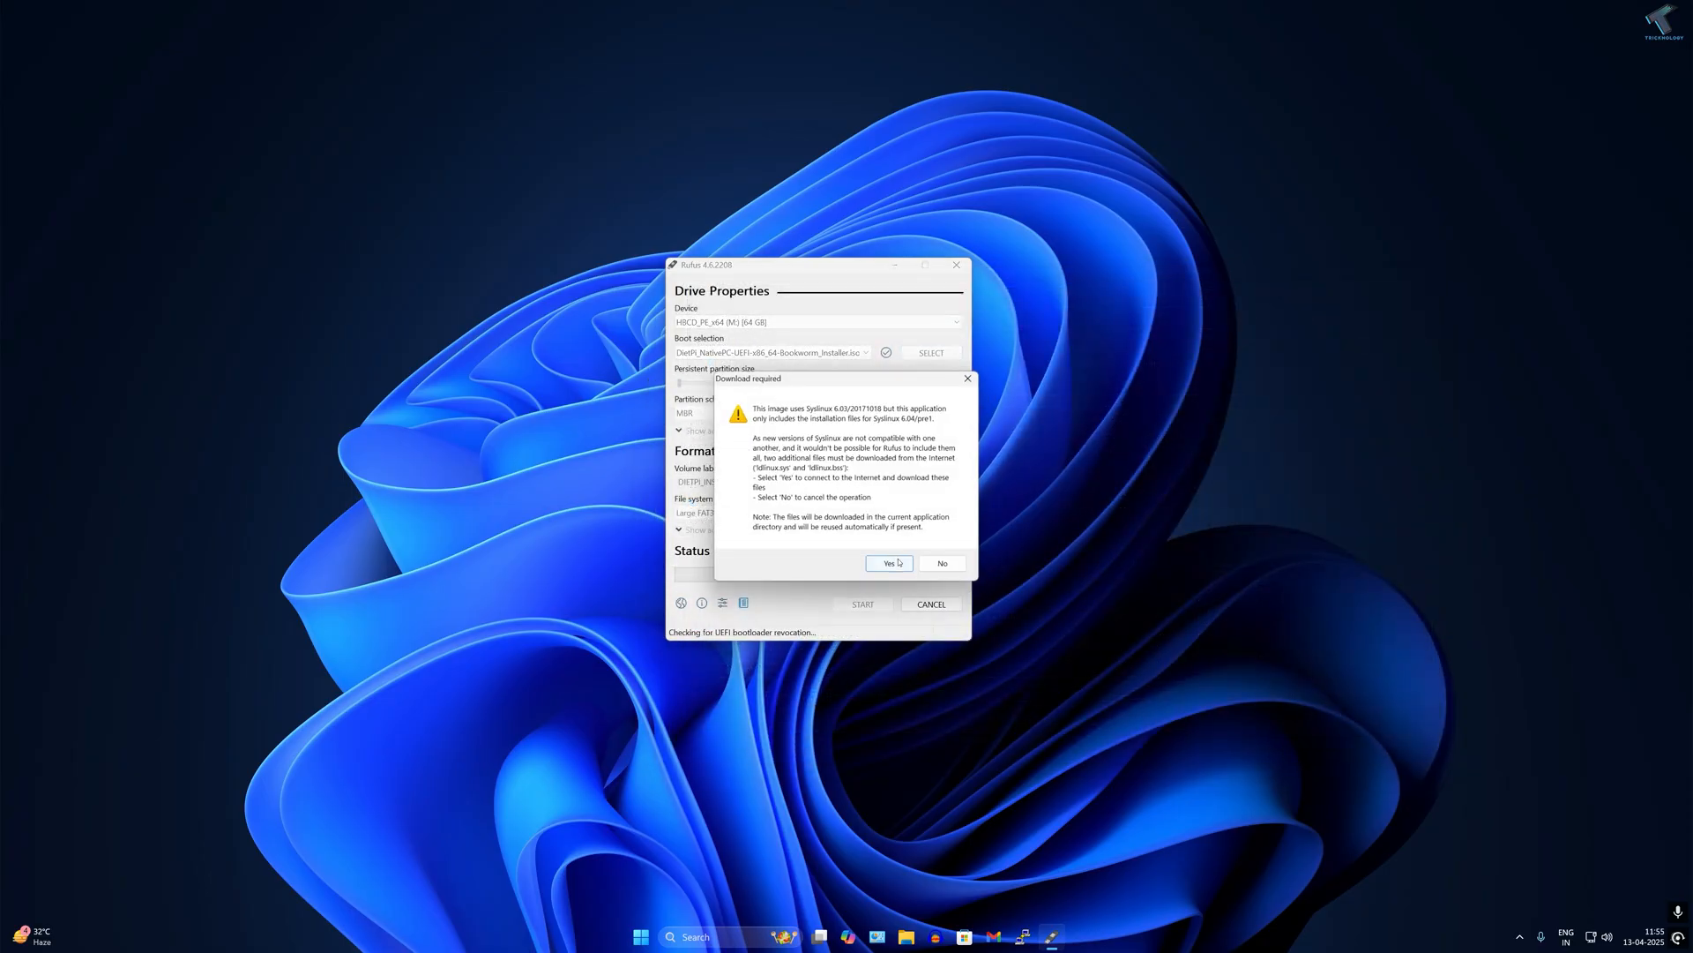
{"action": "left_click", "coordinate": [889, 563]}
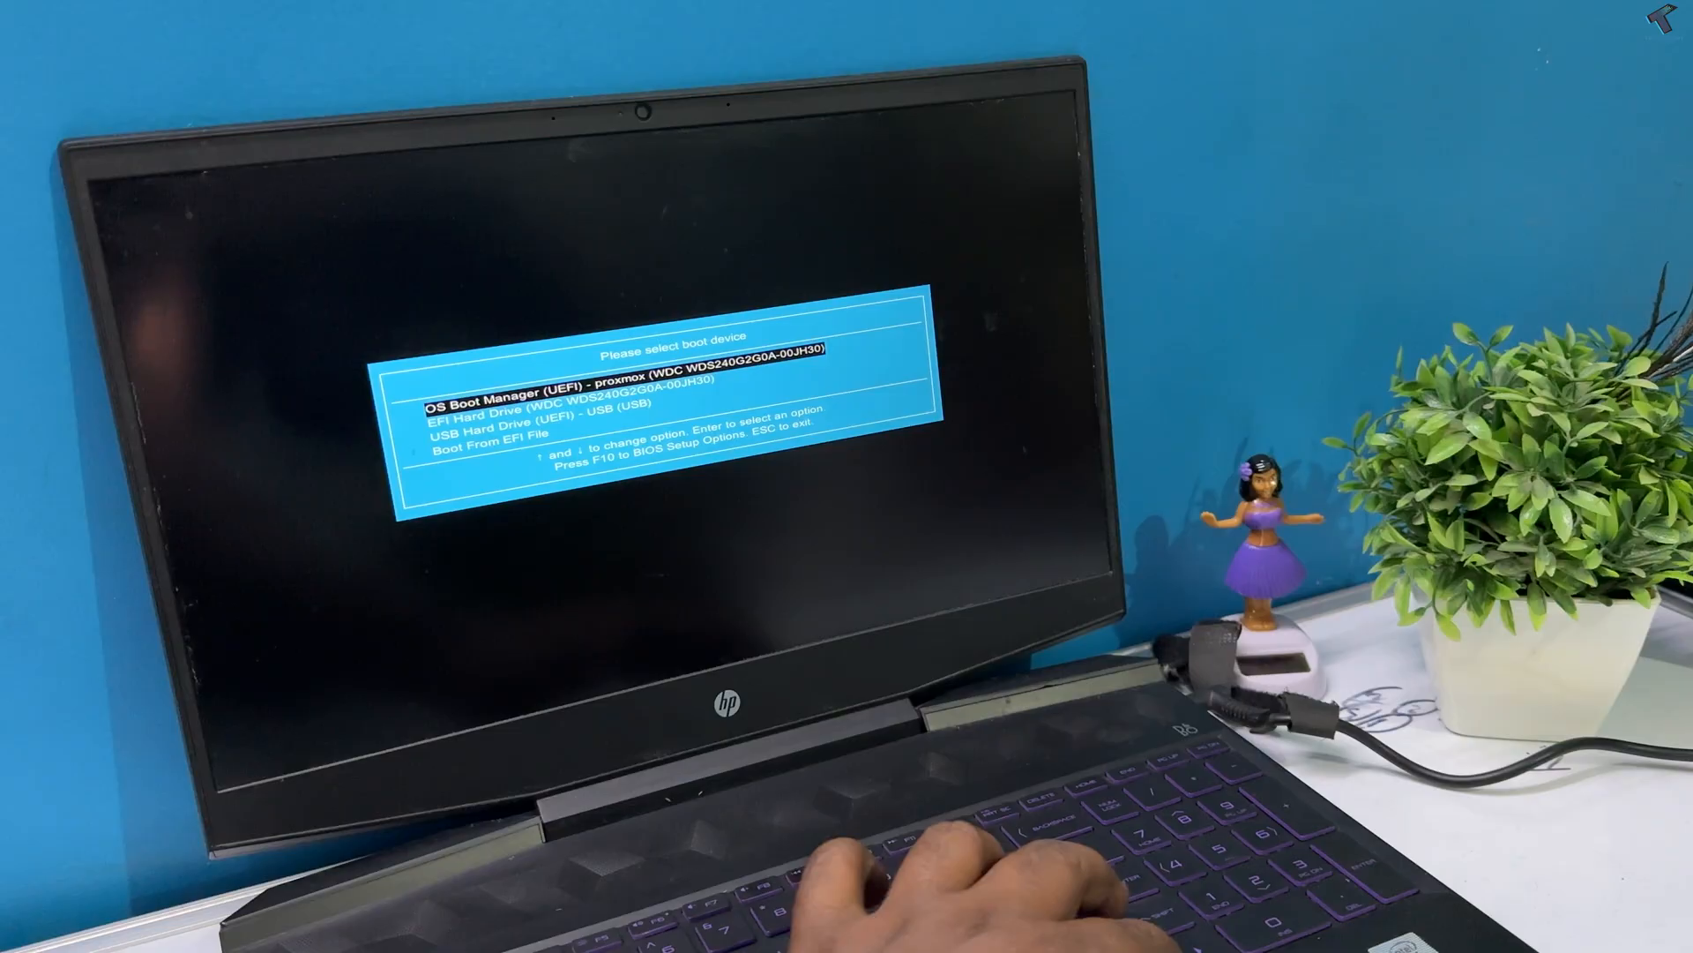
Step: Boot the laptop from USB Hard Drive (UEFI) in the boot device menu
{"action": "key", "text": "down"}
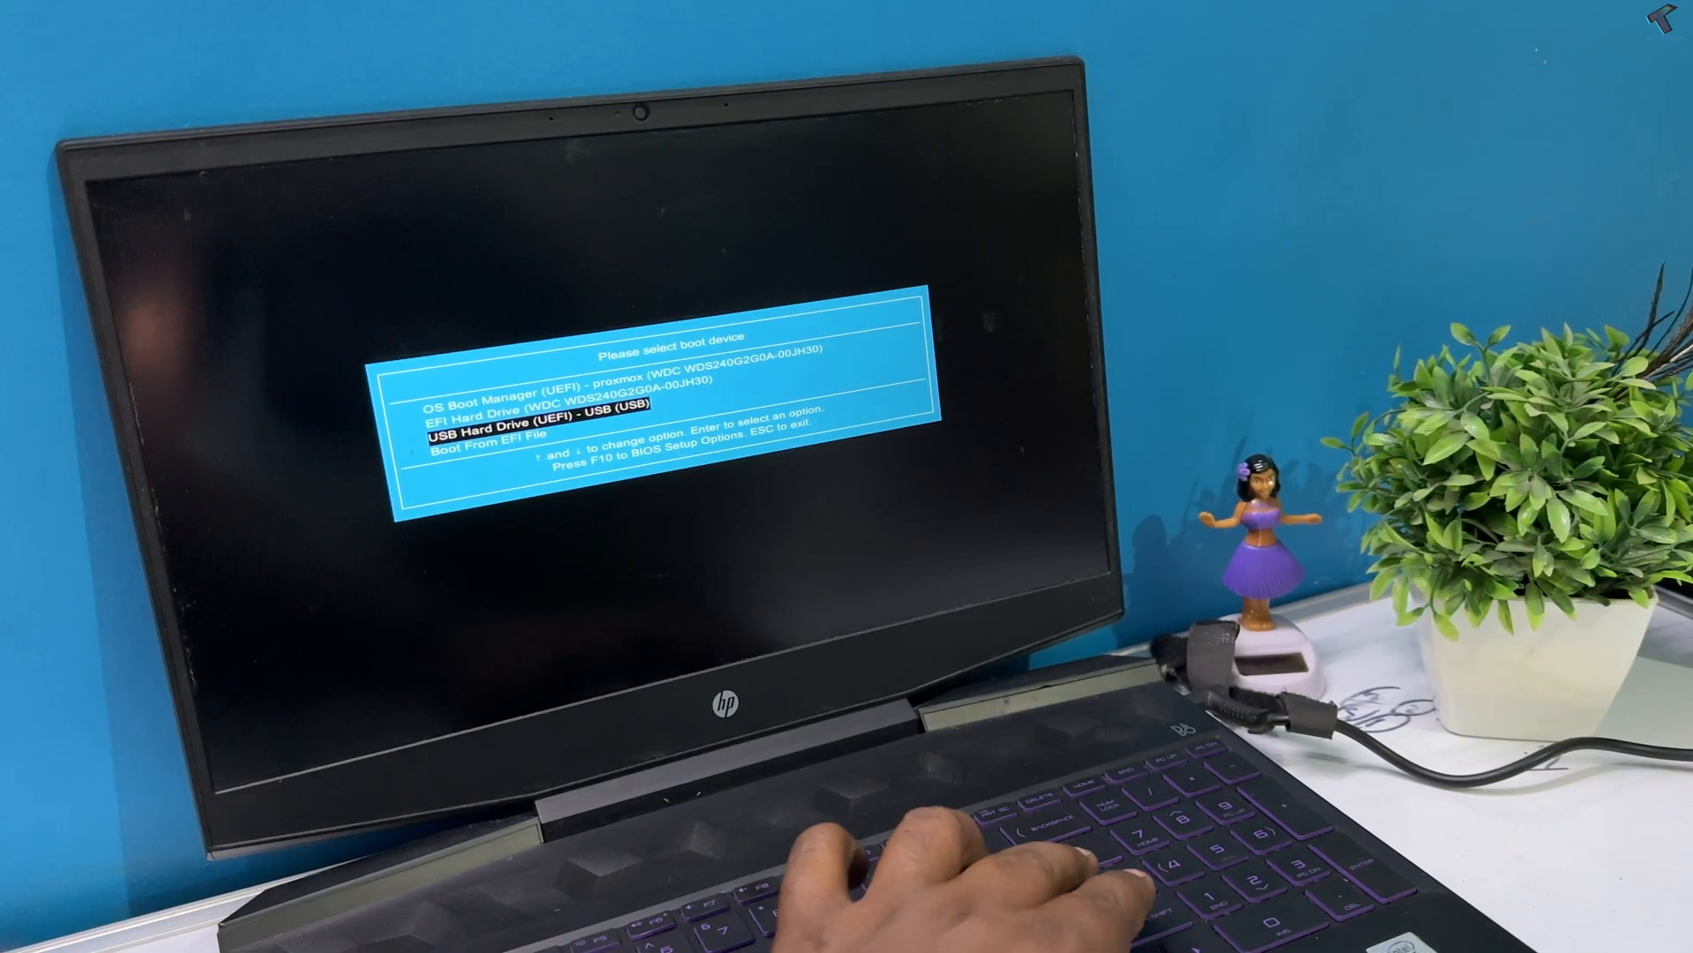
{"action": "key", "text": "enter"}
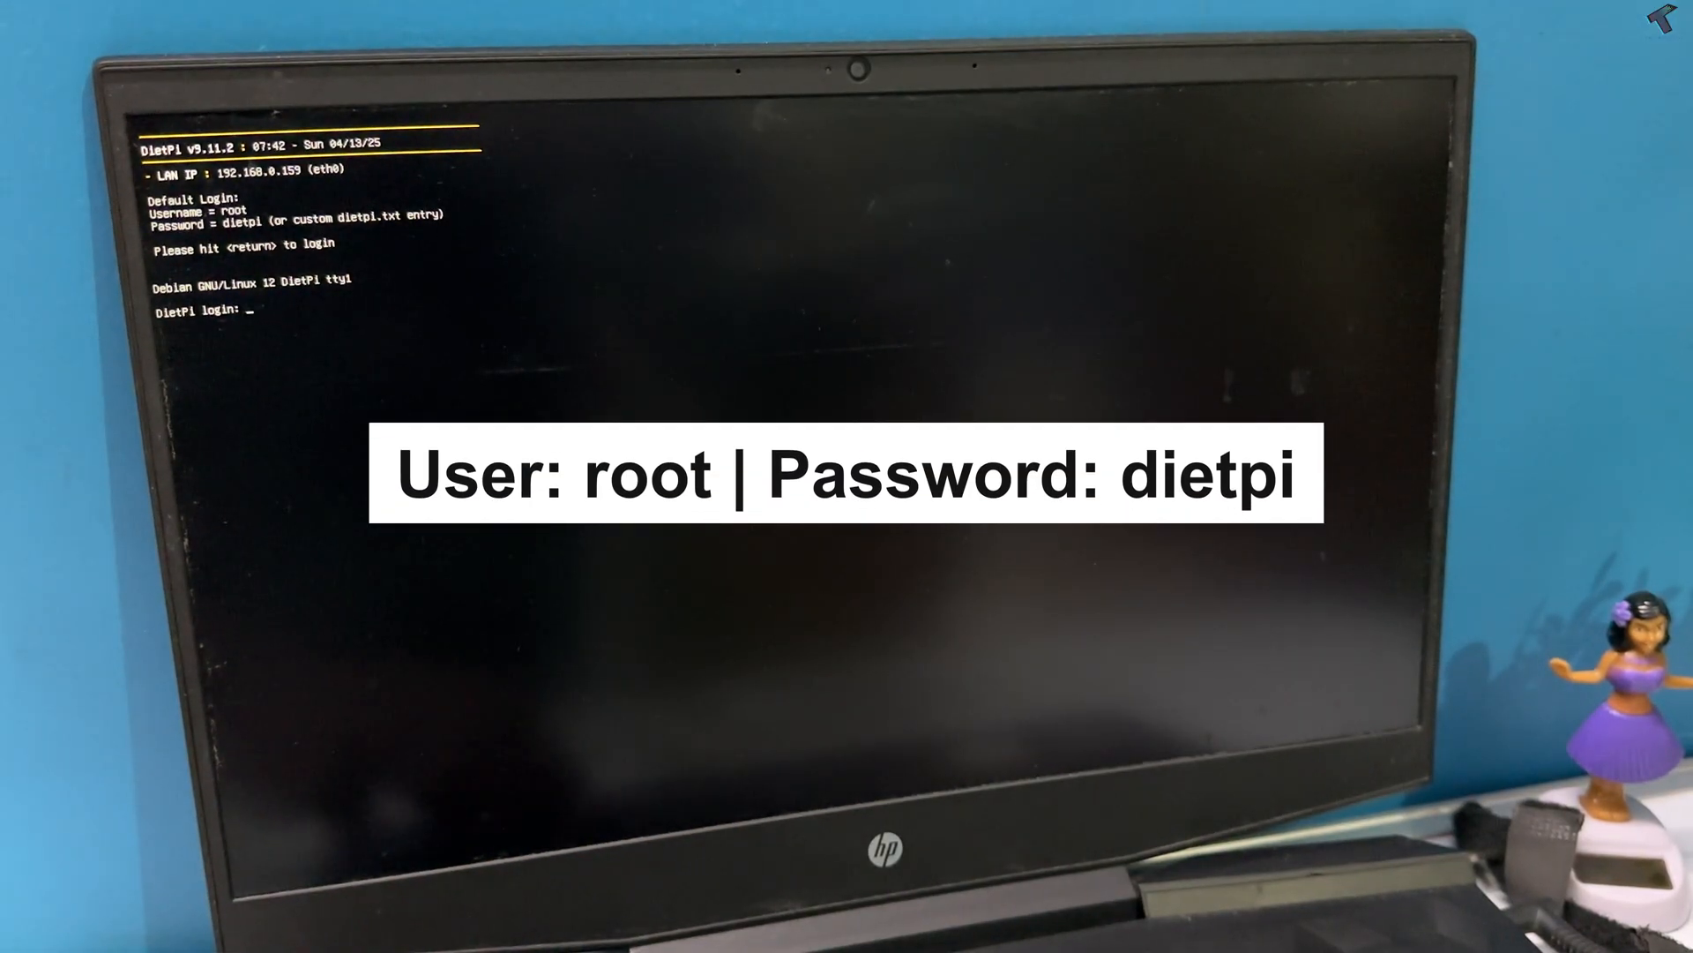
Step: Bring up a fresh DietPi login prompt and enter root as the user
{"action": "type", "text": "roo"}
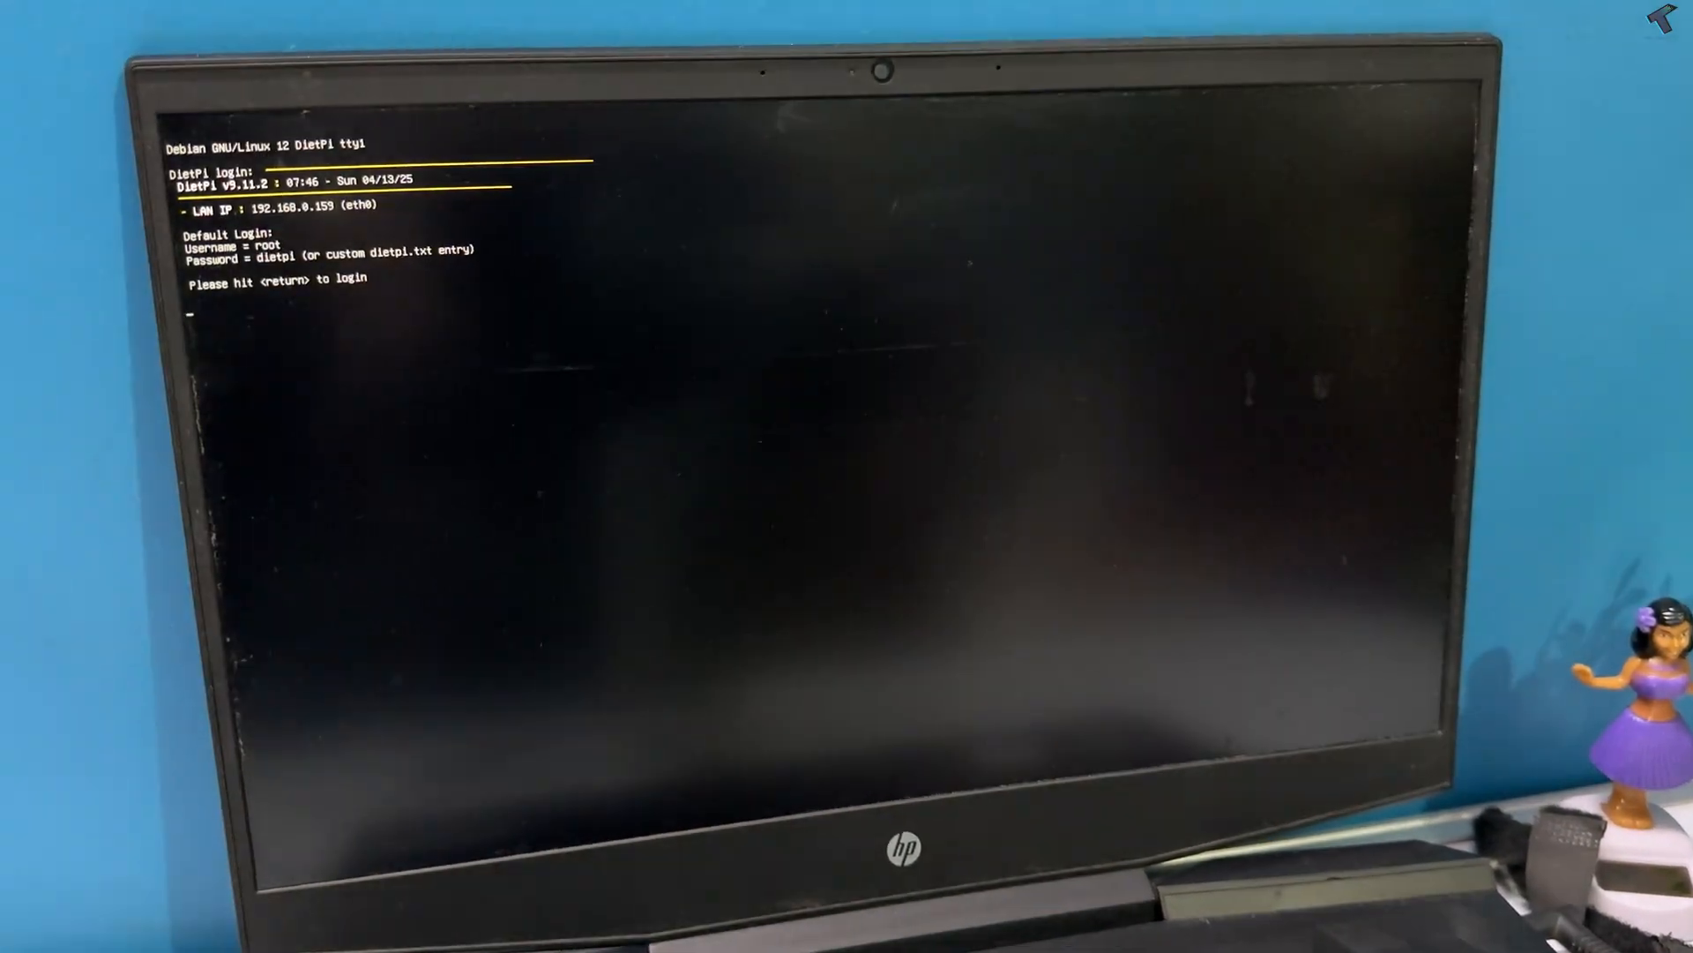
{"action": "key", "text": "Return"}
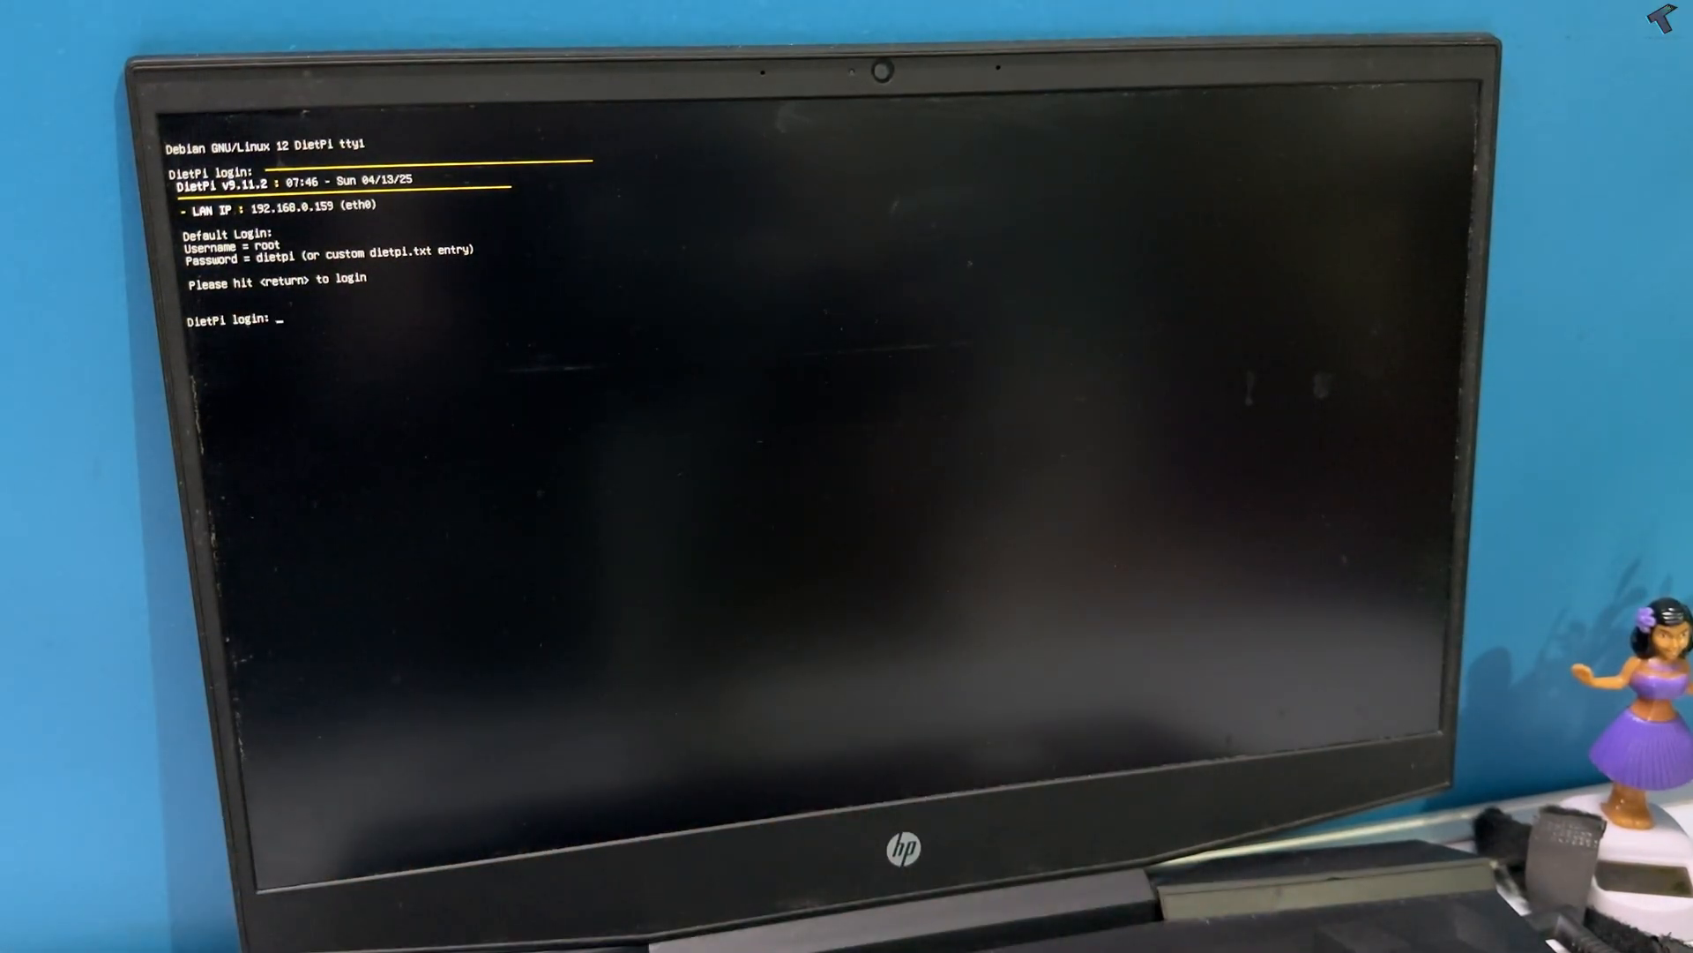
{"action": "type", "text": "root"}
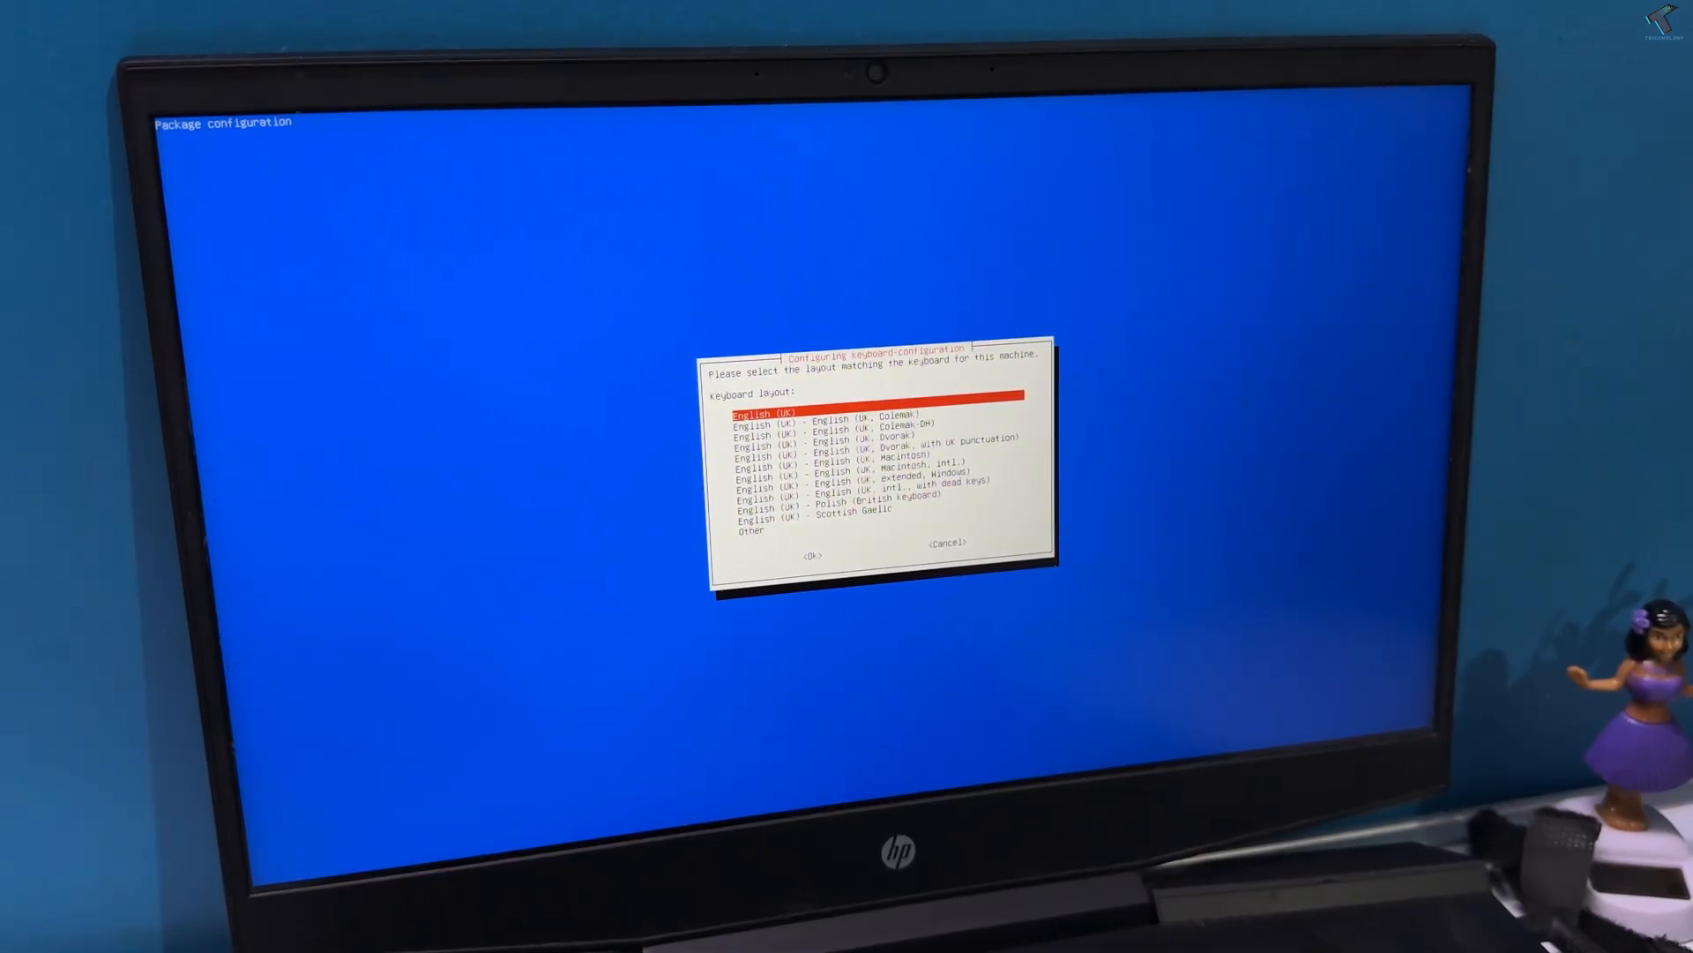
Step: Choose the English (UK) keyboard layout and keep the layout's default AltGr key
{"action": "key", "text": "End"}
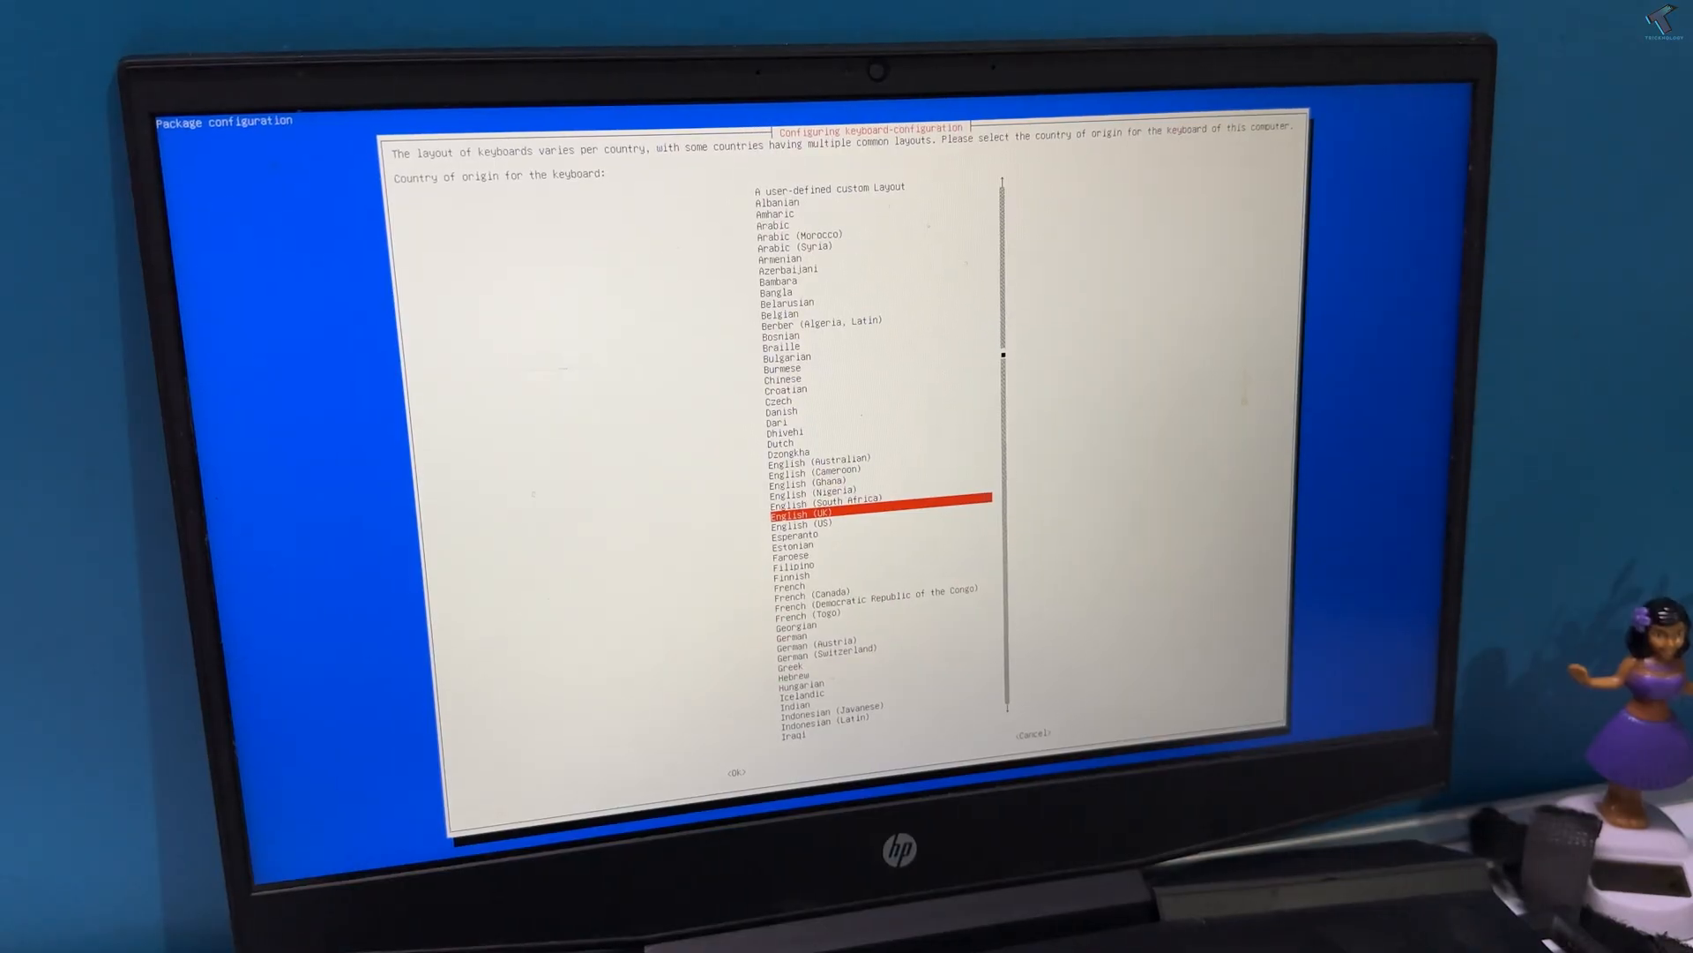
{"action": "left_click", "coordinate": [733, 752]}
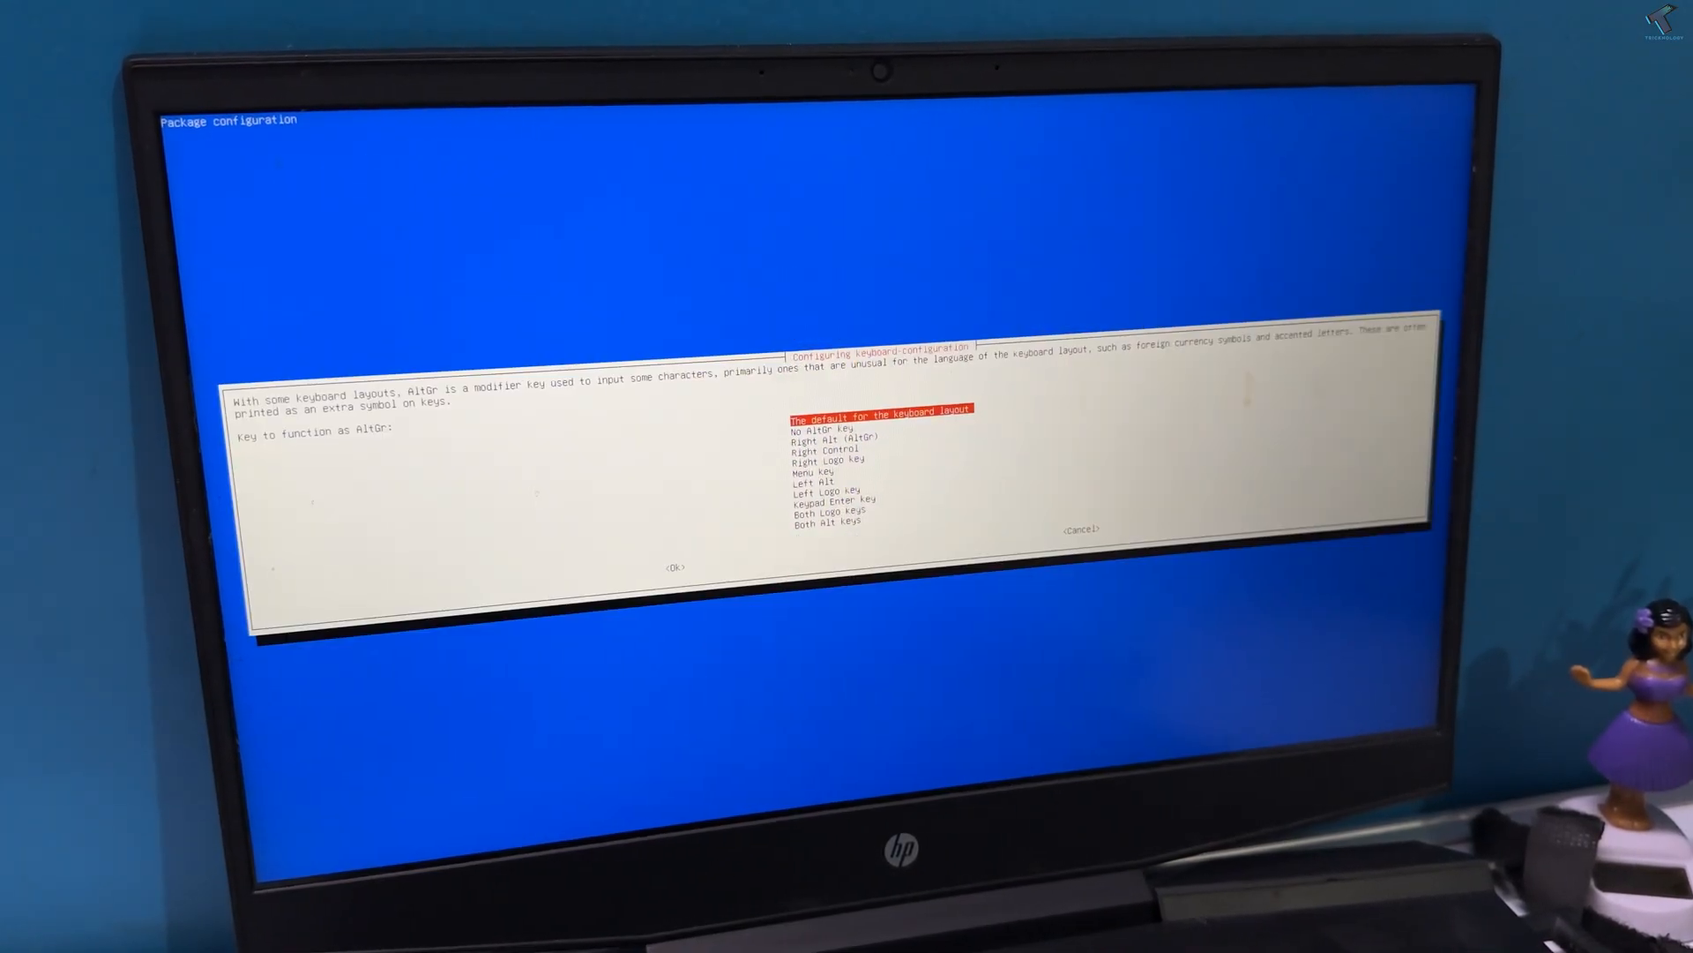
{"action": "left_click", "coordinate": [675, 567]}
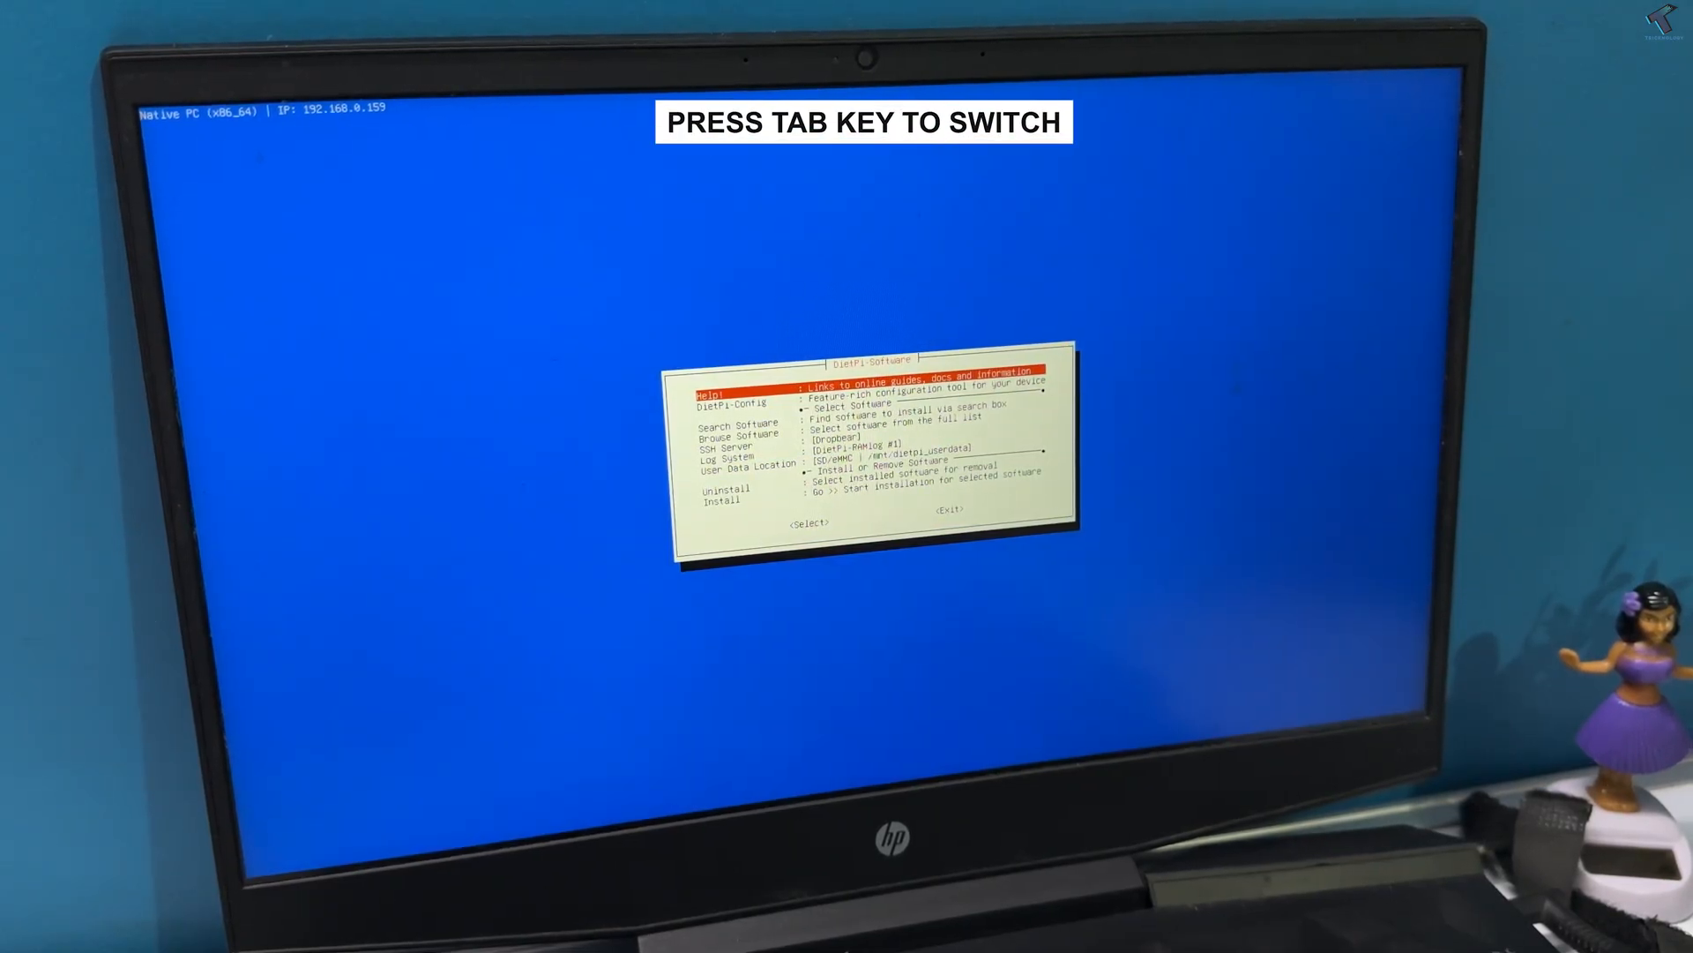
Step: Switch the Ethernet adapter's mode to STATIC in DietPi-Config Network Options
{"action": "key", "text": "Down"}
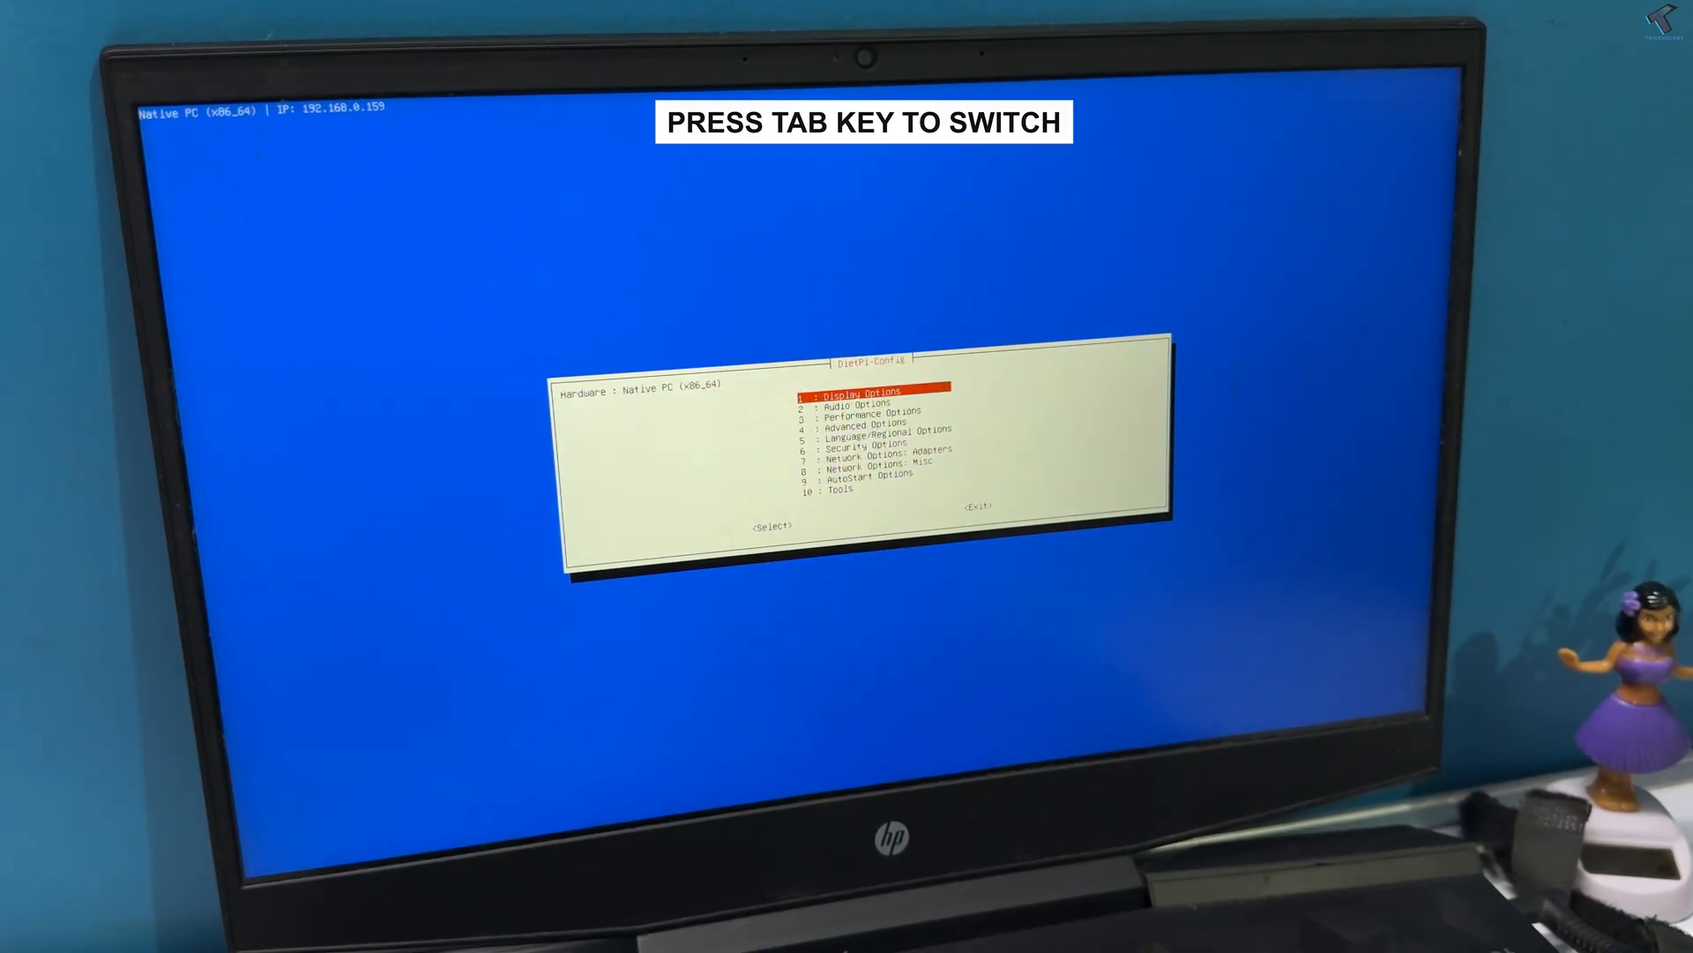
{"action": "key", "text": "Down"}
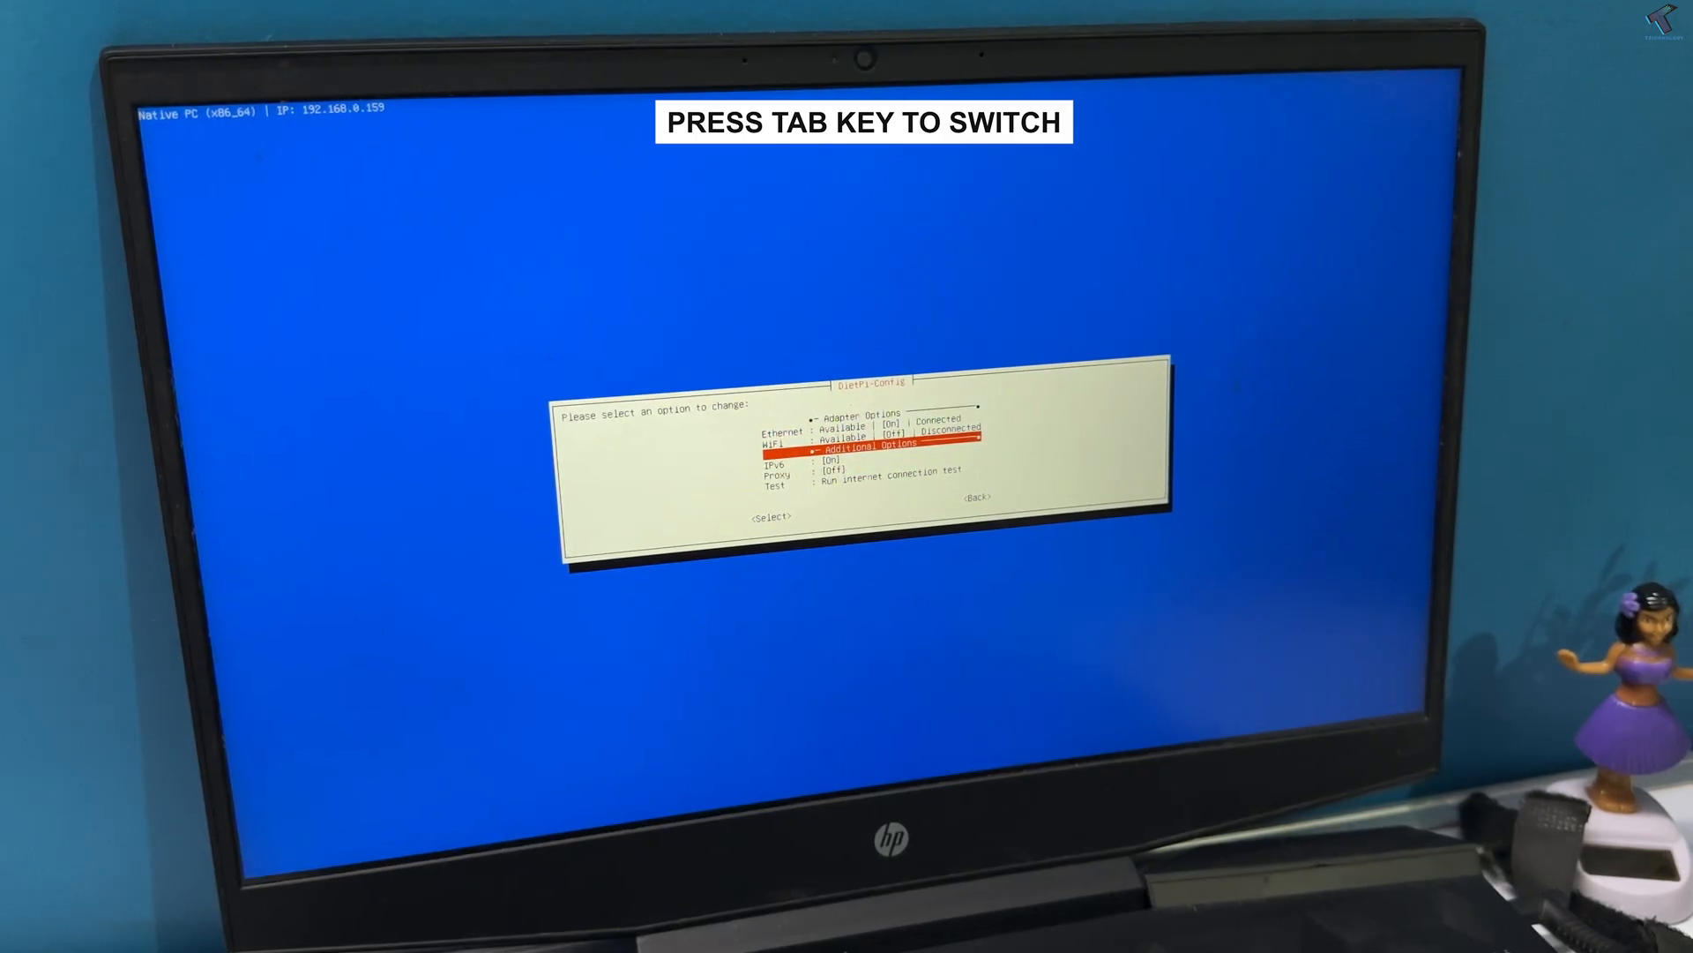
{"action": "key", "text": "up"}
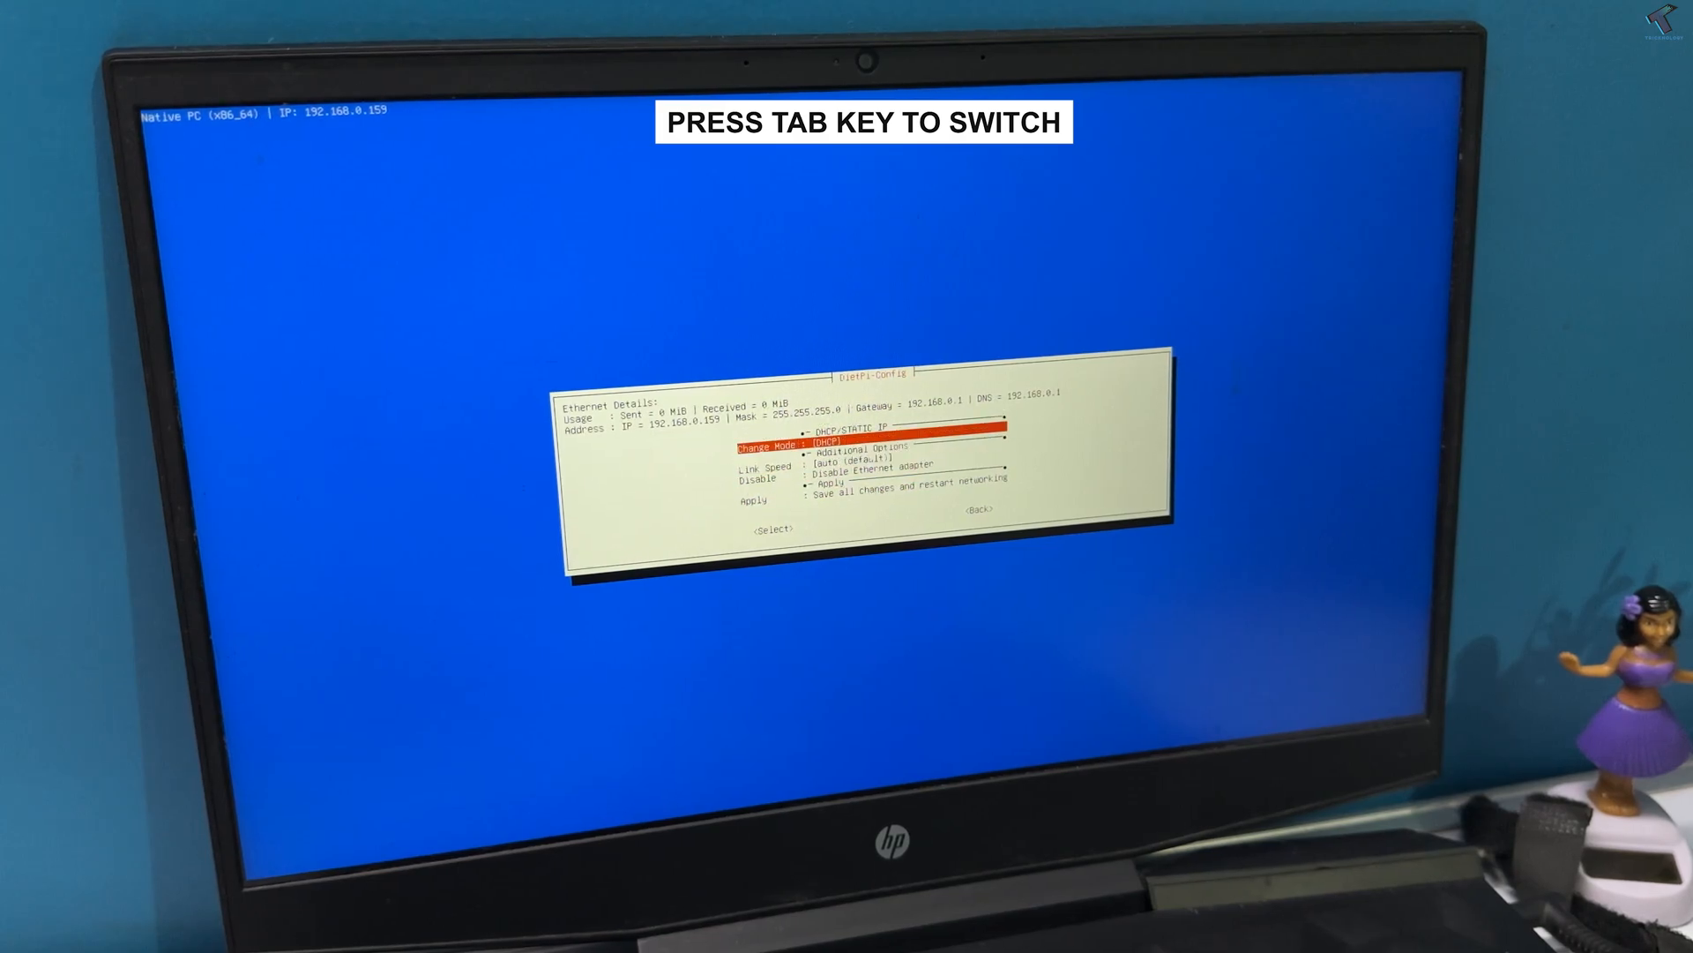
{"action": "key", "text": "up"}
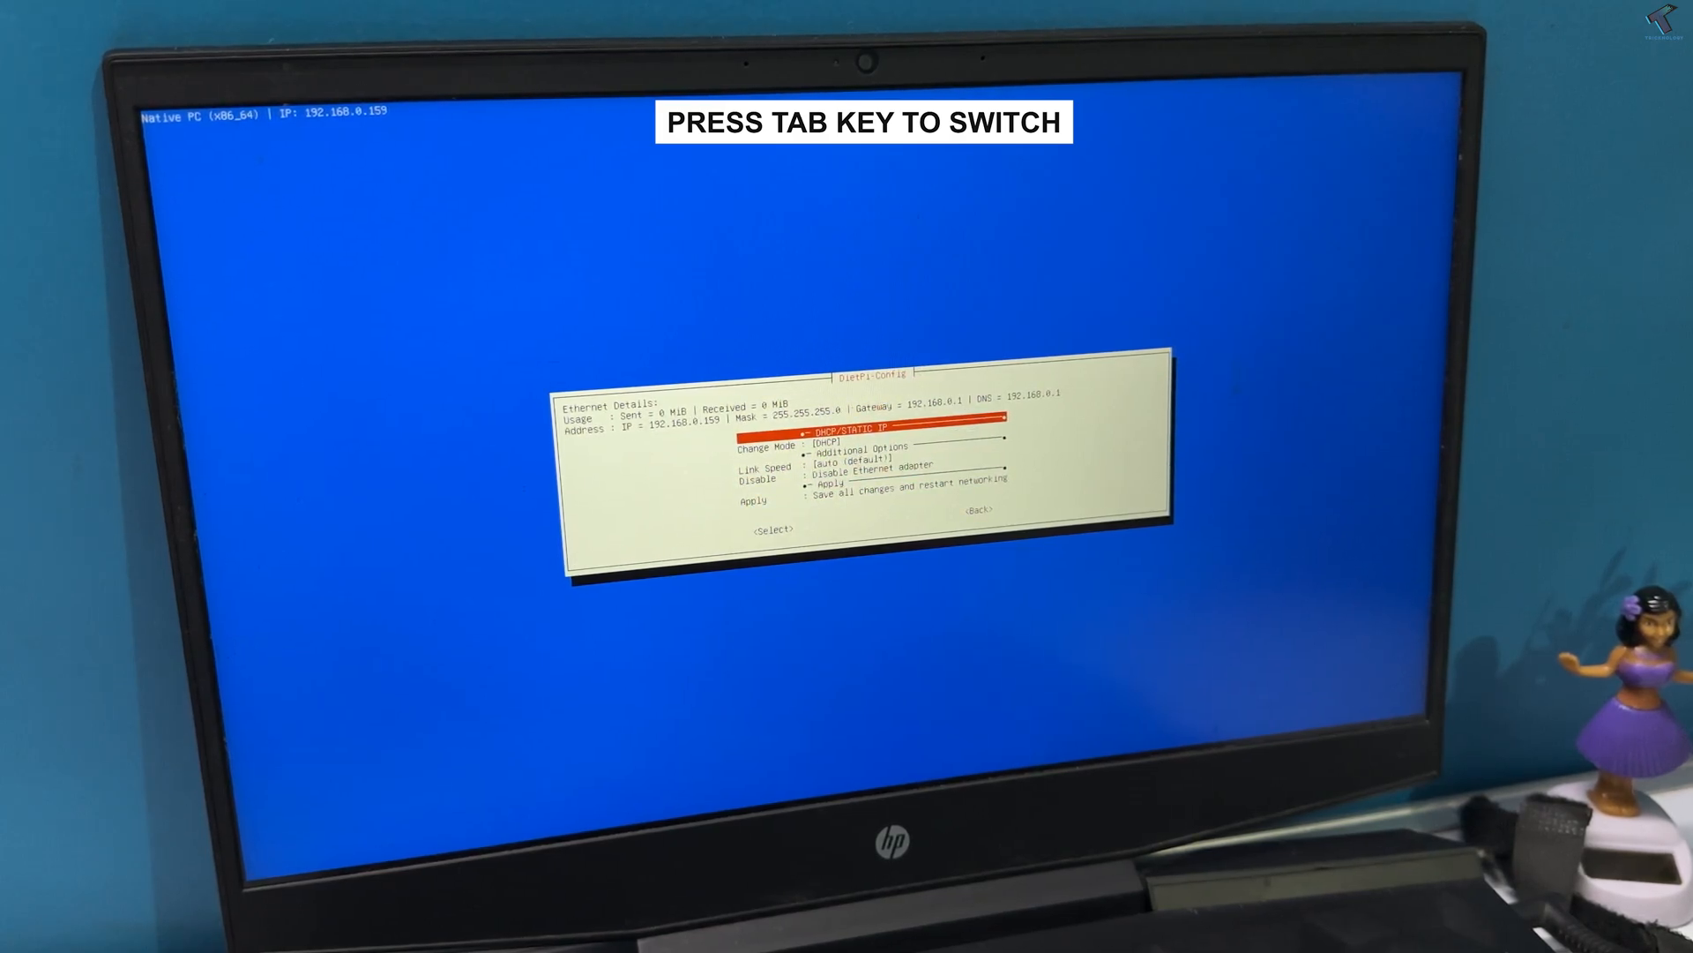
{"action": "key", "text": "Enter"}
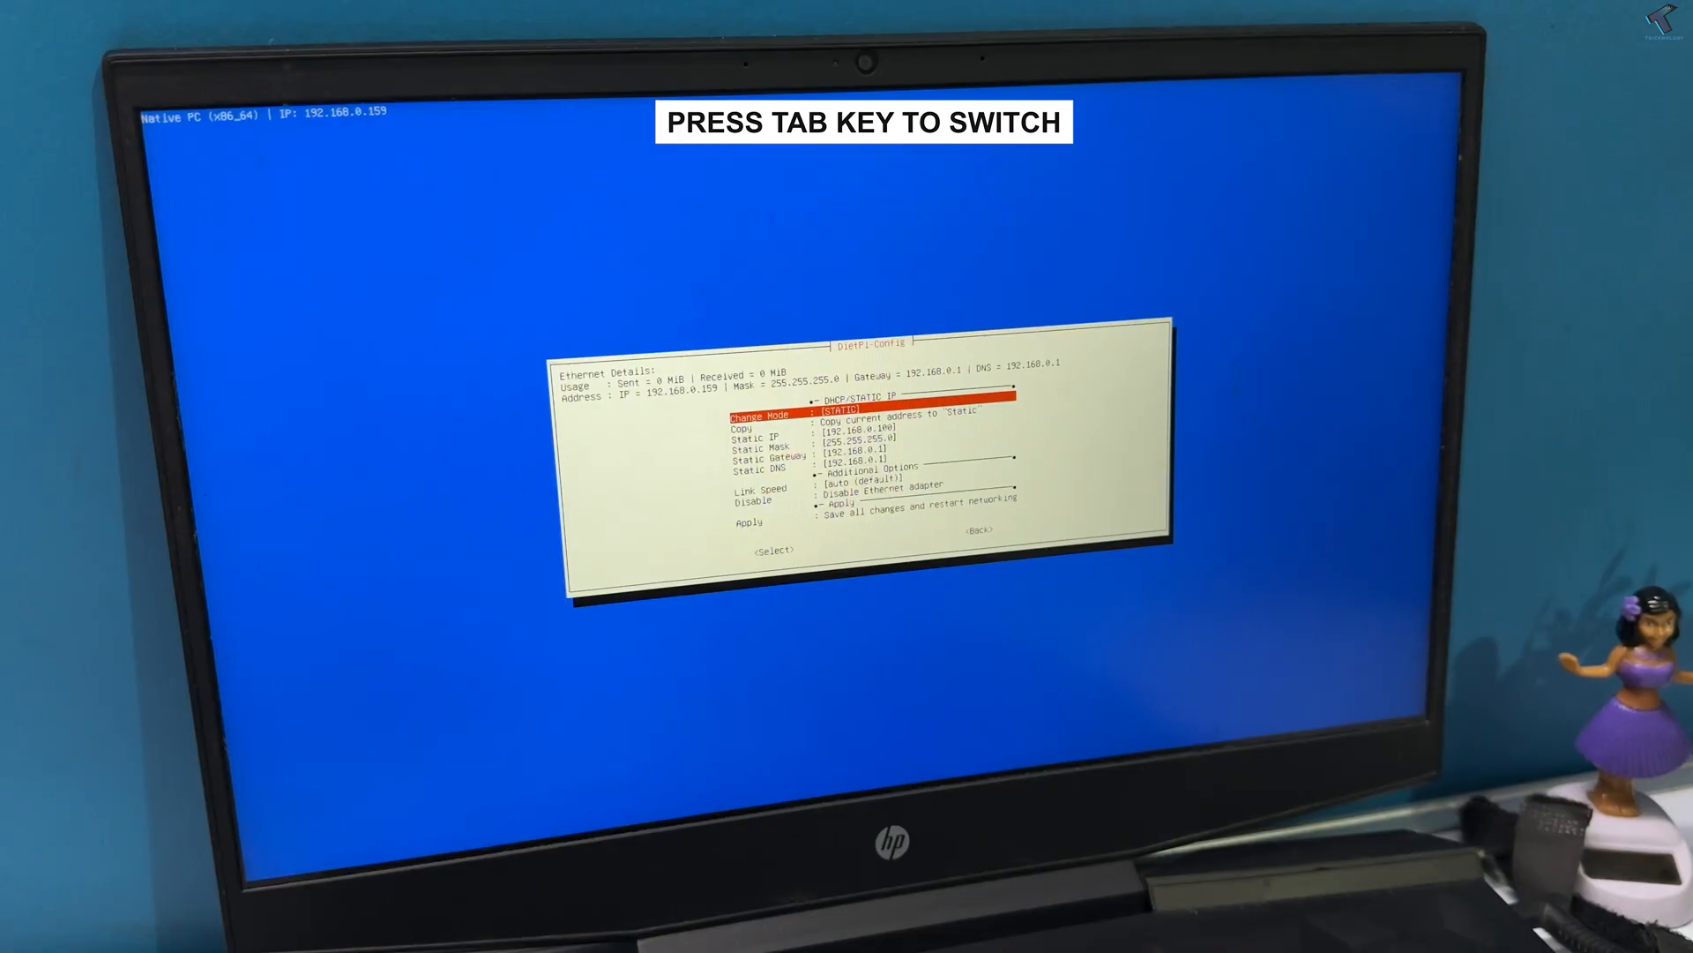
Step: Edit the static IP address, replacing its last two digits with 5
{"action": "key", "text": "Down"}
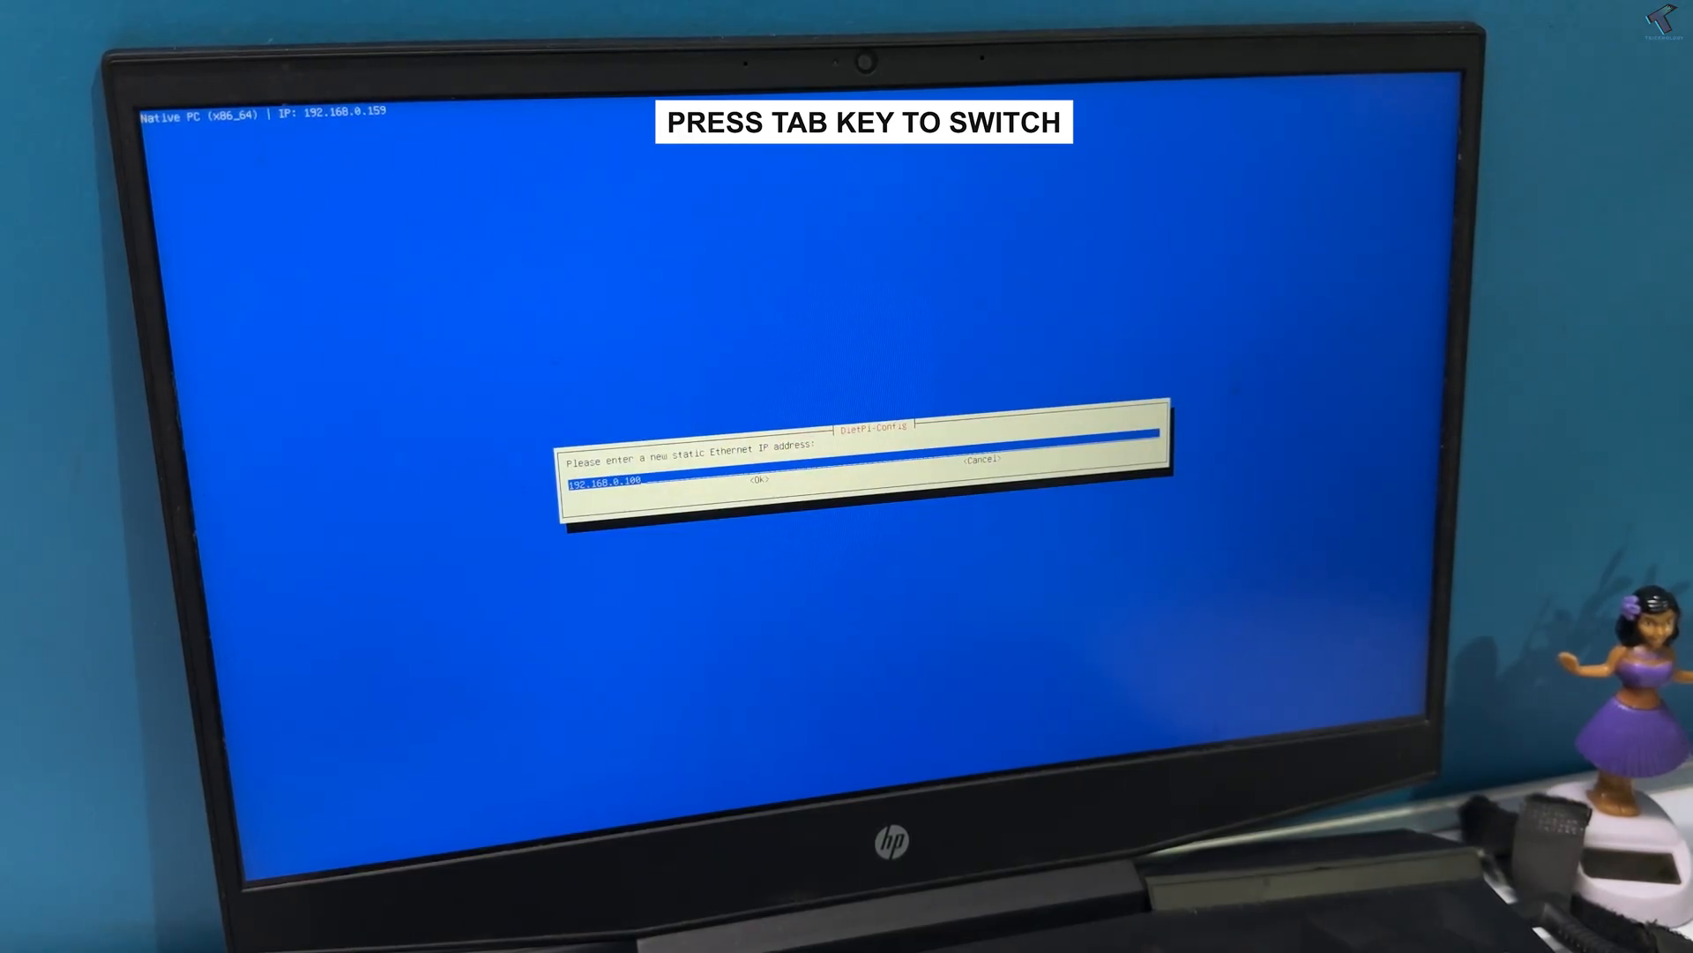
{"action": "key", "text": "BackSpace"}
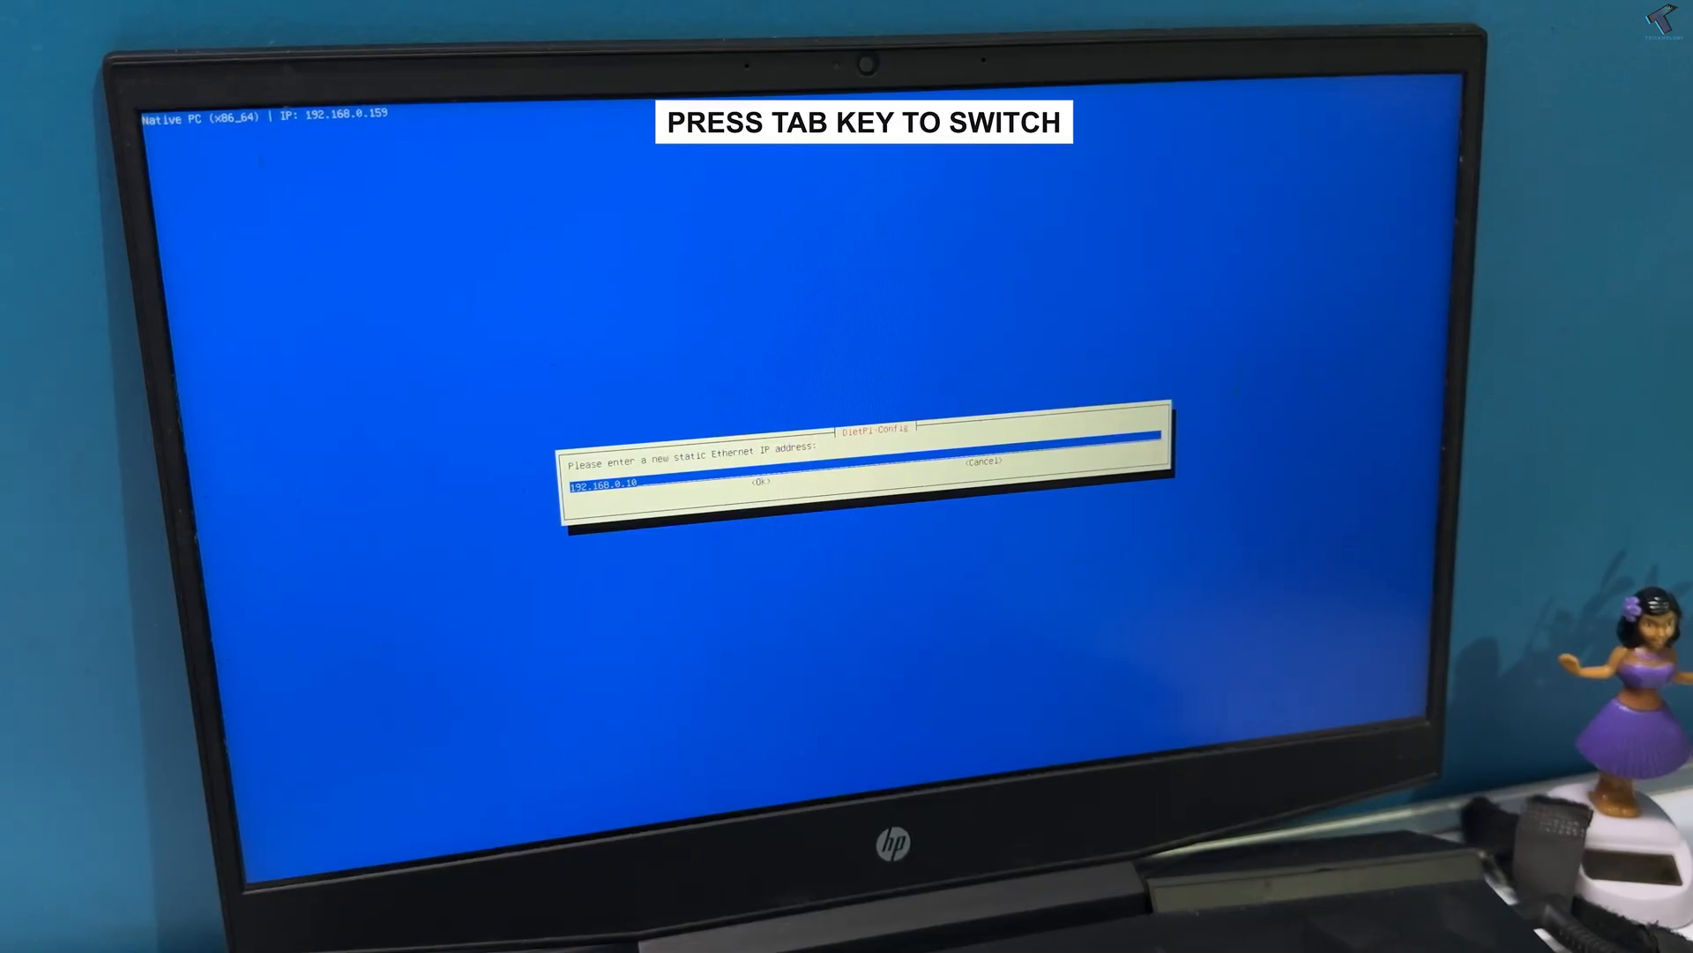
{"action": "key", "text": "BackSpace"}
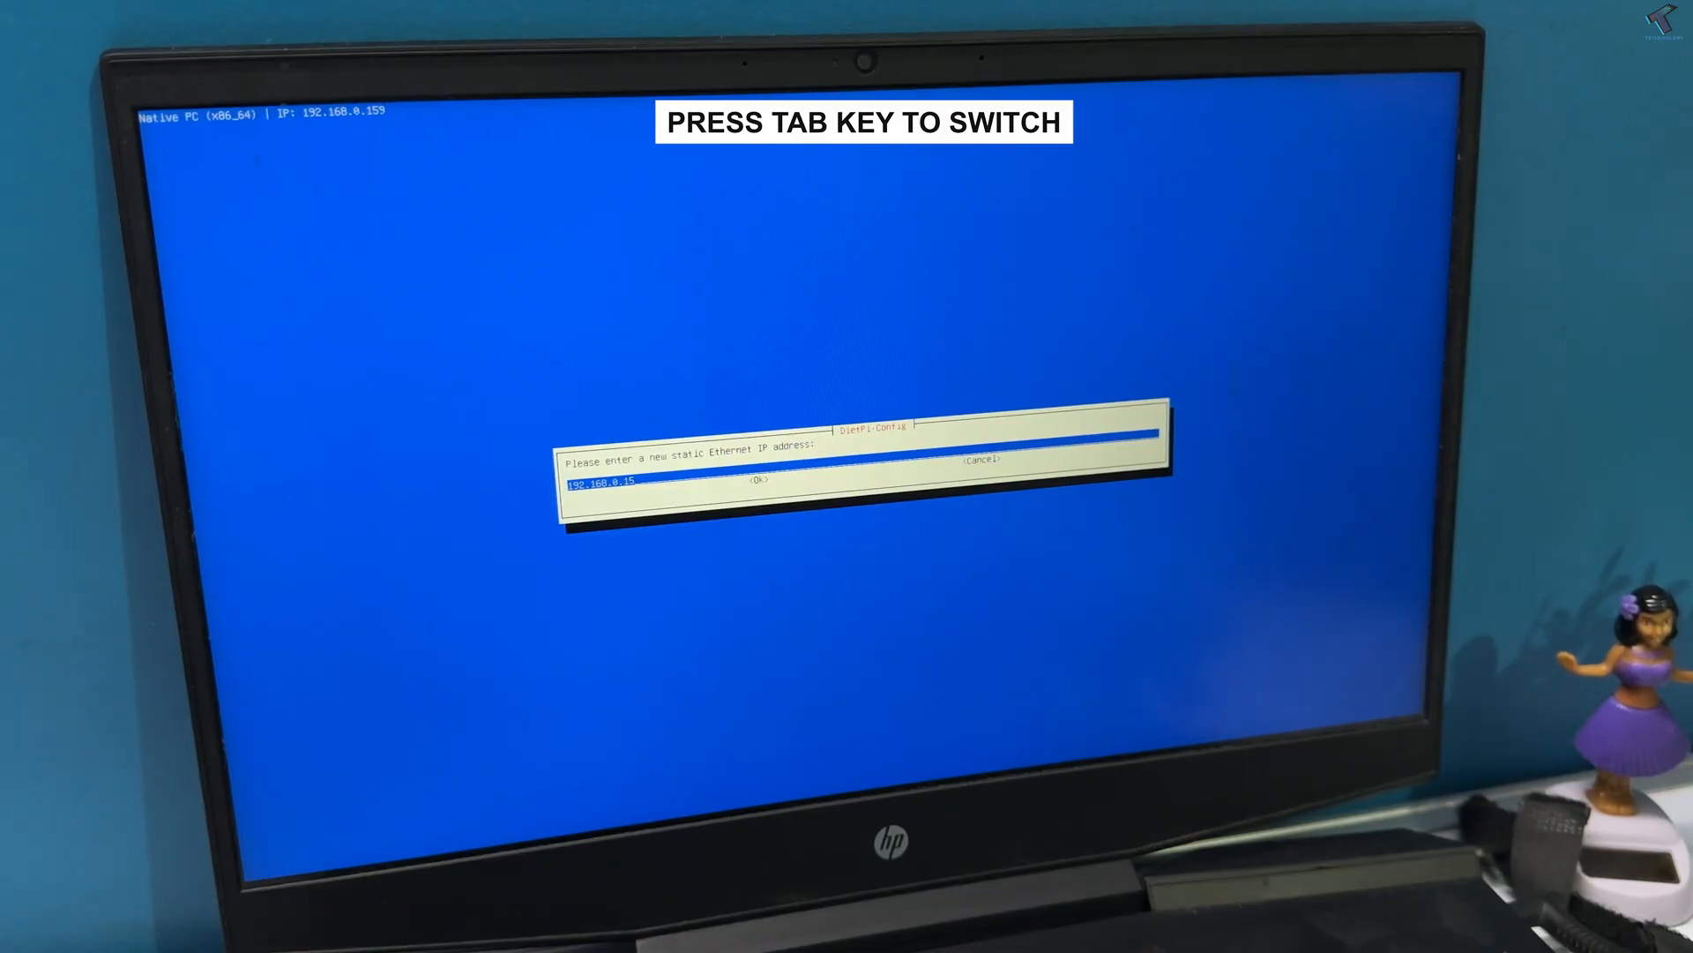
{"action": "type", "text": "5"}
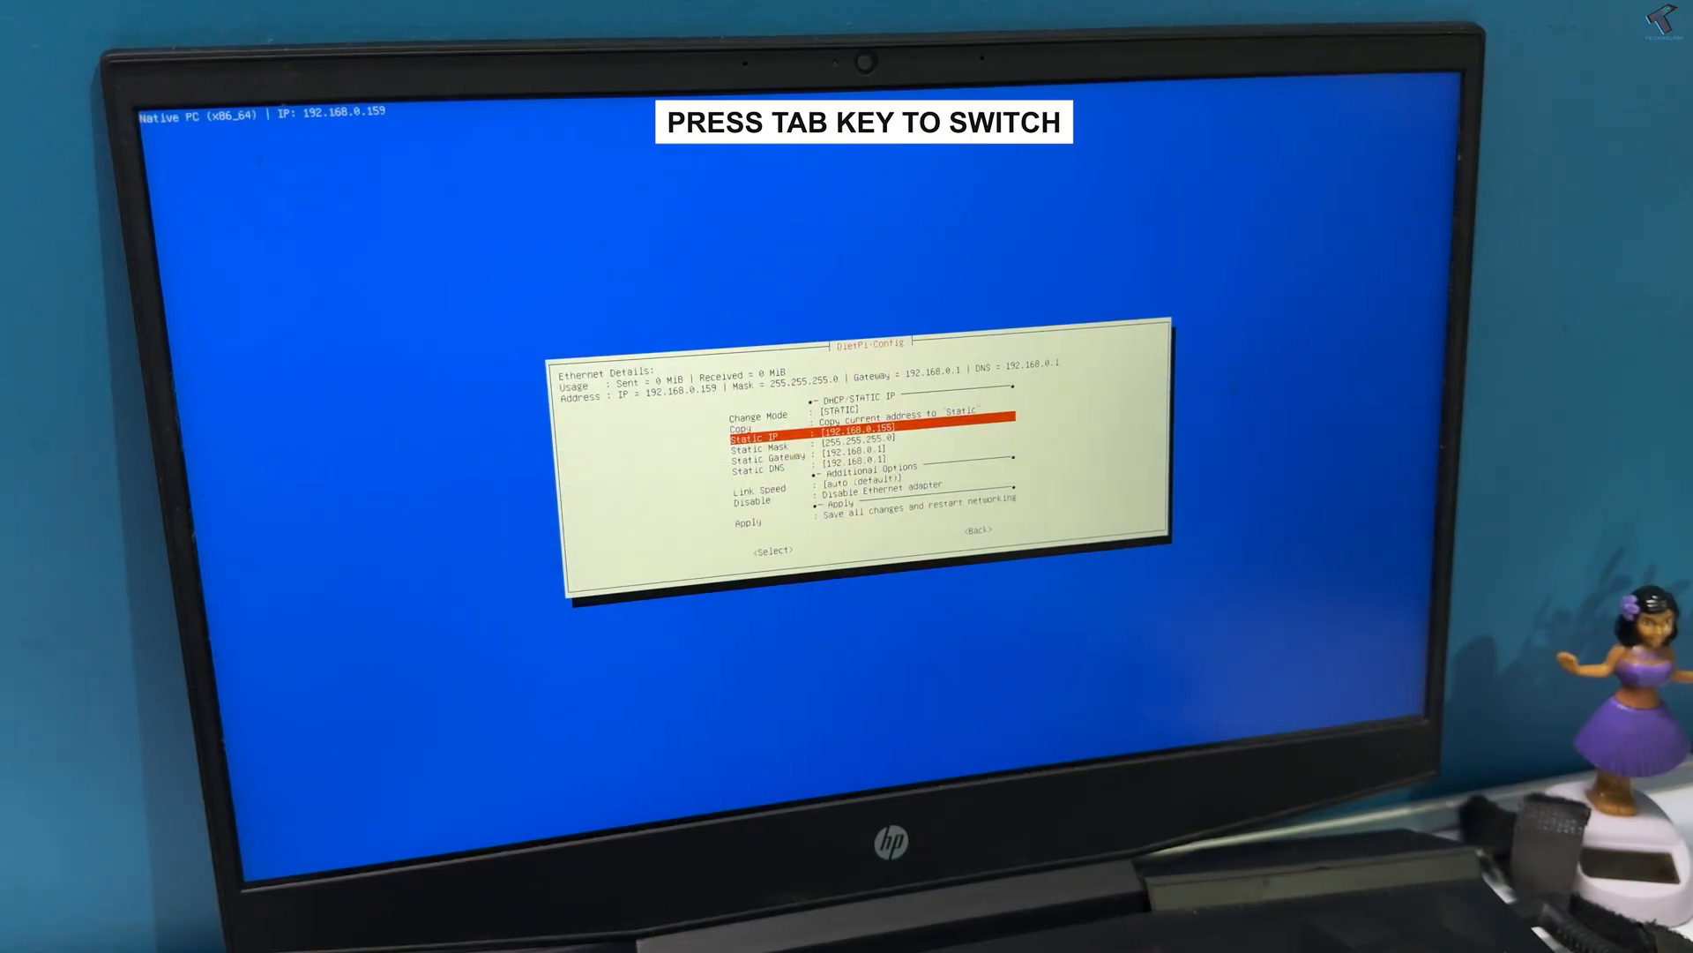
{"action": "key", "text": "Tab"}
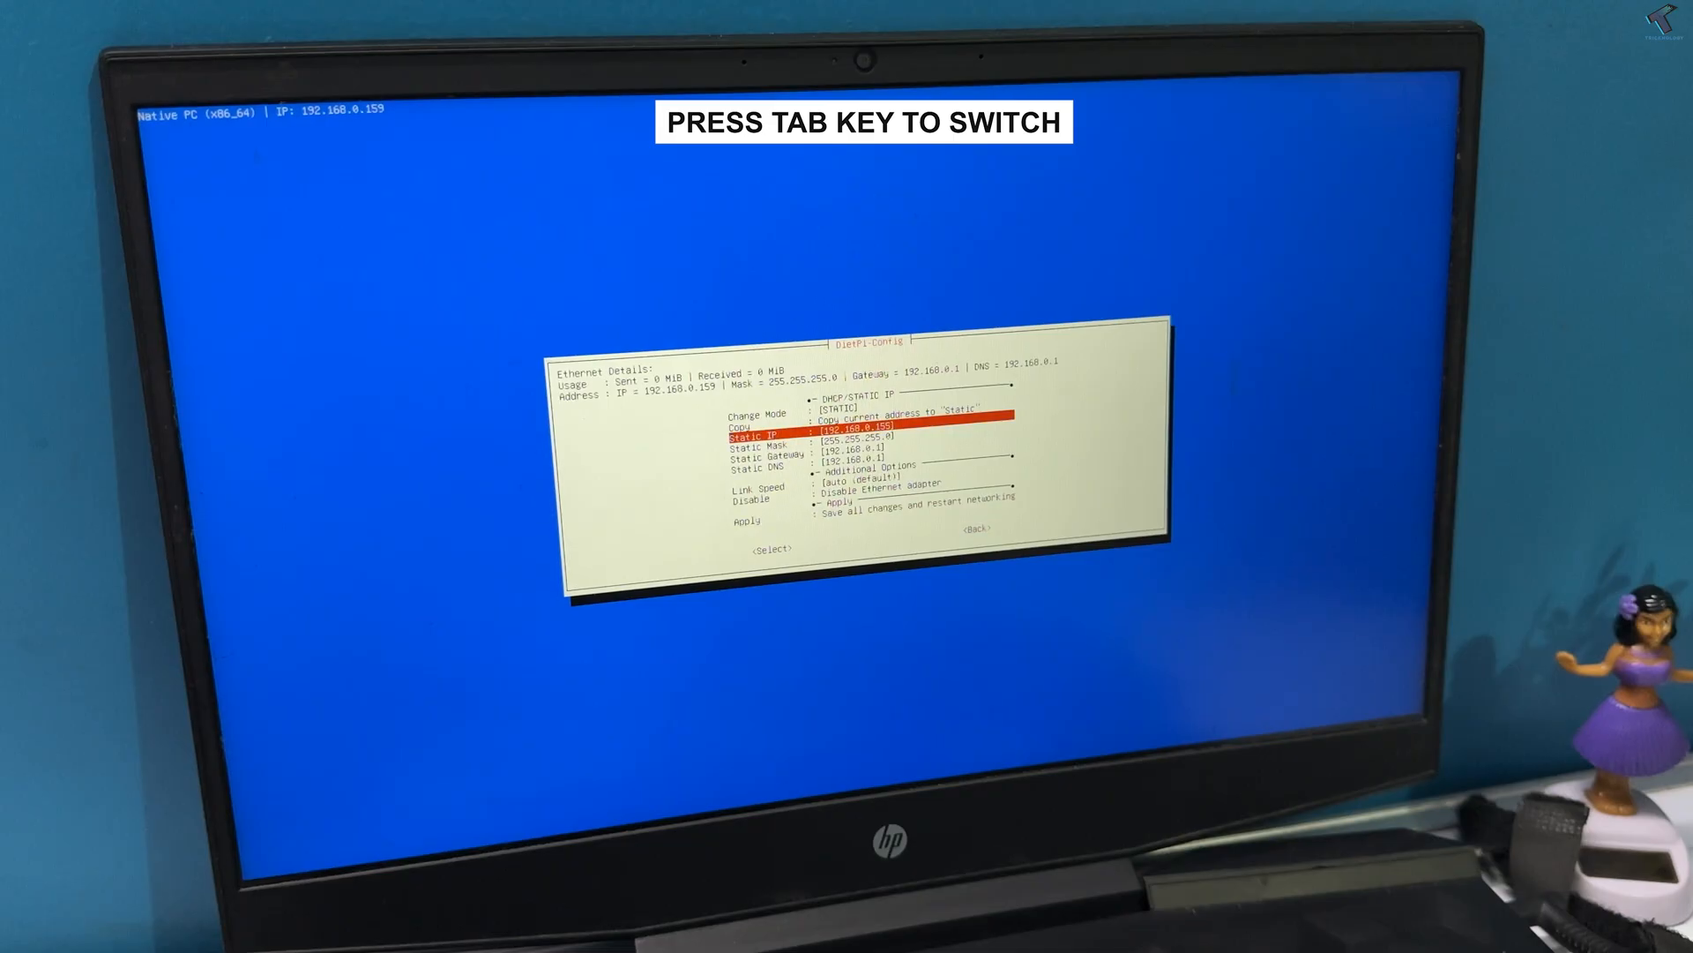
{"action": "key", "text": "Down"}
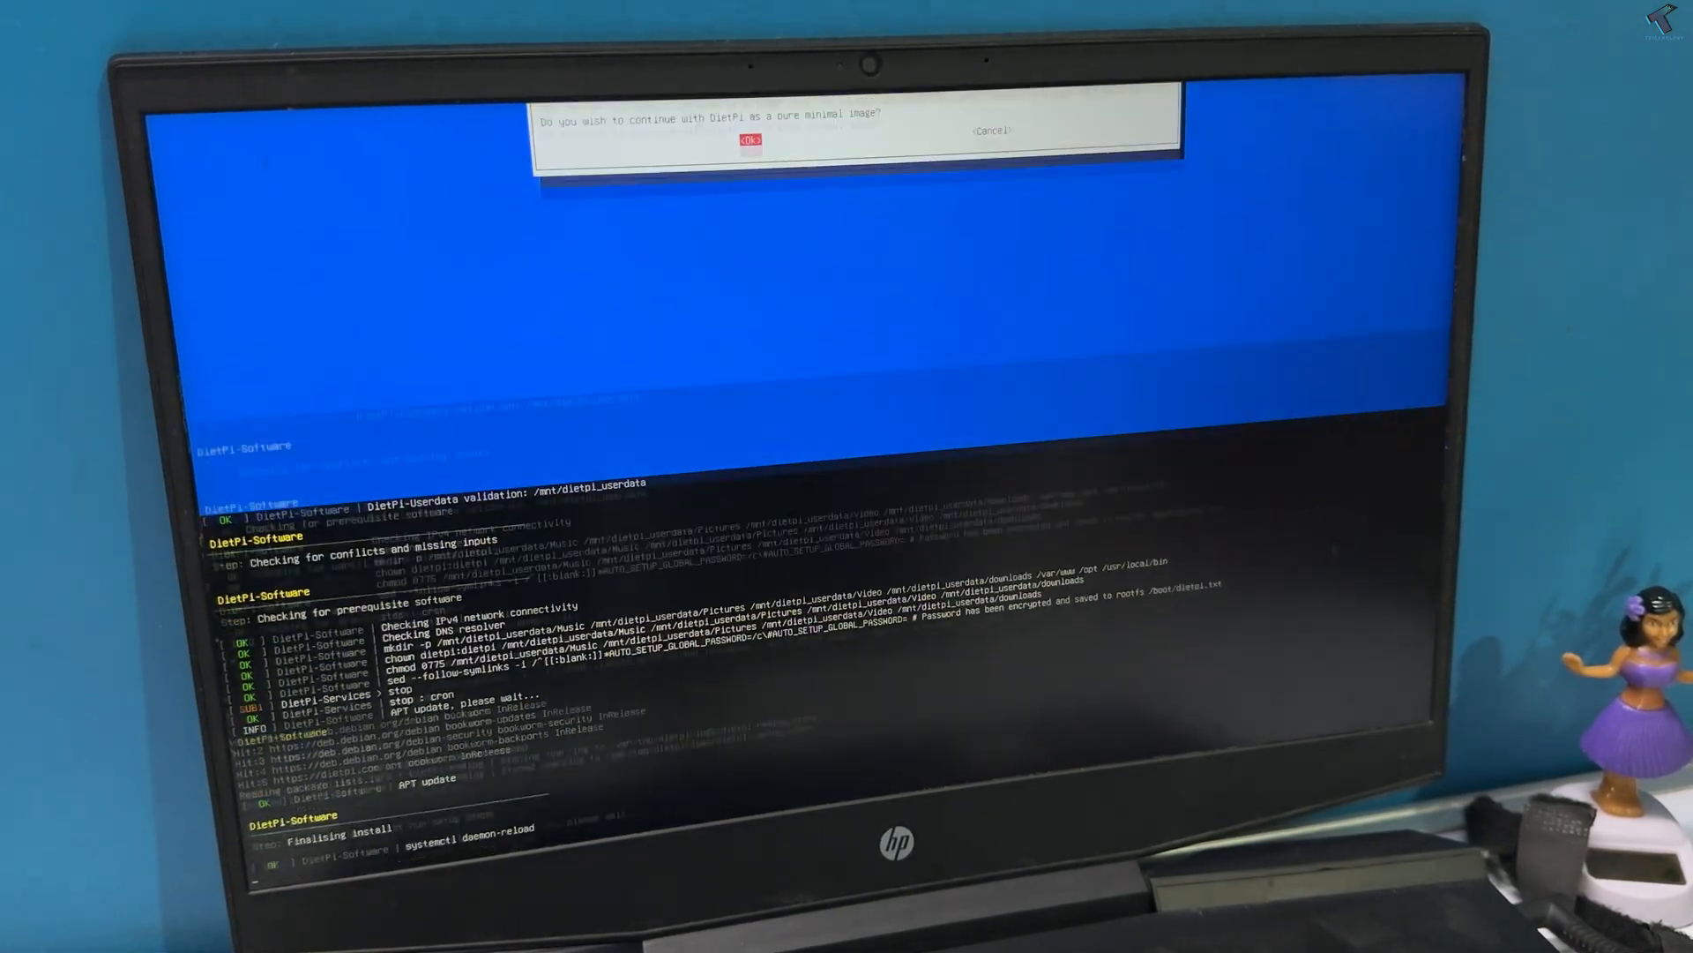
Step: Accept continuing with DietPi as a pure minimal image
{"action": "left_click", "coordinate": [749, 139]}
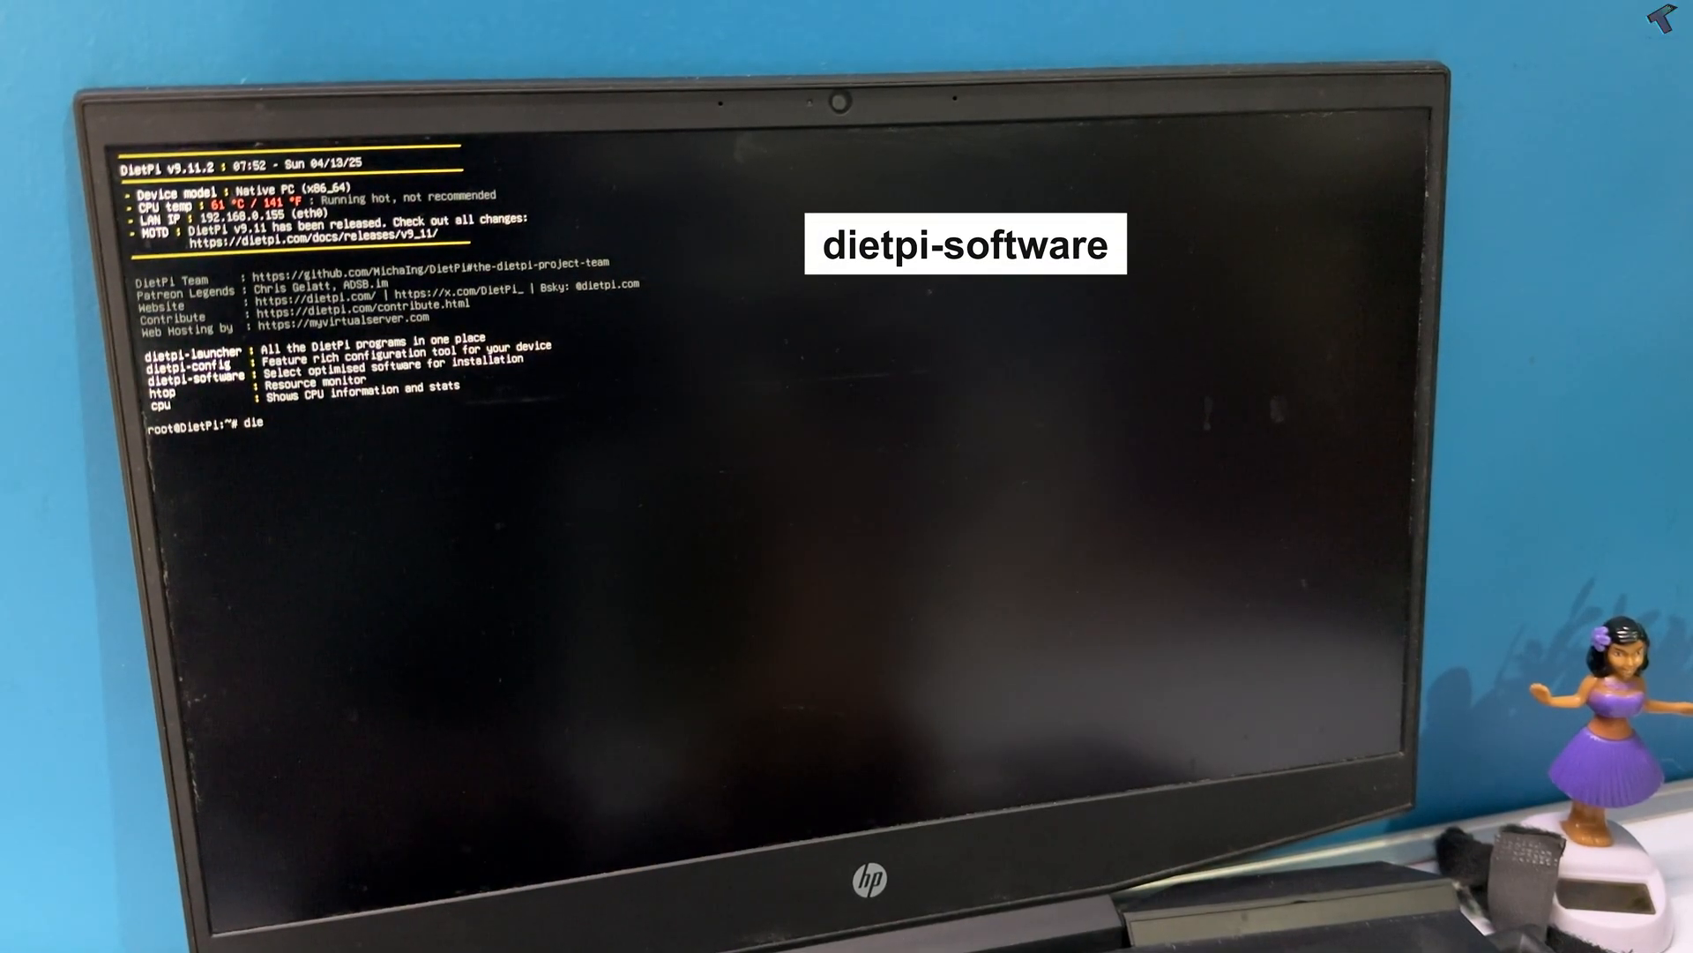
Step: Run dietpi-software and search the software list for Nextcloud
{"action": "type", "text": "dietpi-"}
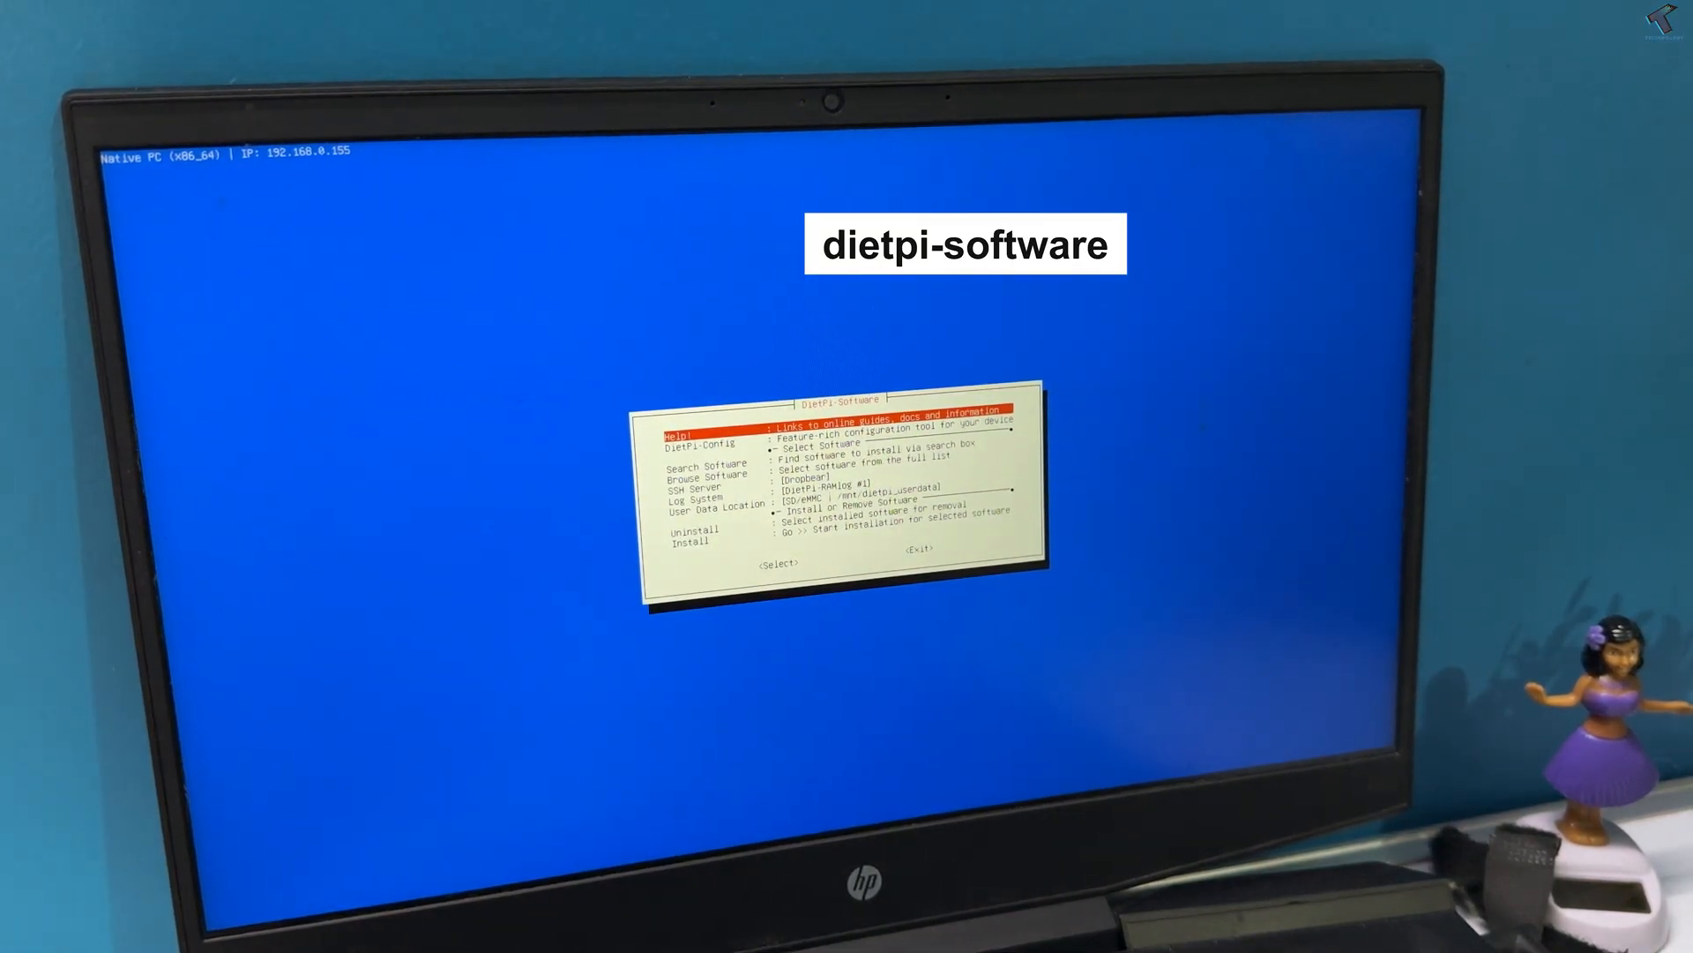
{"action": "left_click", "coordinate": [701, 465]}
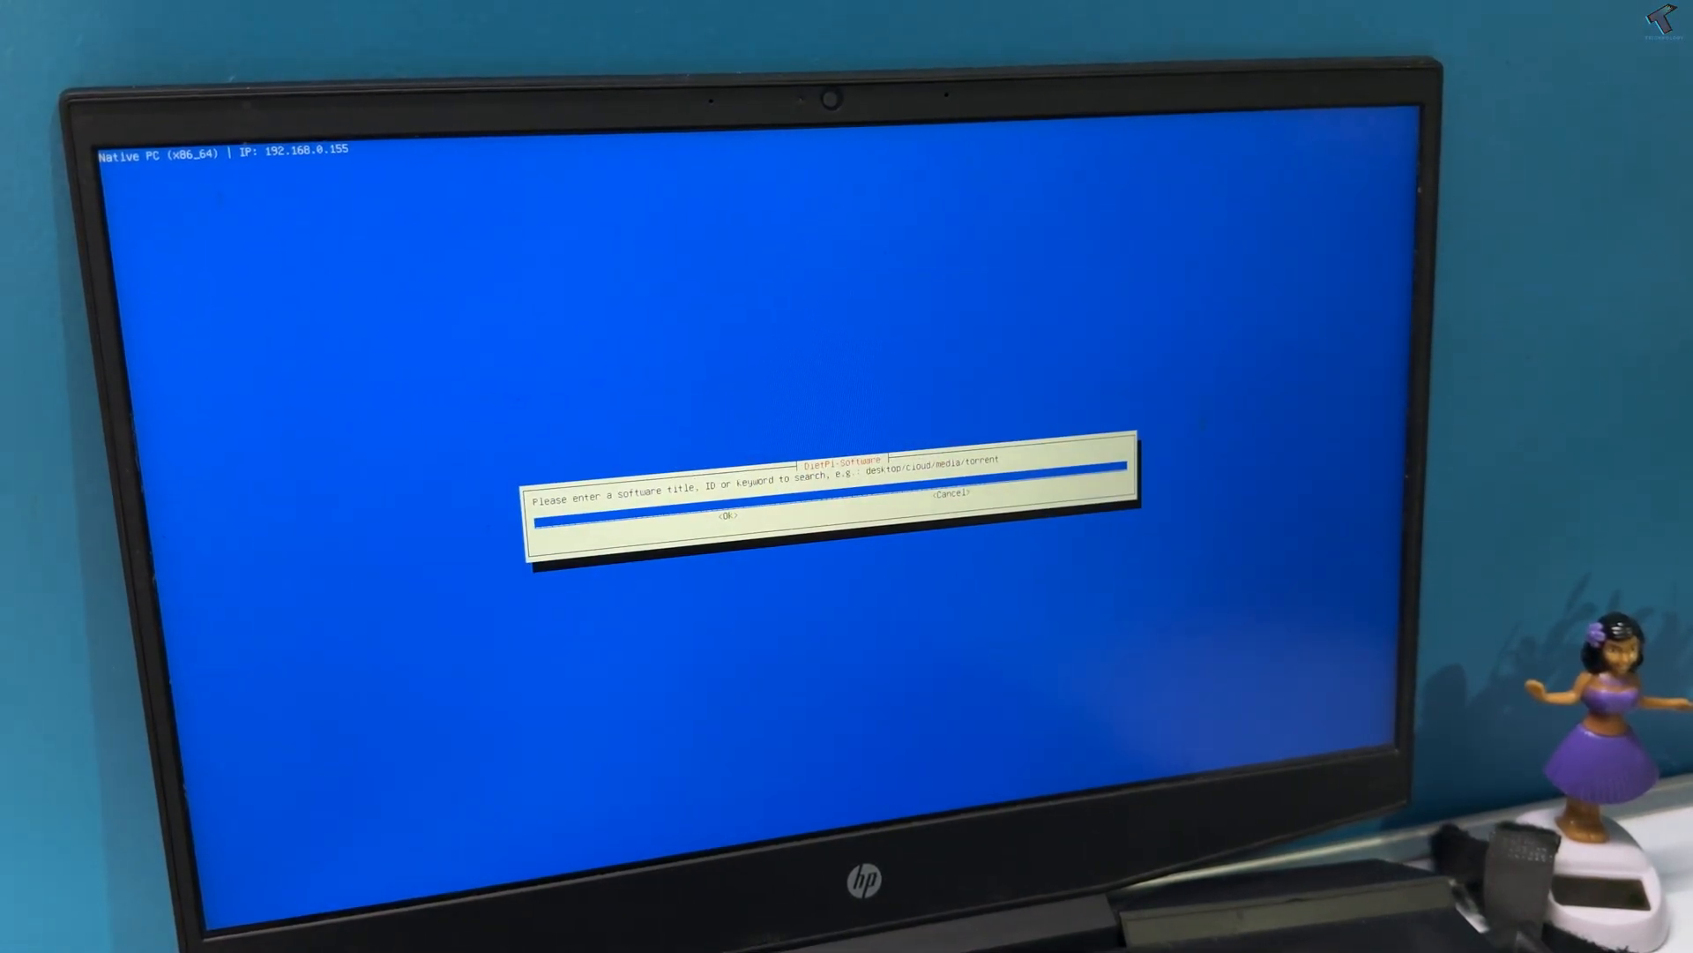
{"action": "type", "text": "net"}
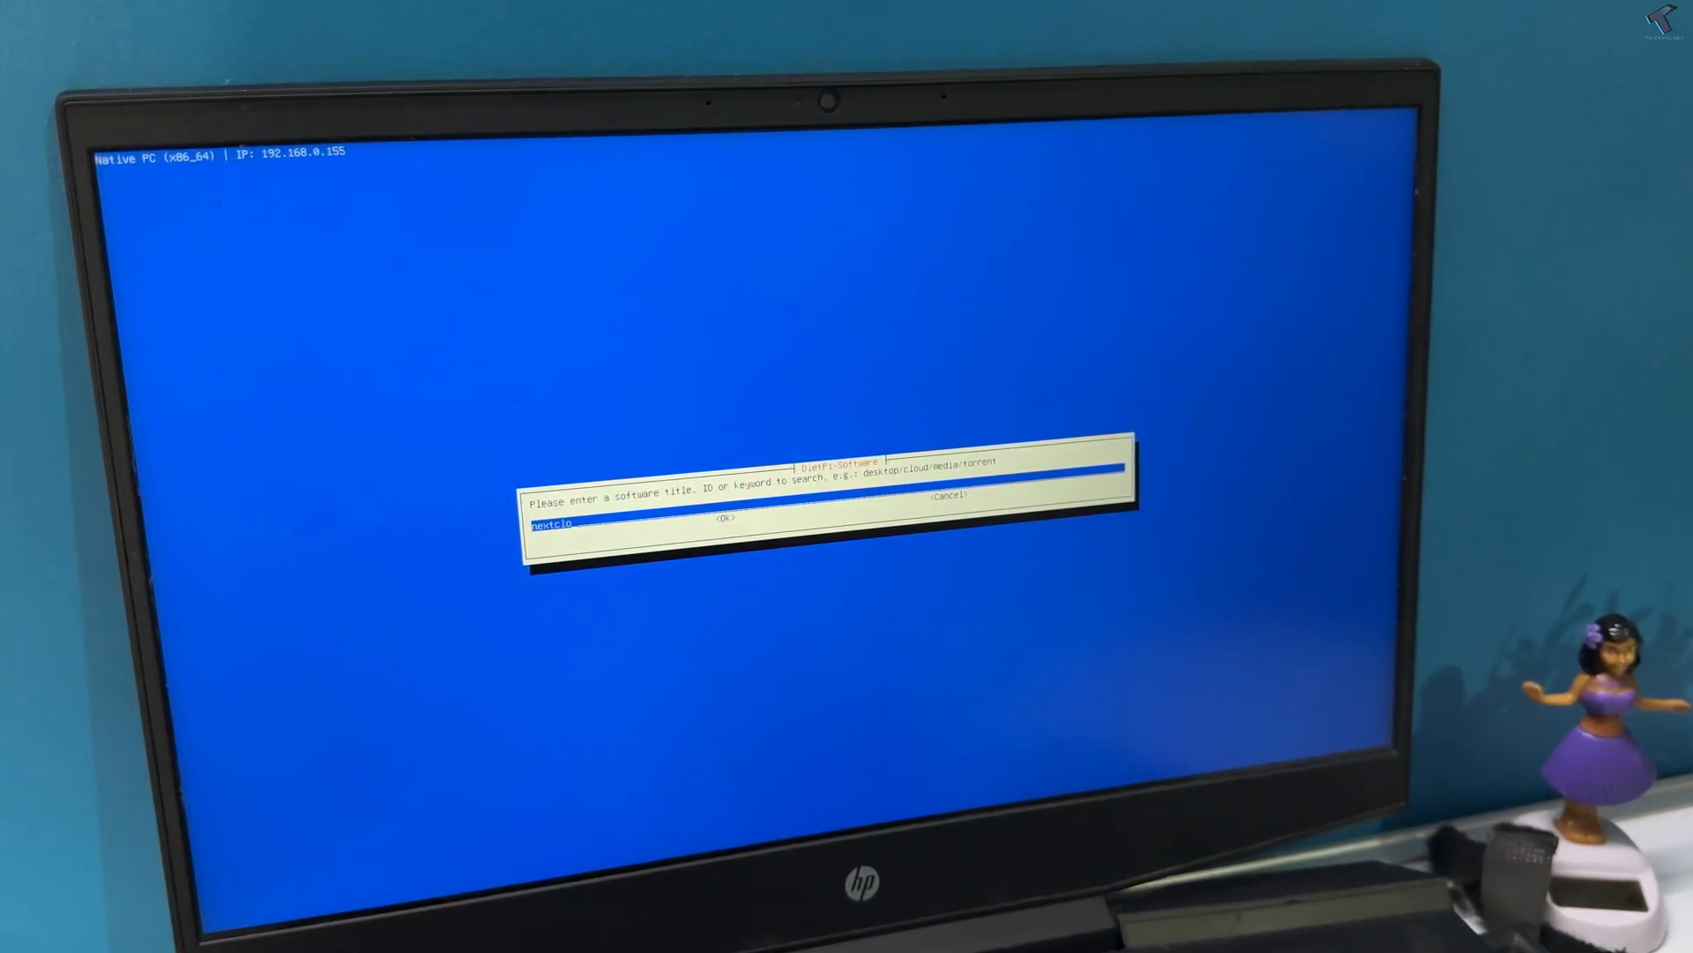
{"action": "left_click", "coordinate": [725, 518]}
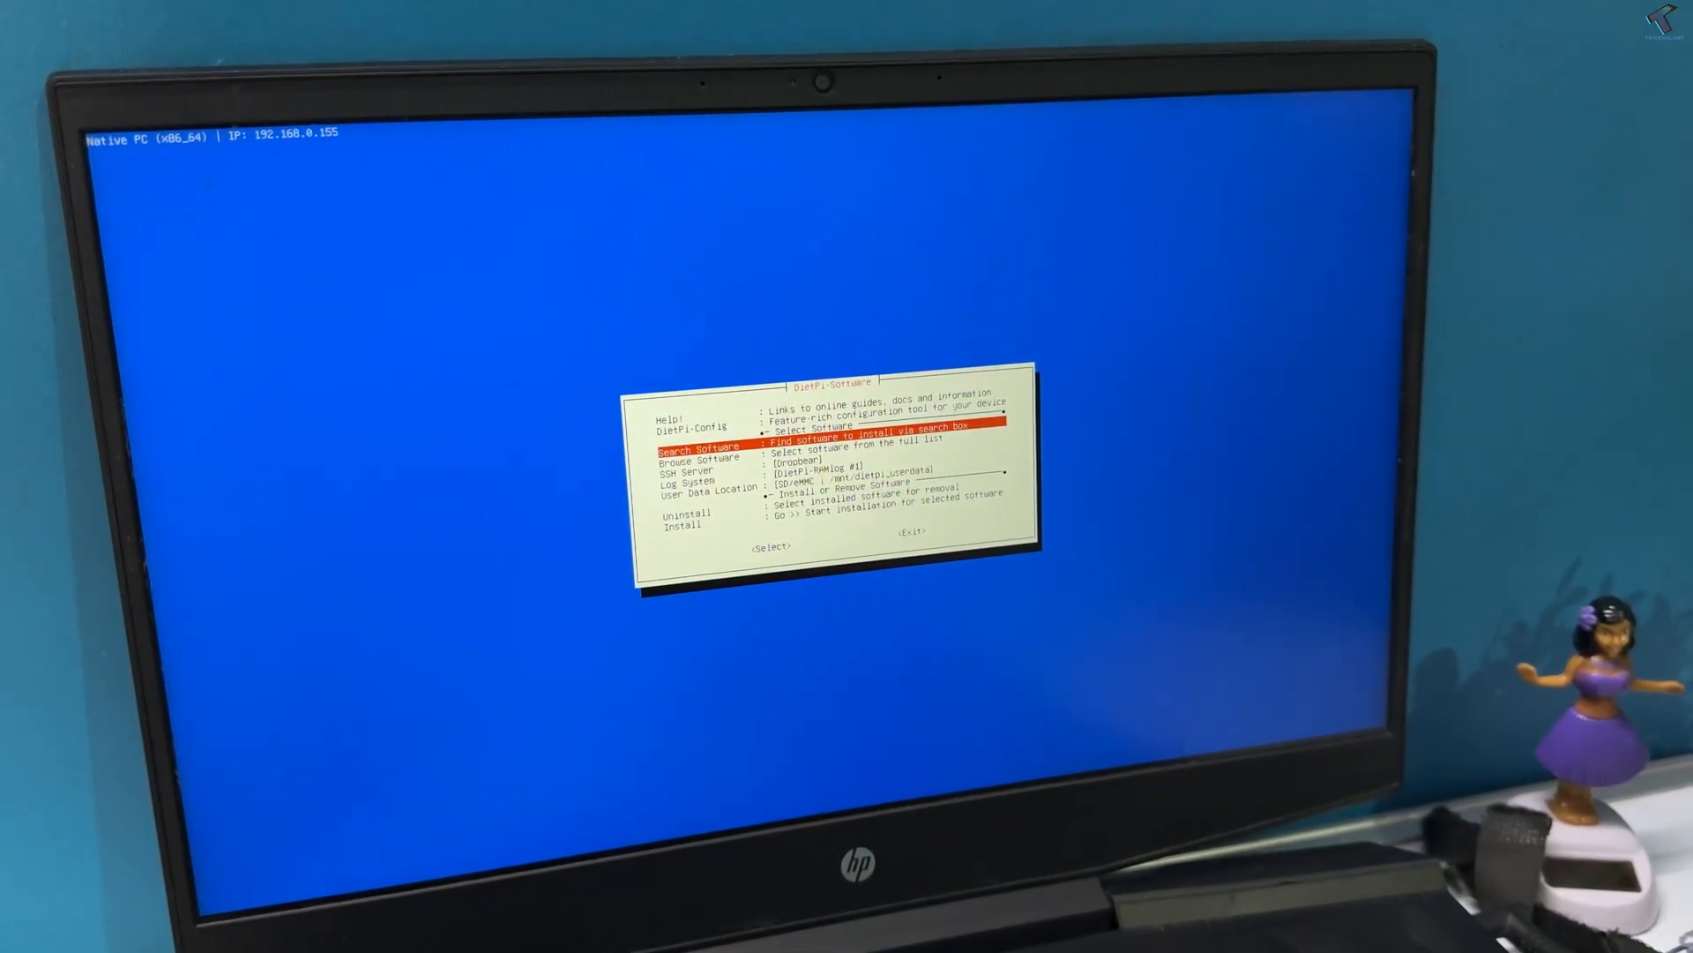
Step: Install Nextcloud with the Apache webserver and opt out of DietPi-Survey
{"action": "key", "text": "Down"}
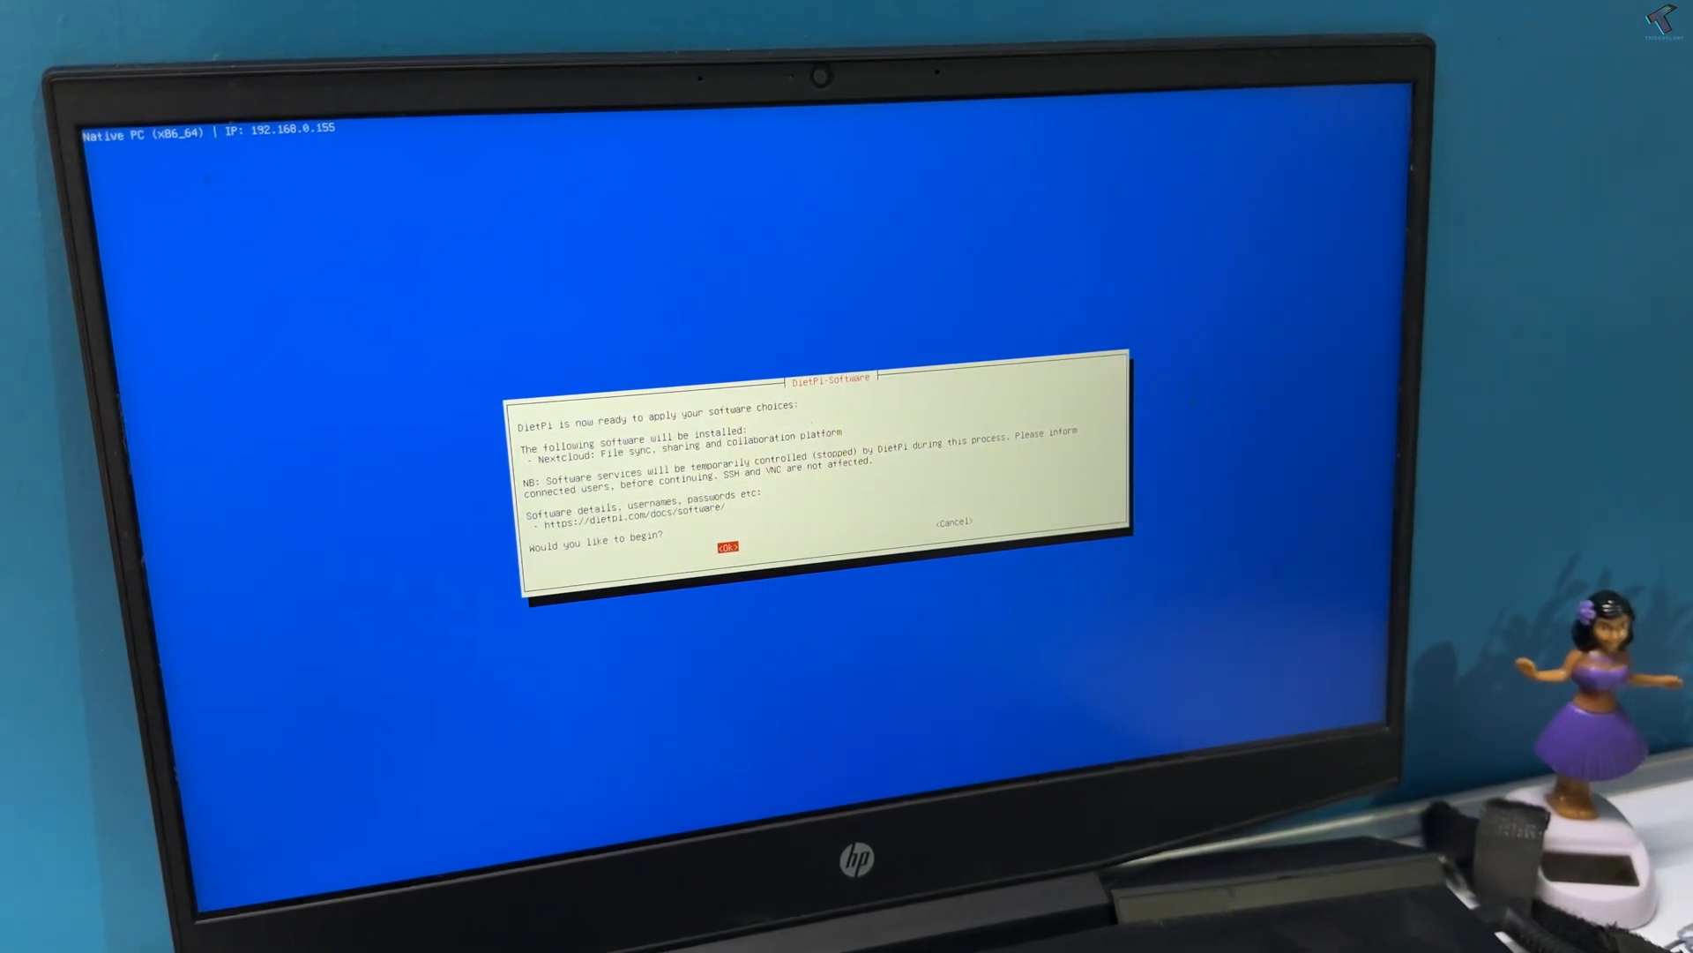
{"action": "left_click", "coordinate": [726, 545]}
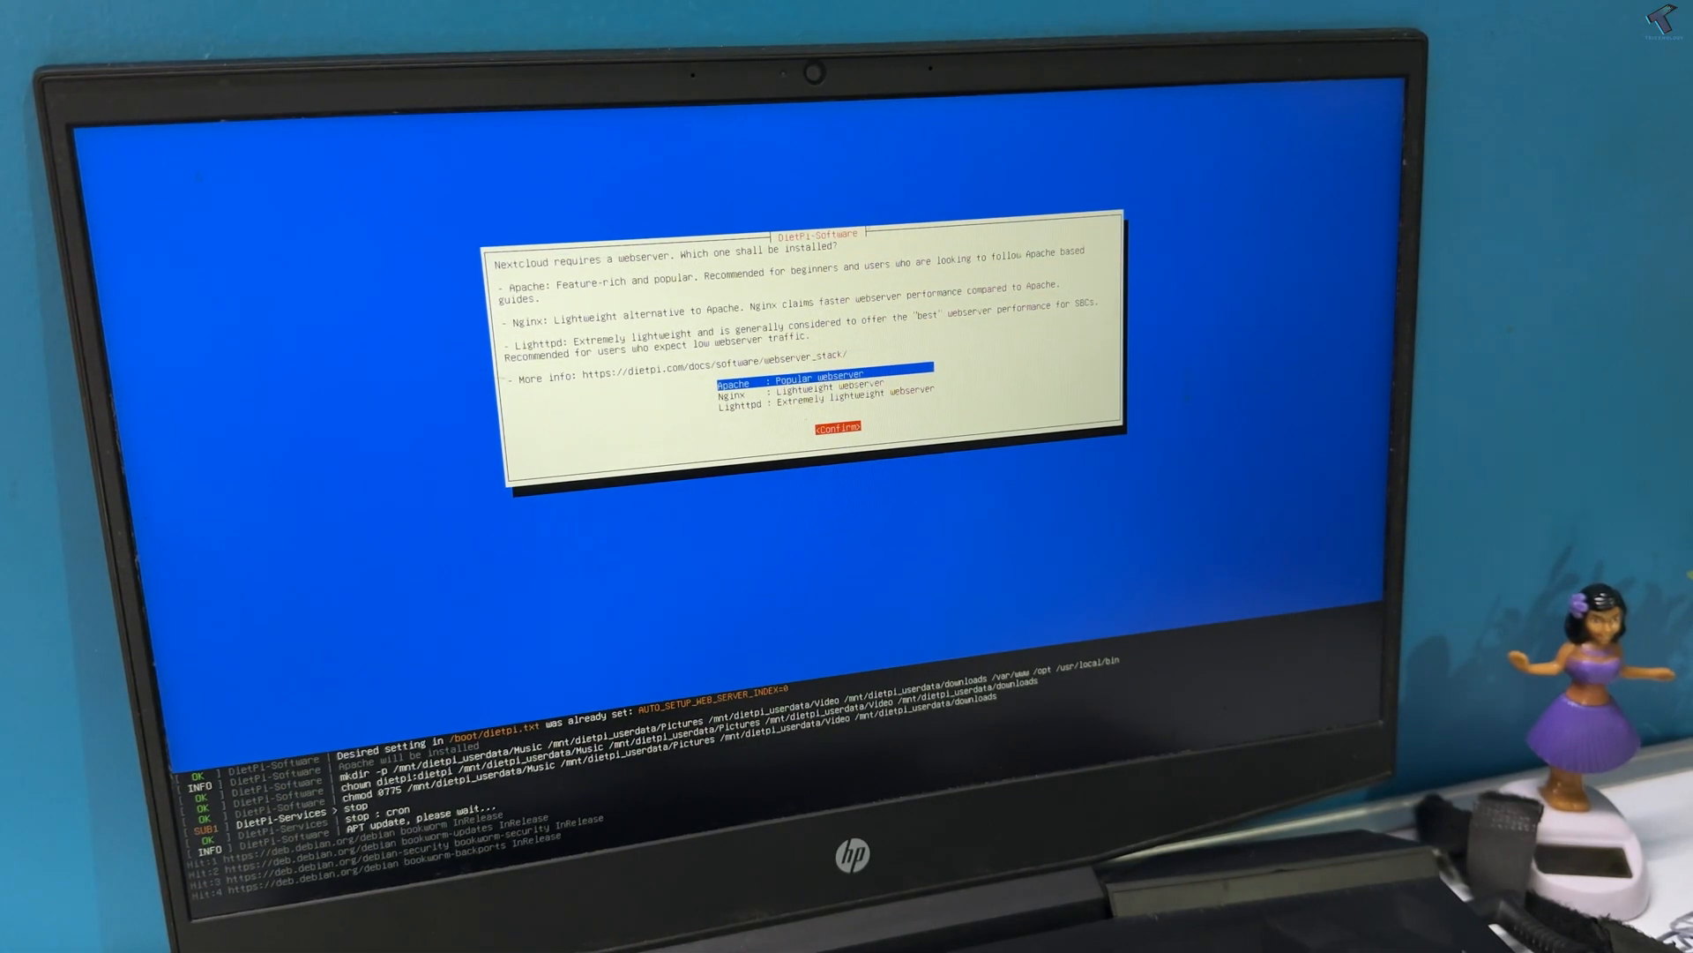
{"action": "left_click", "coordinate": [836, 424]}
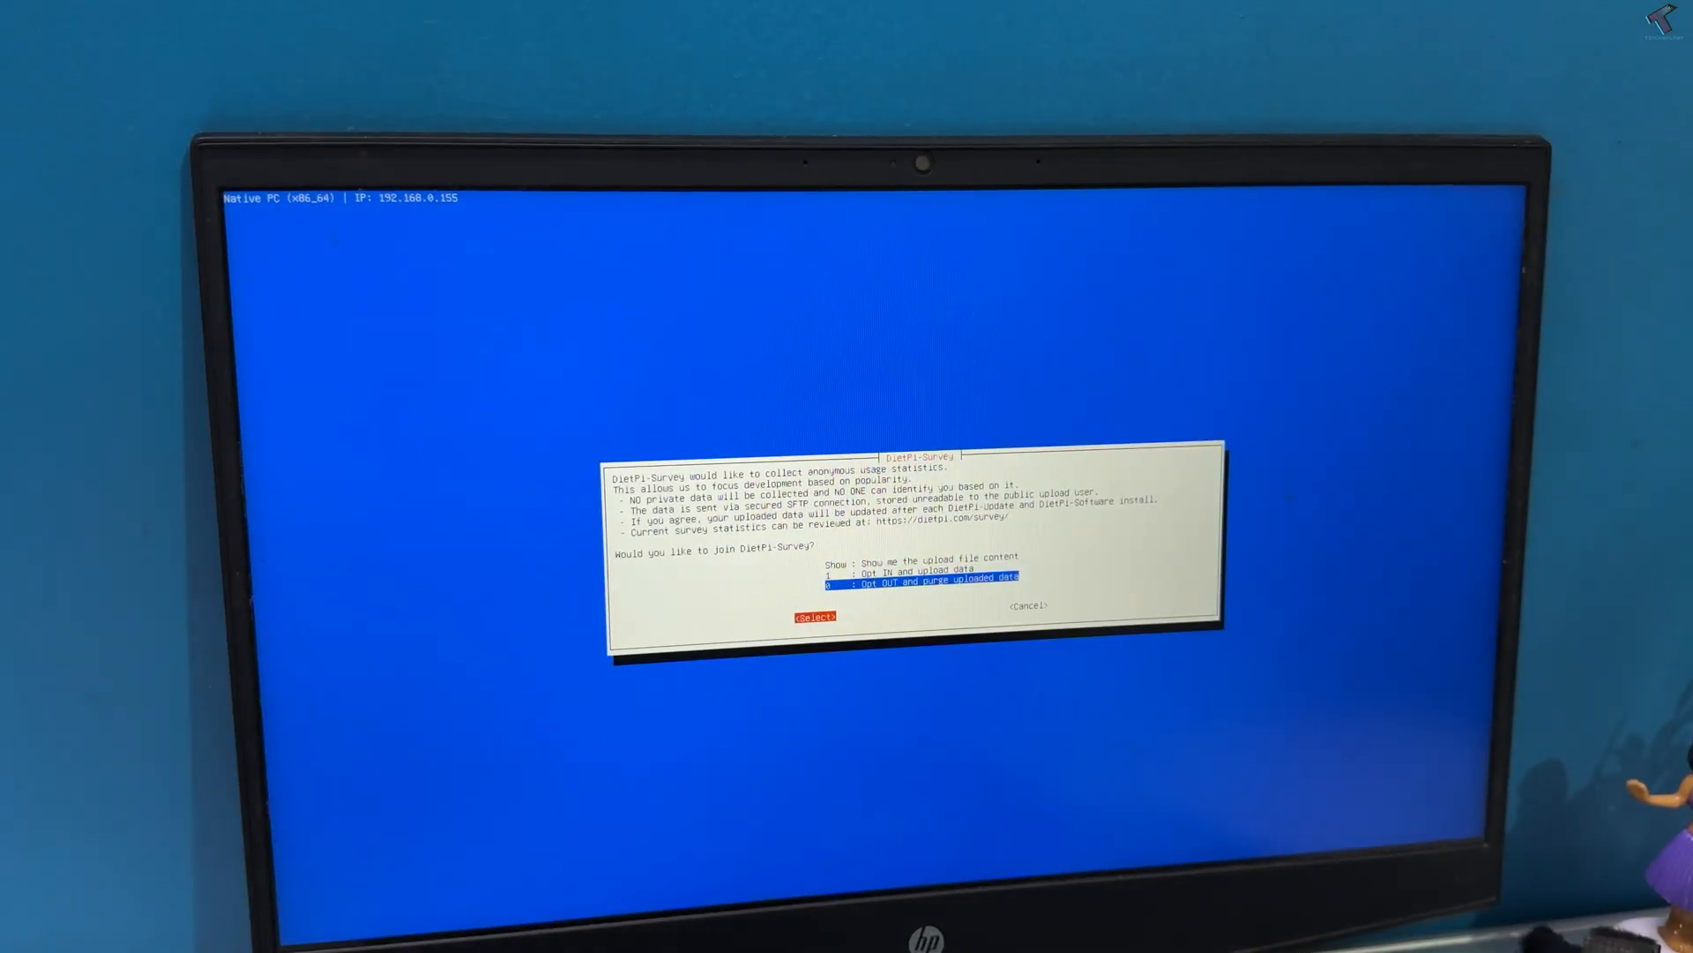
{"action": "key", "text": "Tab"}
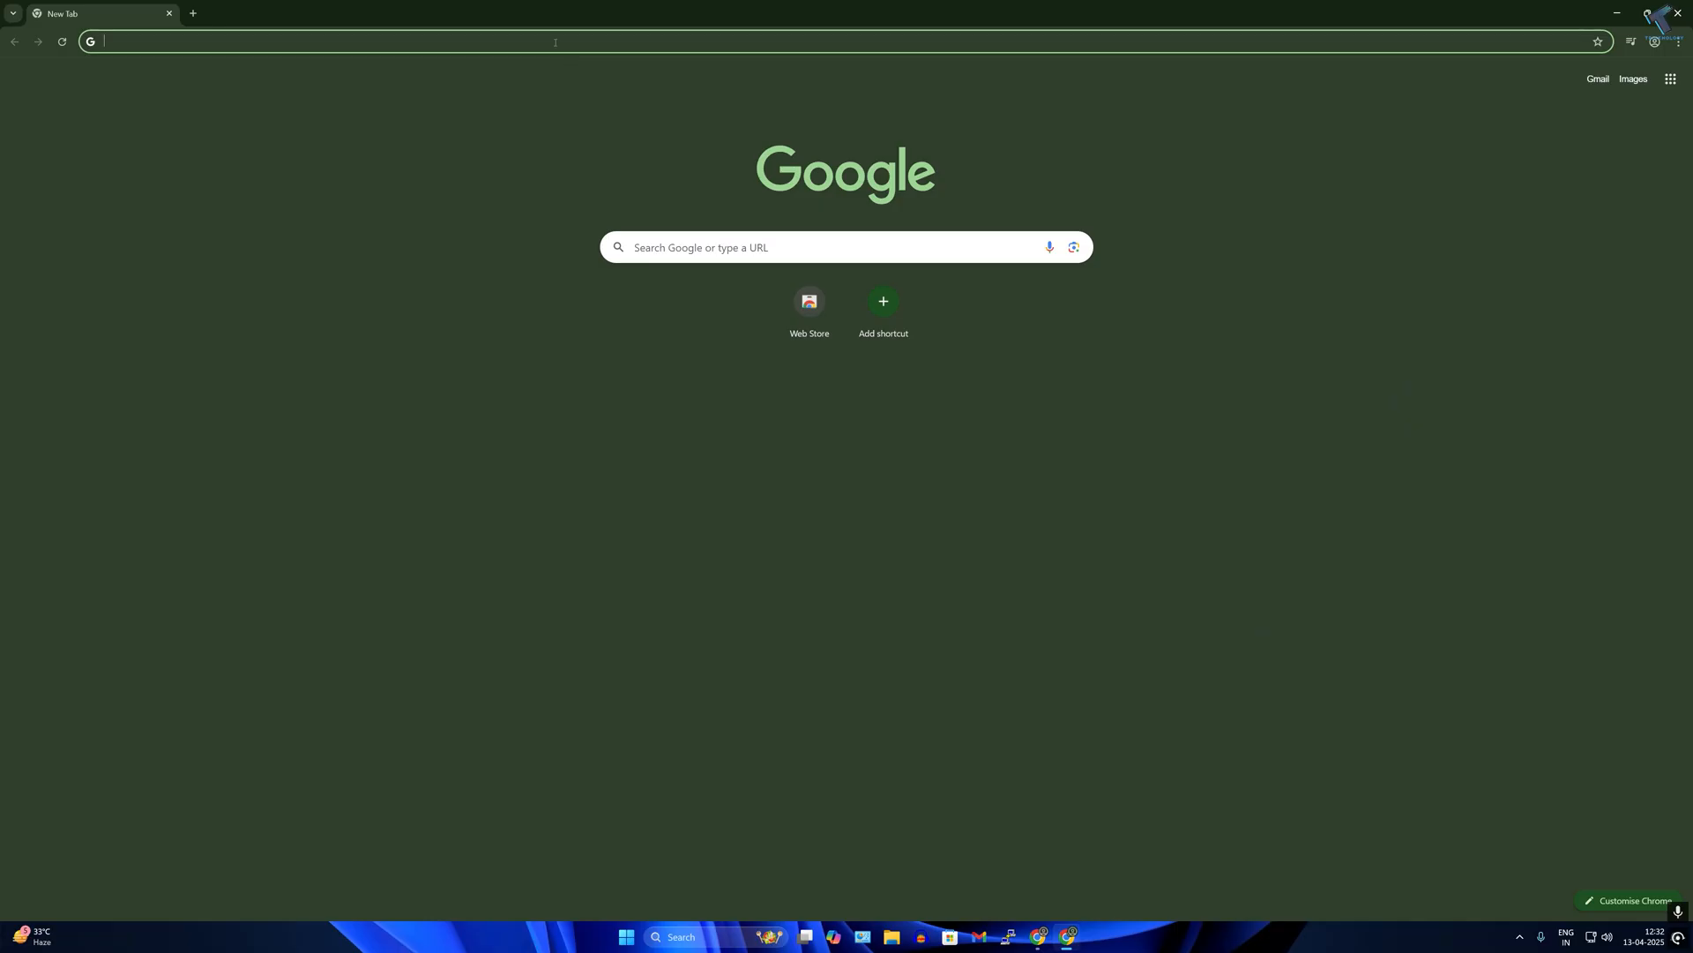
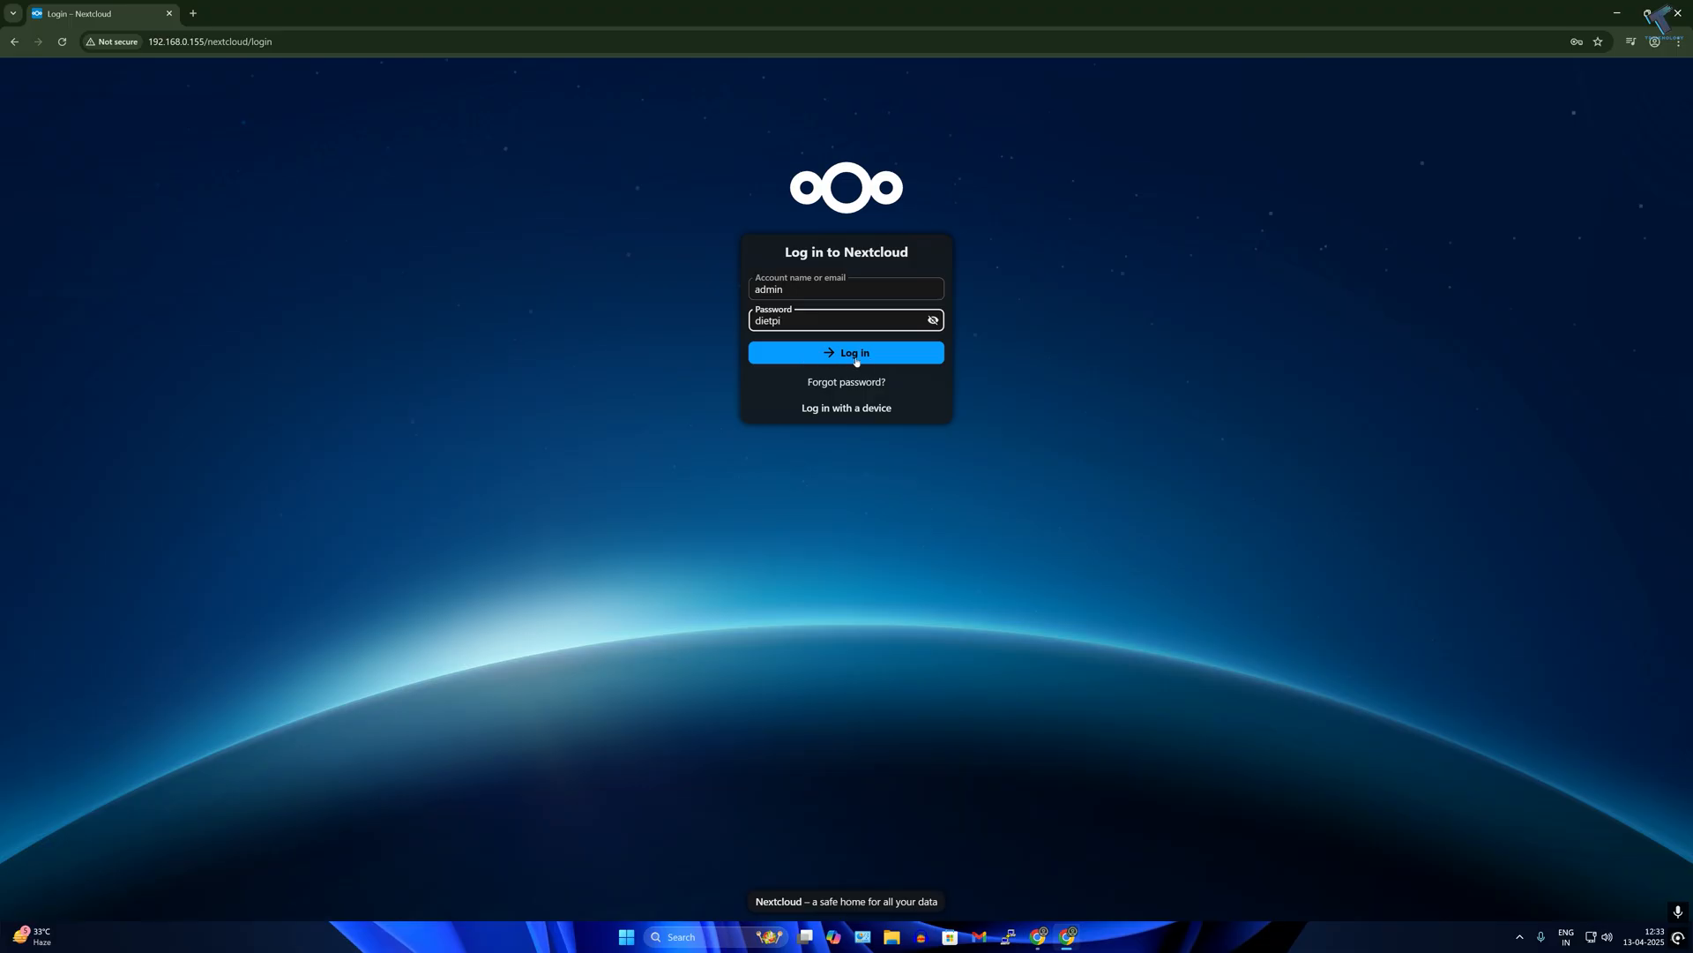
{"action": "left_click", "coordinate": [846, 352]}
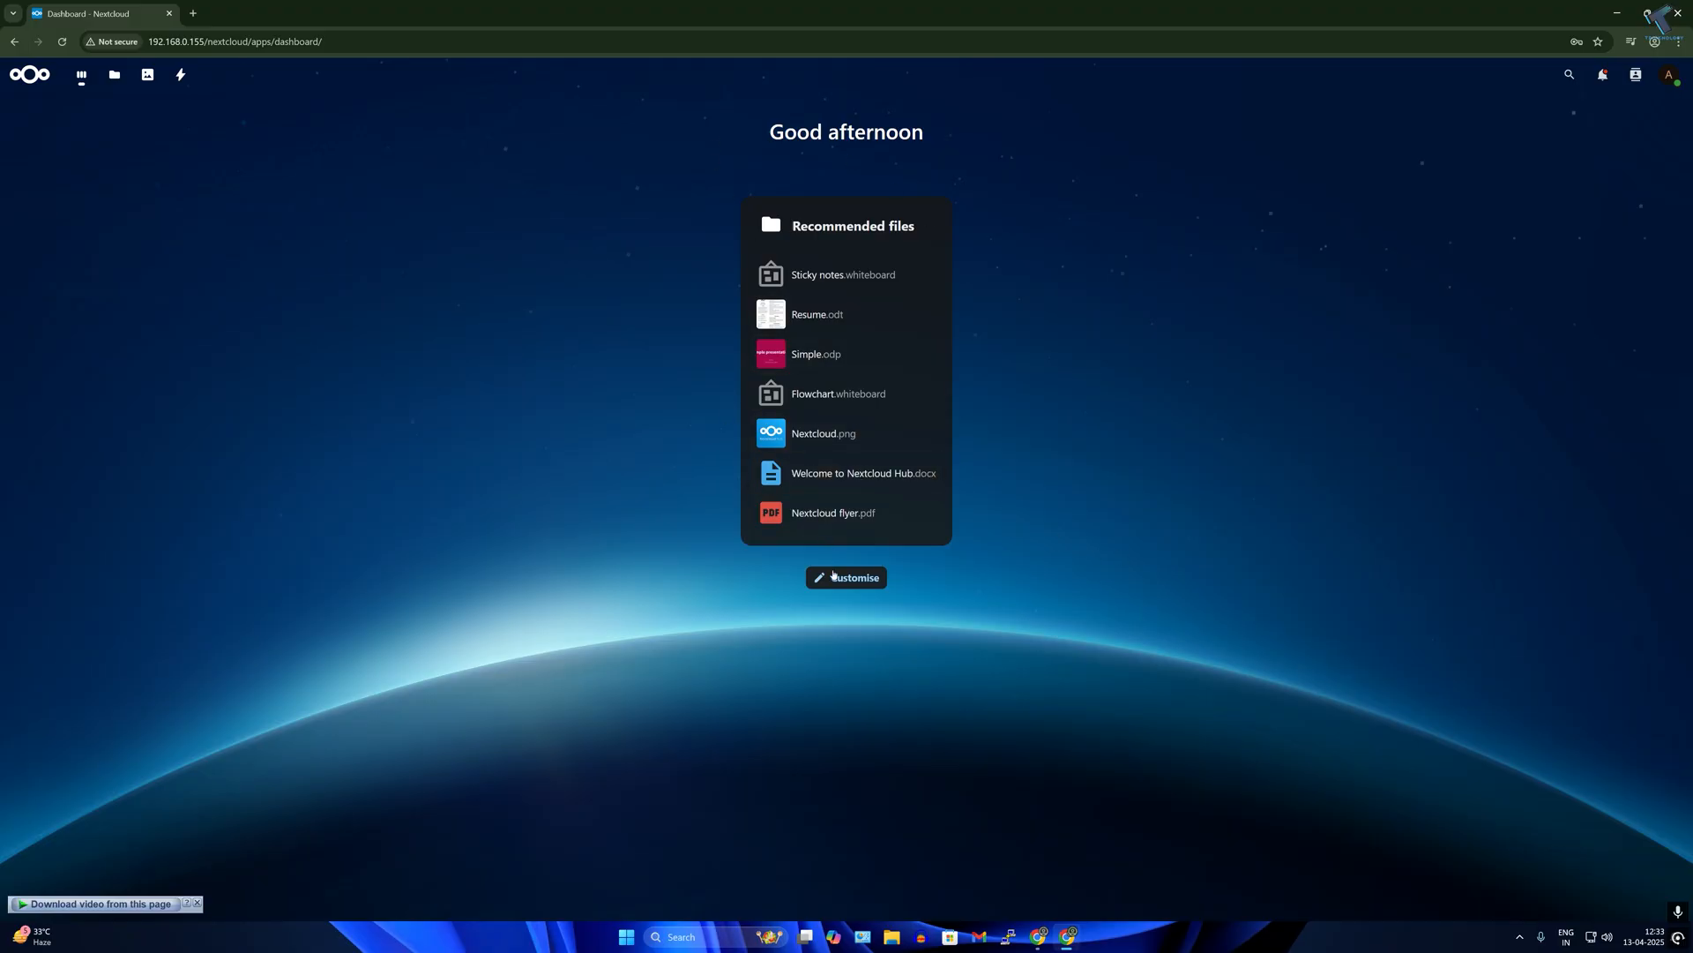
Step: Enable the Weather and Favorite files dashboard widgets, then go to the Files app
{"action": "left_click", "coordinate": [846, 578]}
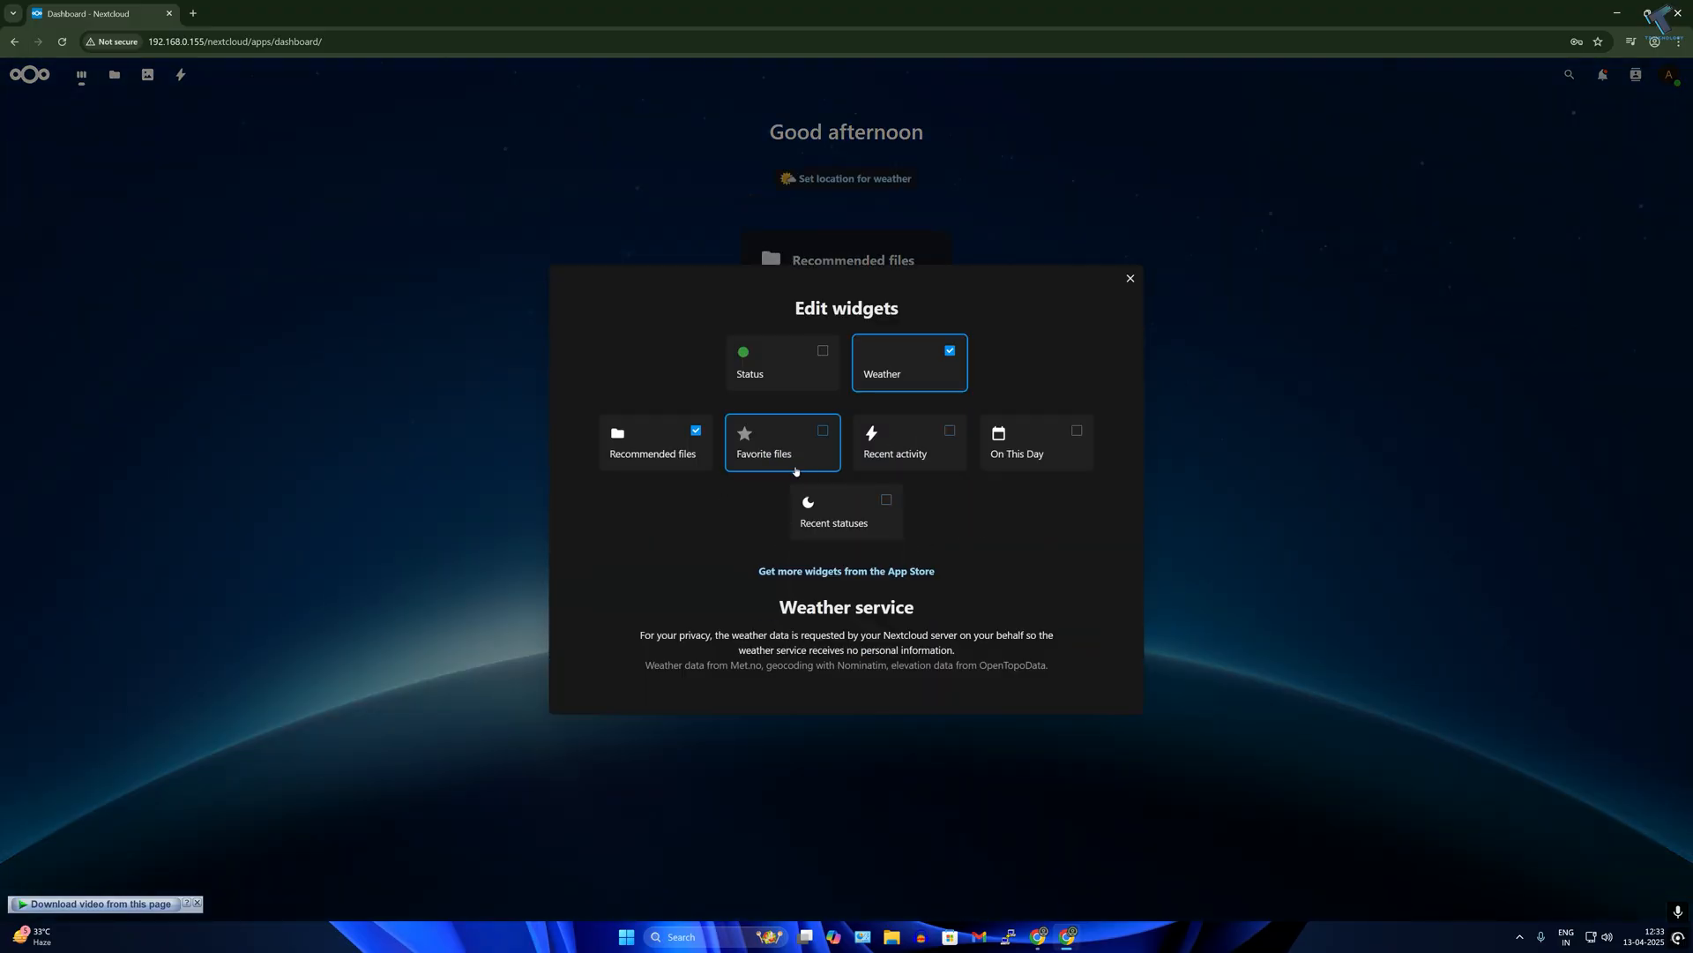
{"action": "left_click", "coordinate": [822, 431]}
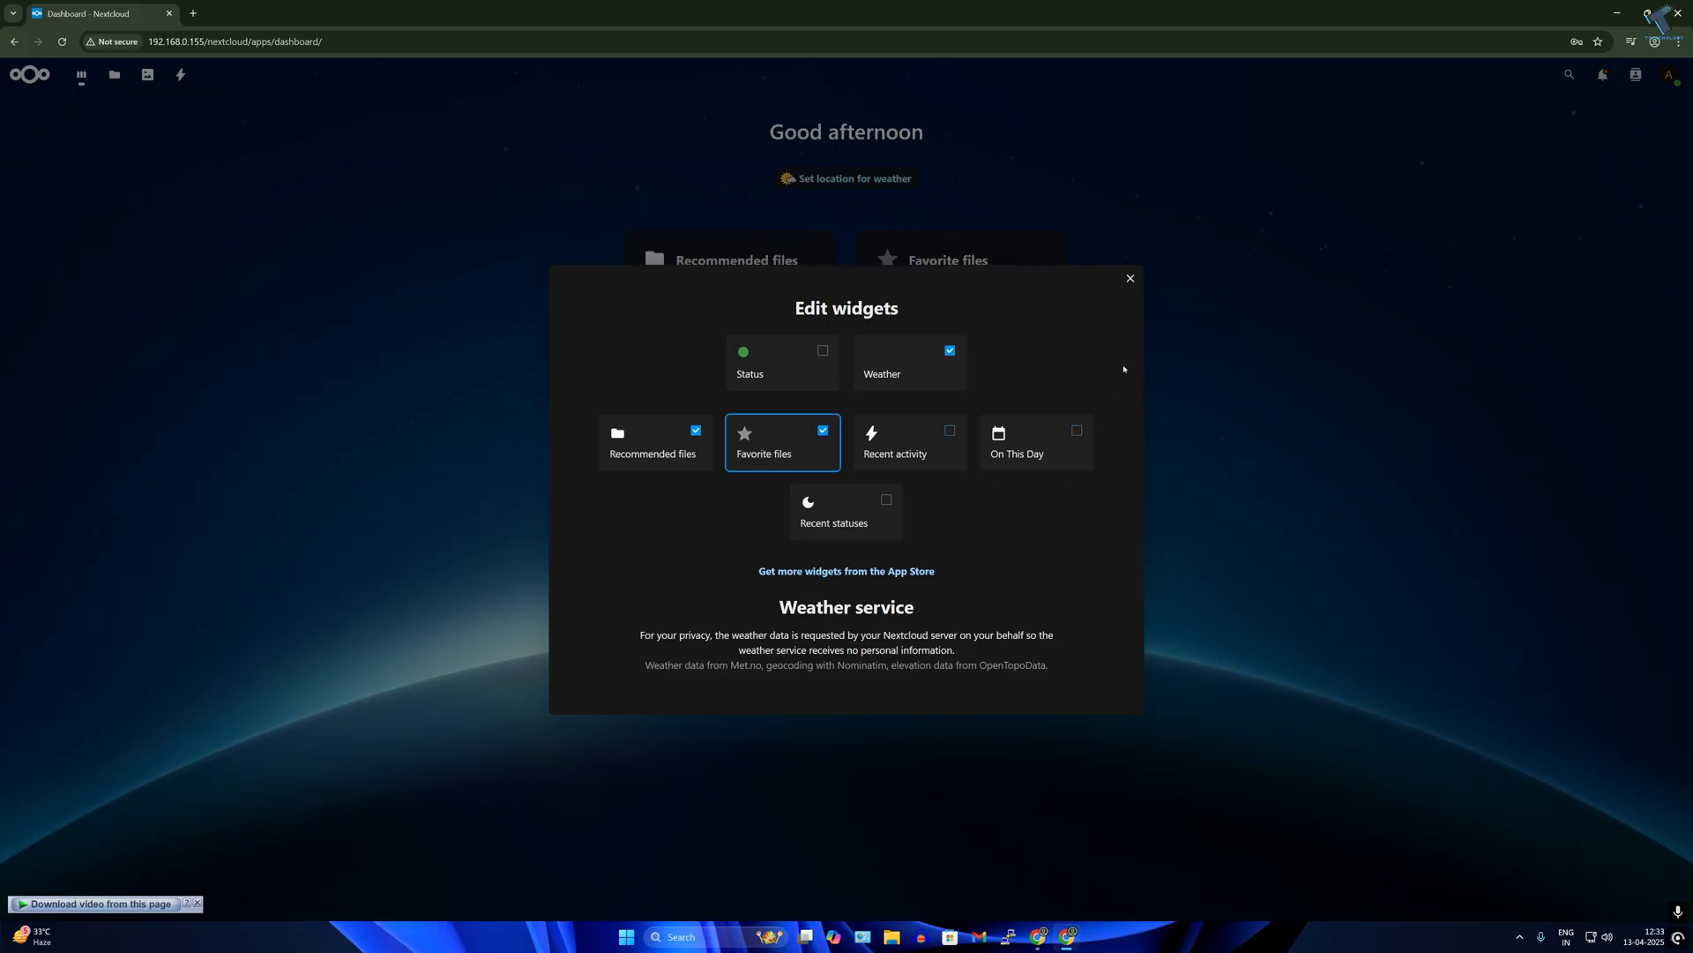
{"action": "left_click", "coordinate": [1129, 279]}
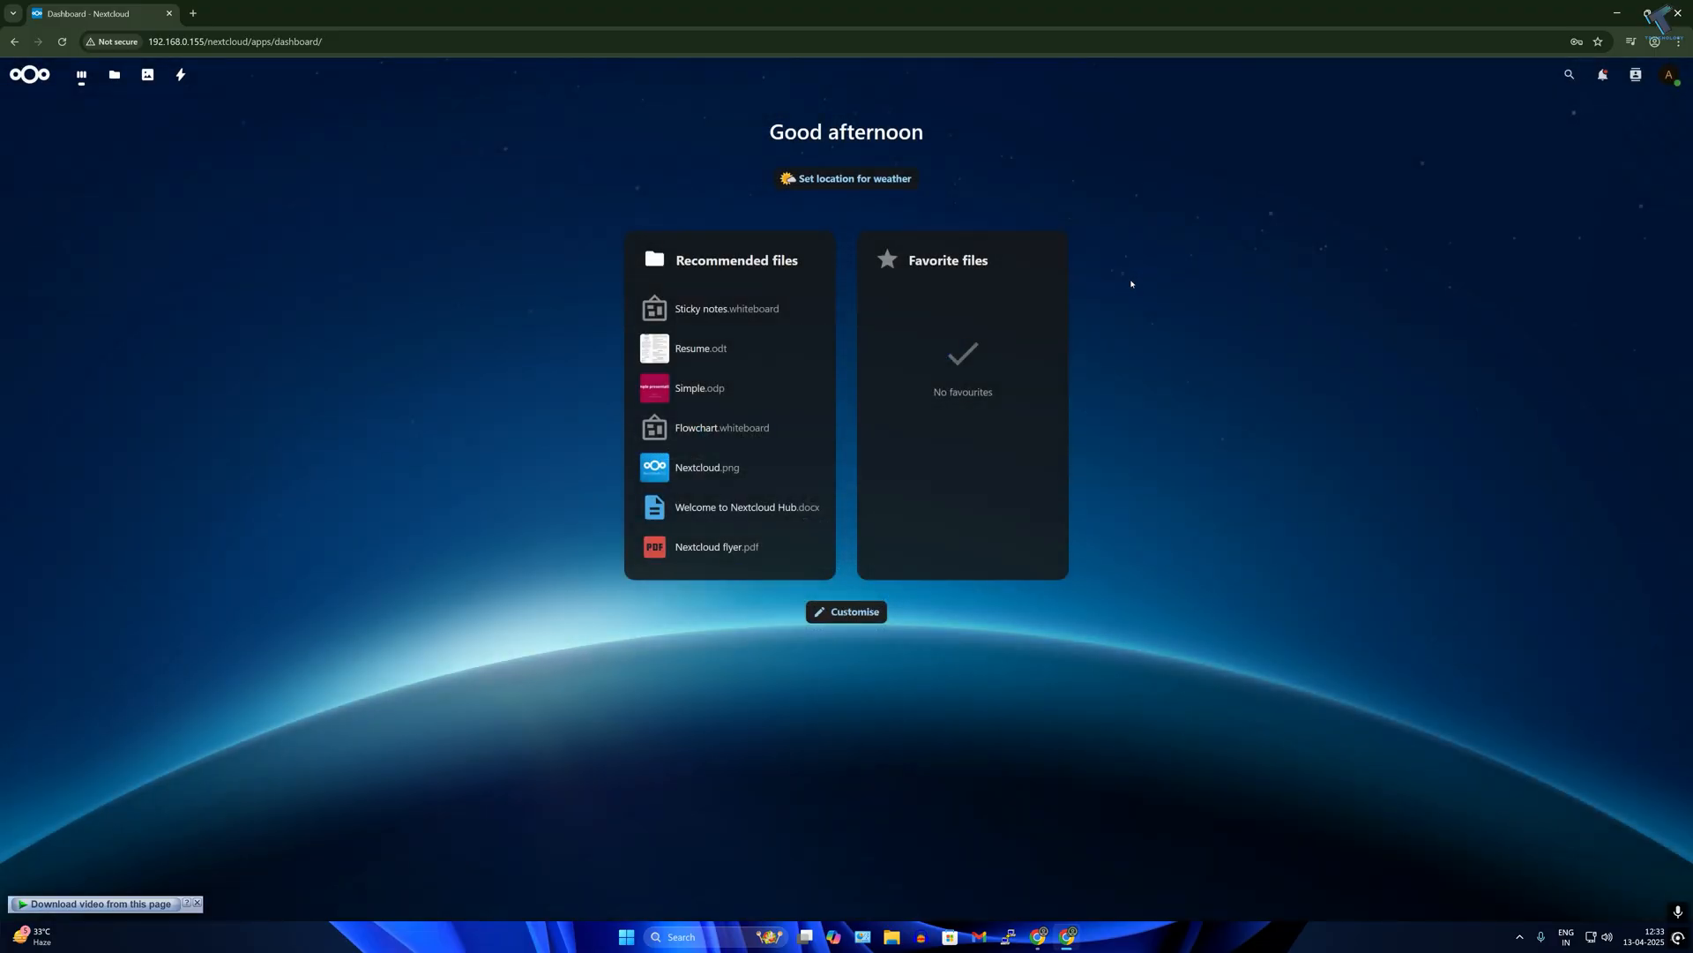
{"action": "left_click", "coordinate": [114, 74]}
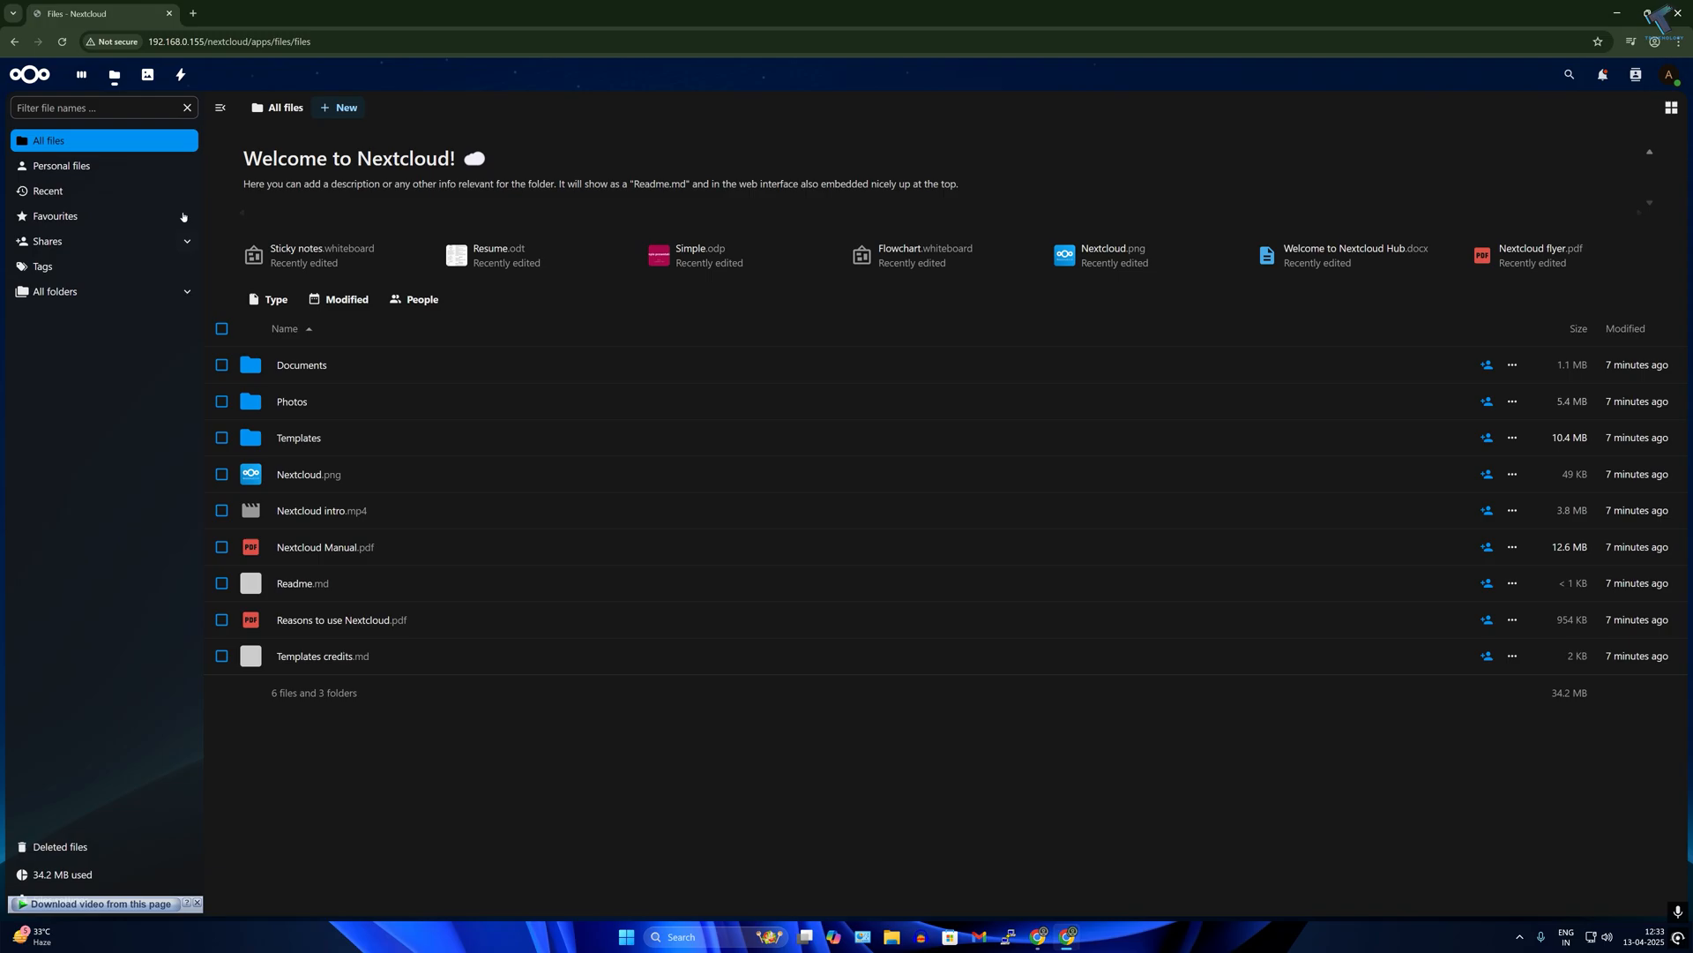
Step: Browse Personal files and All files, then choose New > Upload files to open the Windows picker
{"action": "left_click", "coordinate": [62, 165]}
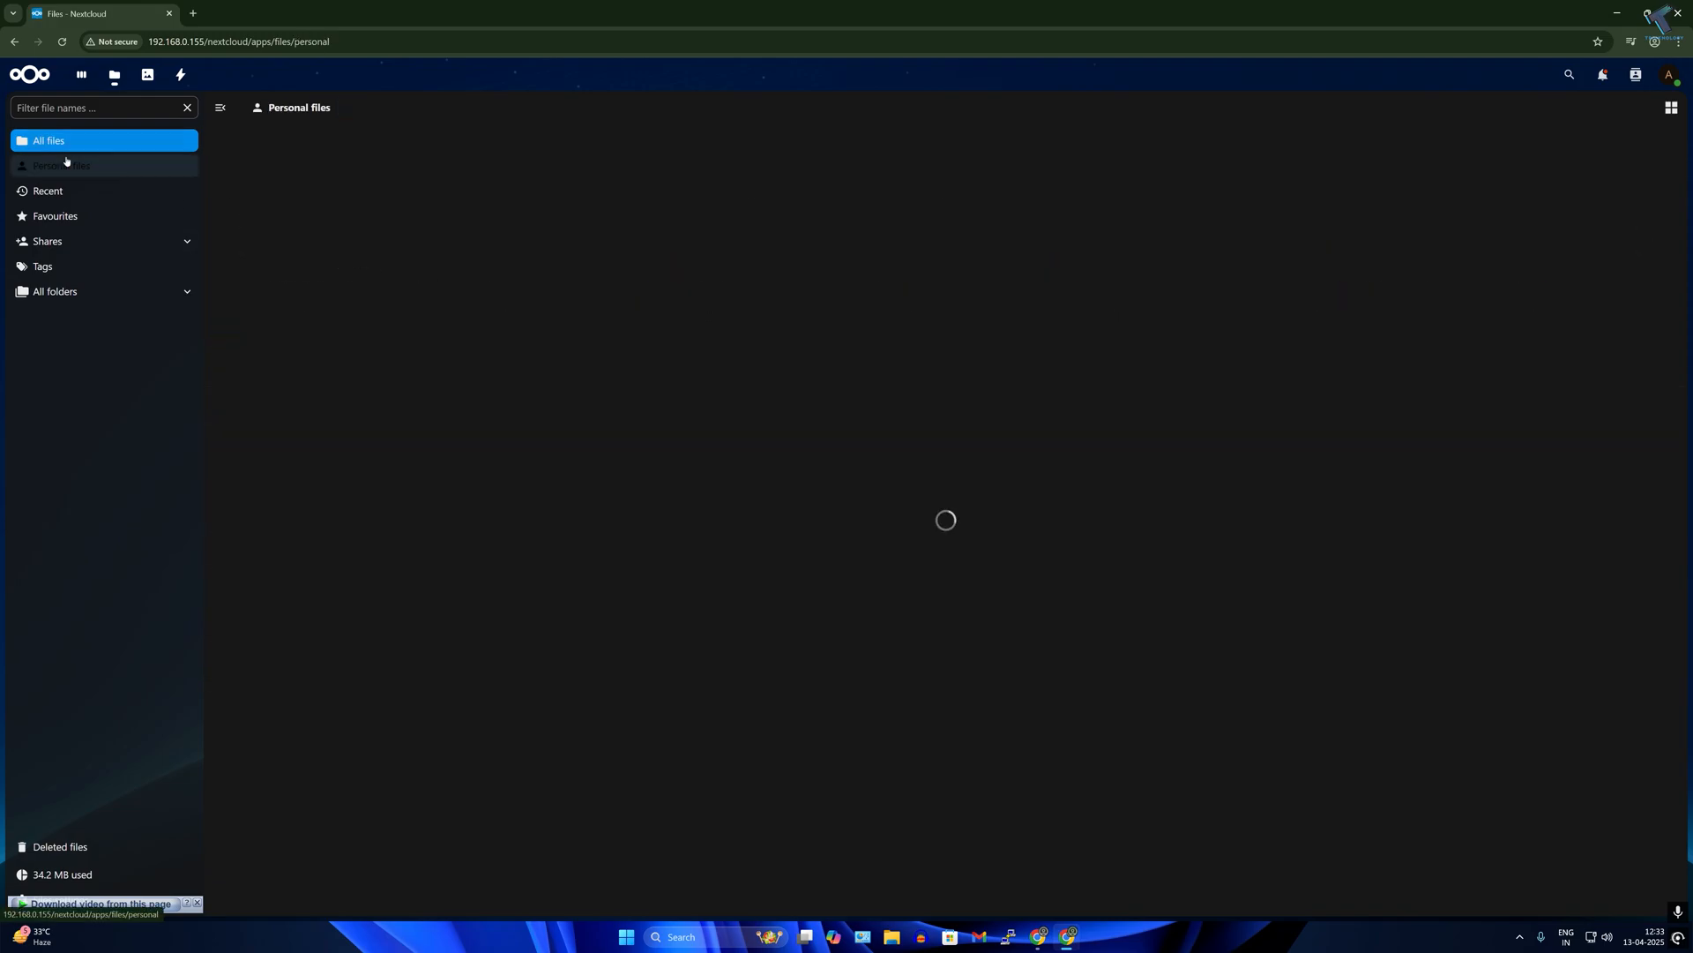
{"action": "left_click", "coordinate": [48, 140]}
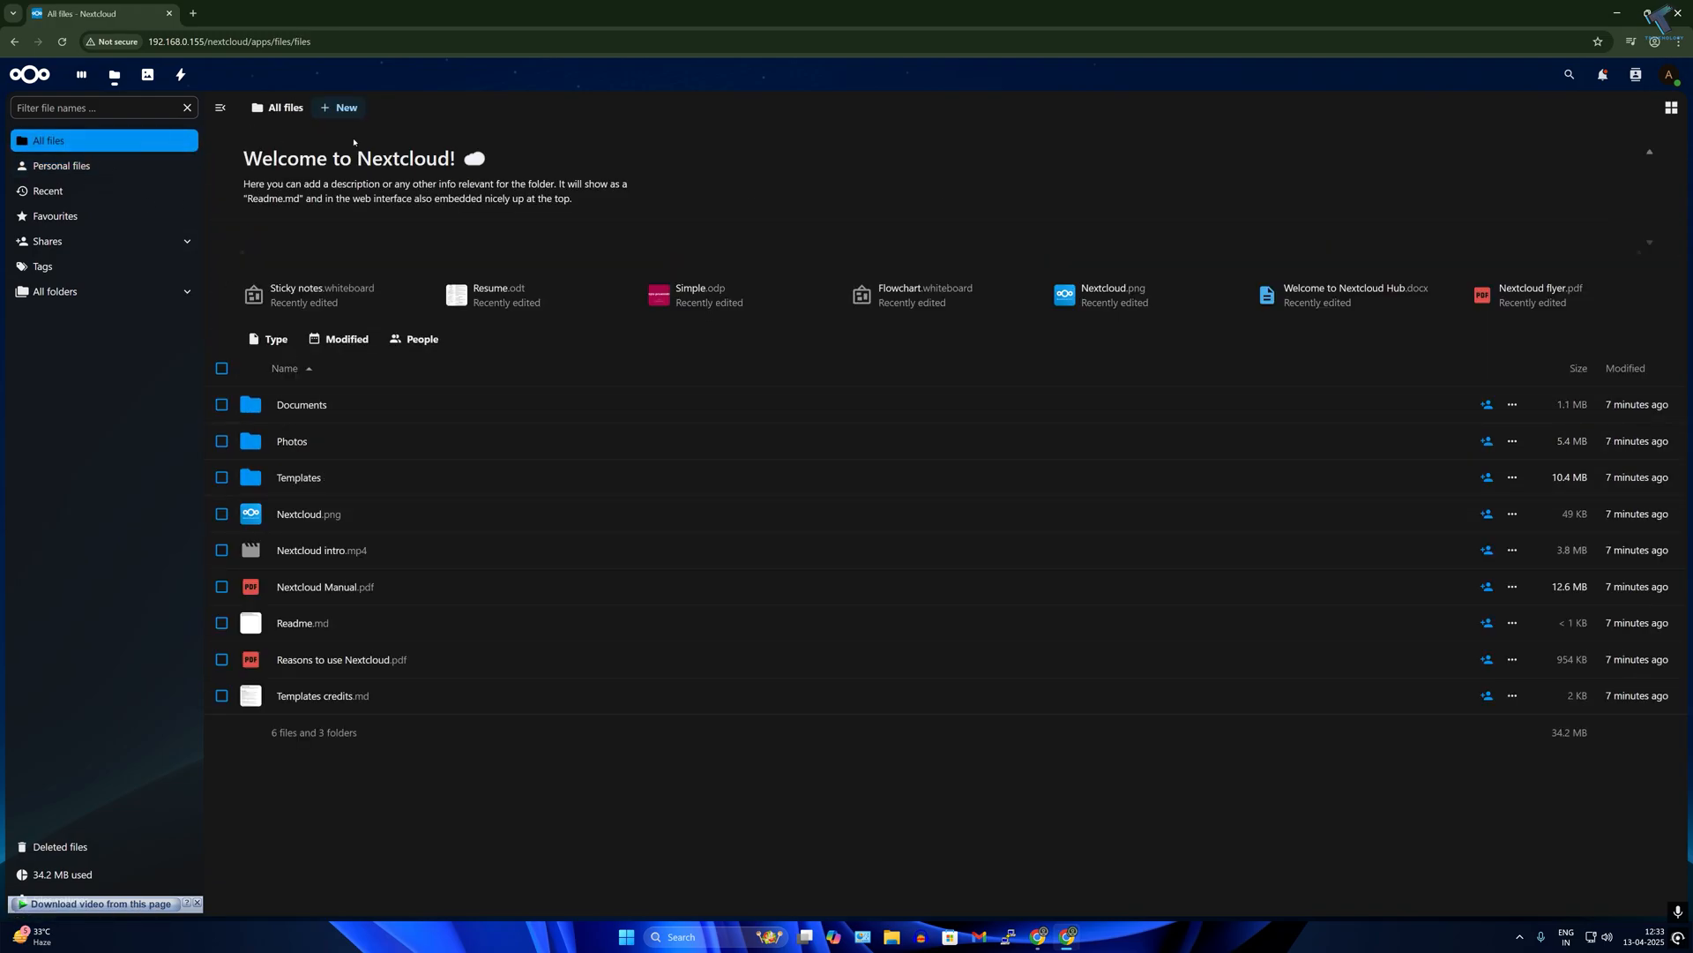
{"action": "left_click", "coordinate": [340, 107]}
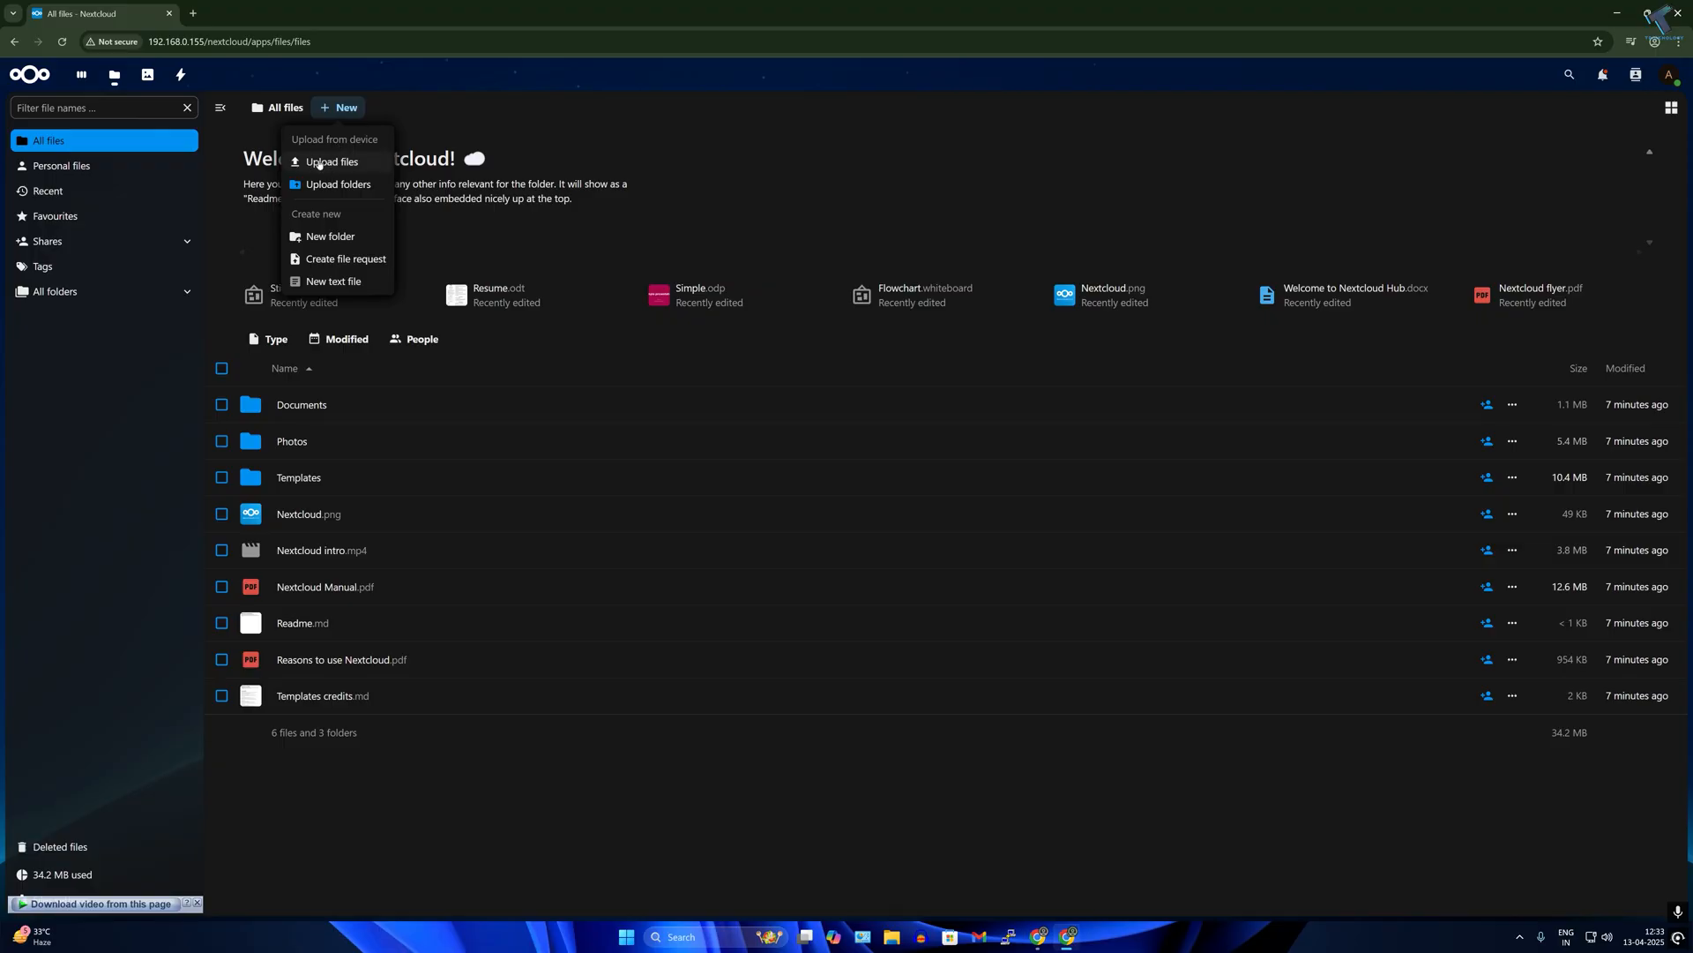
{"action": "left_click", "coordinate": [332, 162]}
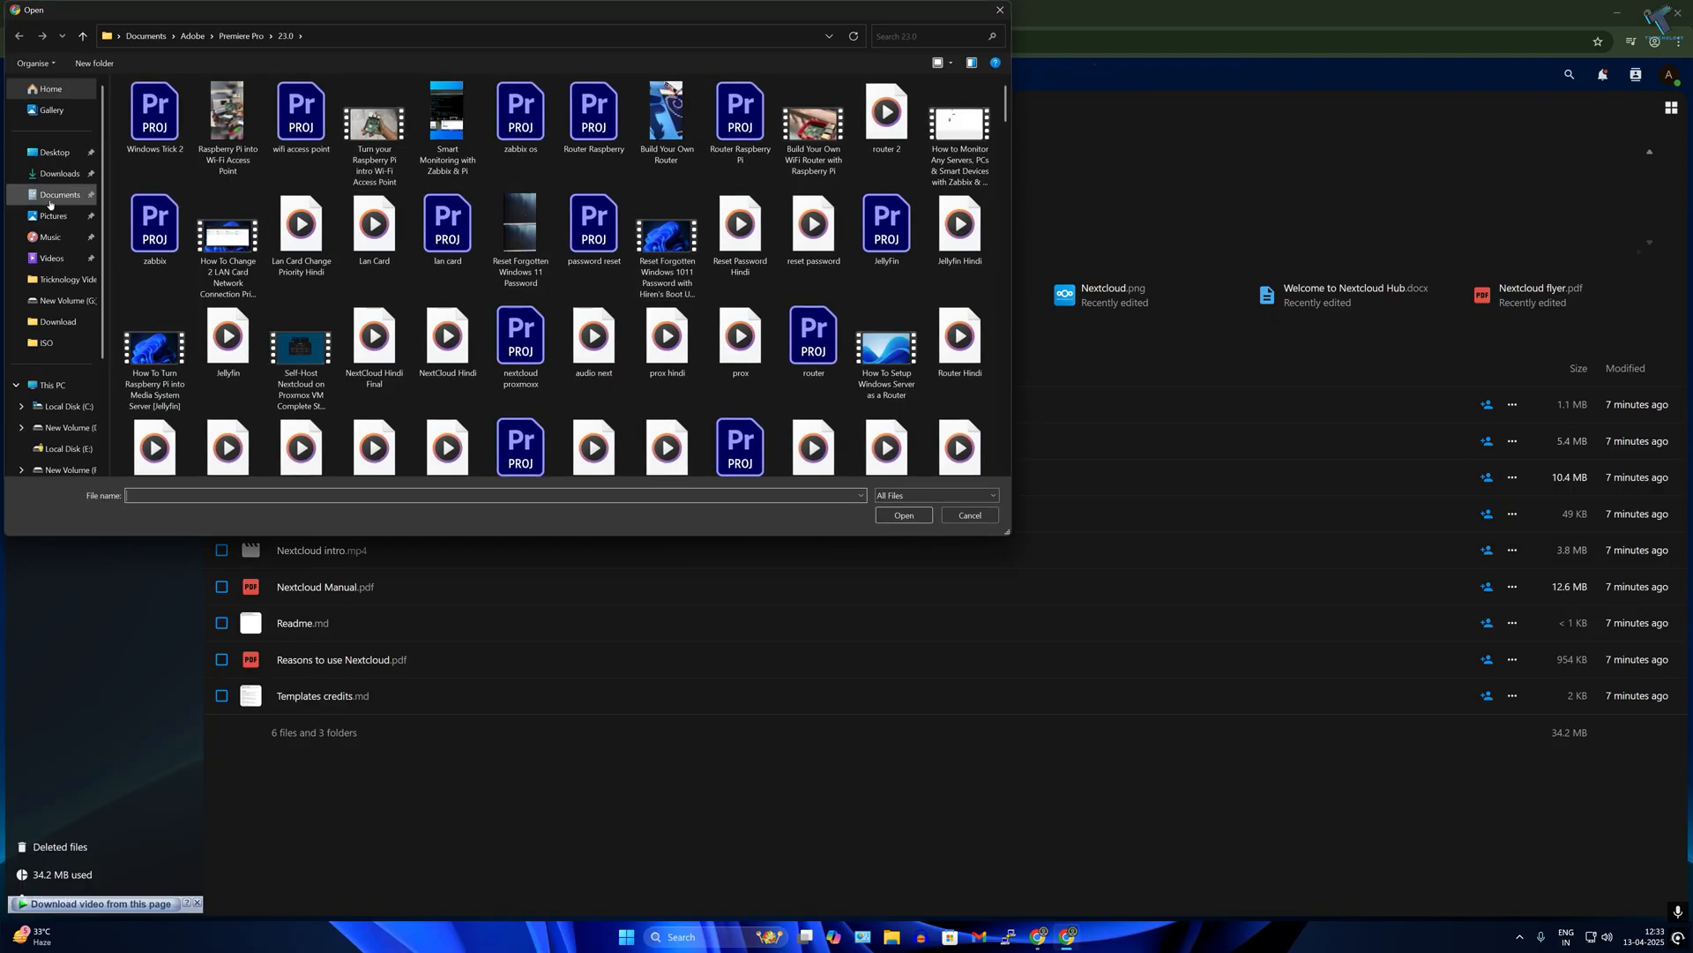
{"action": "left_click", "coordinate": [966, 515]}
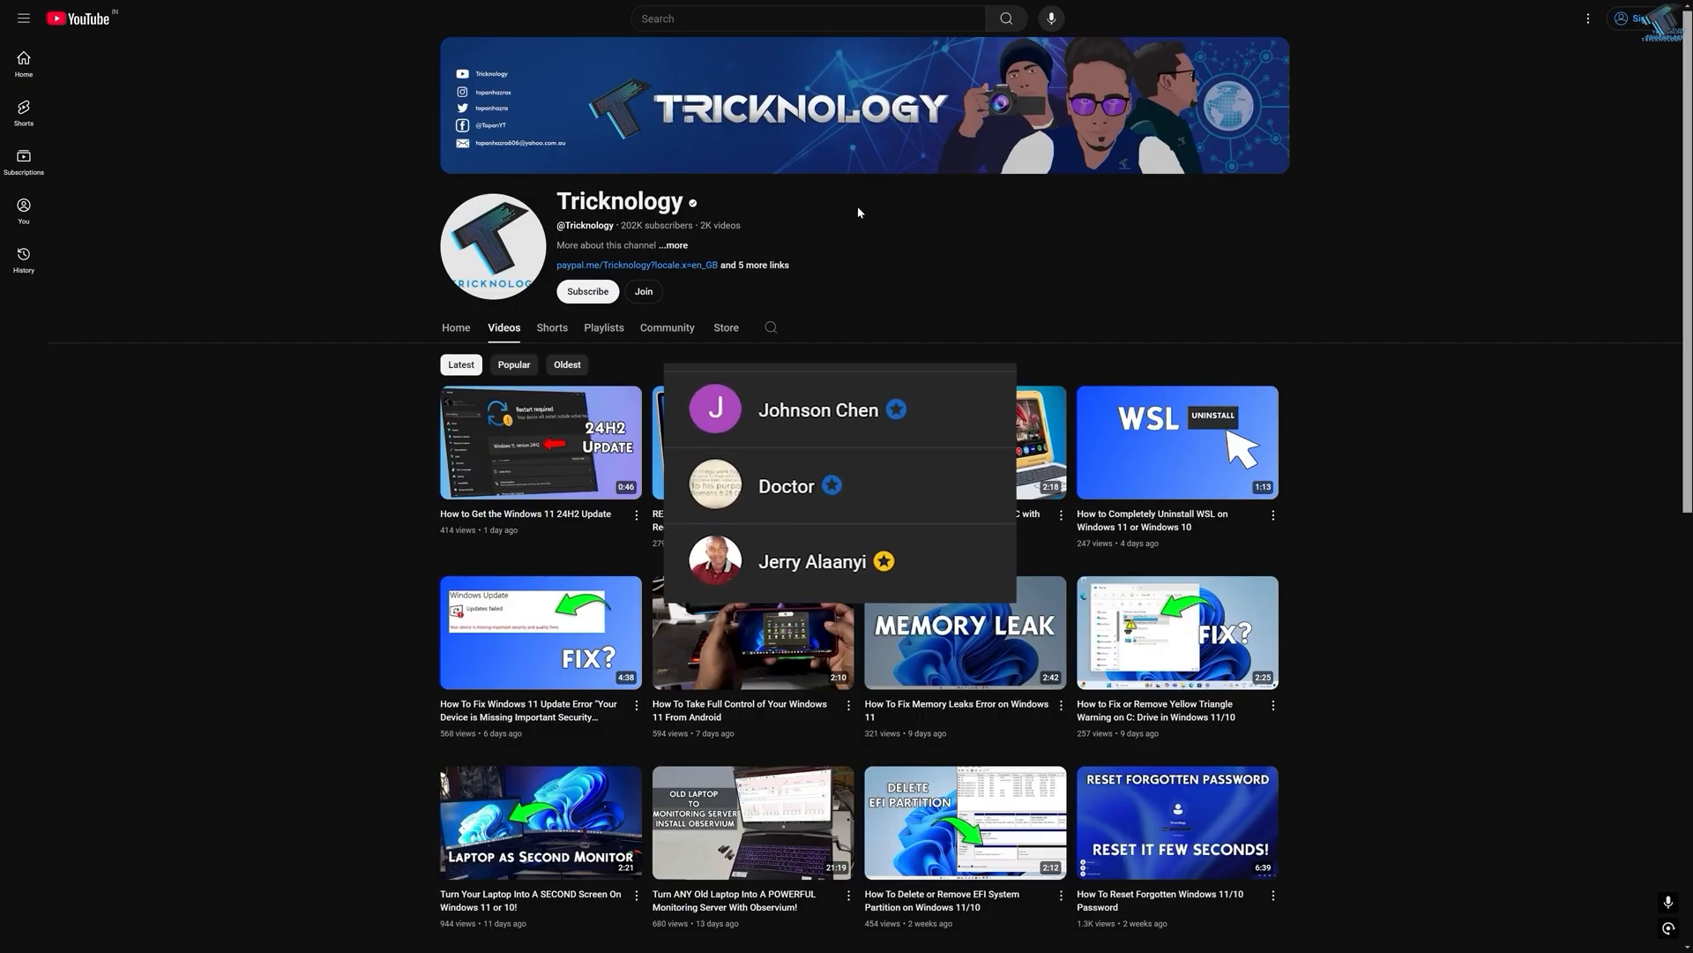
{"action": "scroll", "scroll_direction": "down", "scroll_amount": 3}
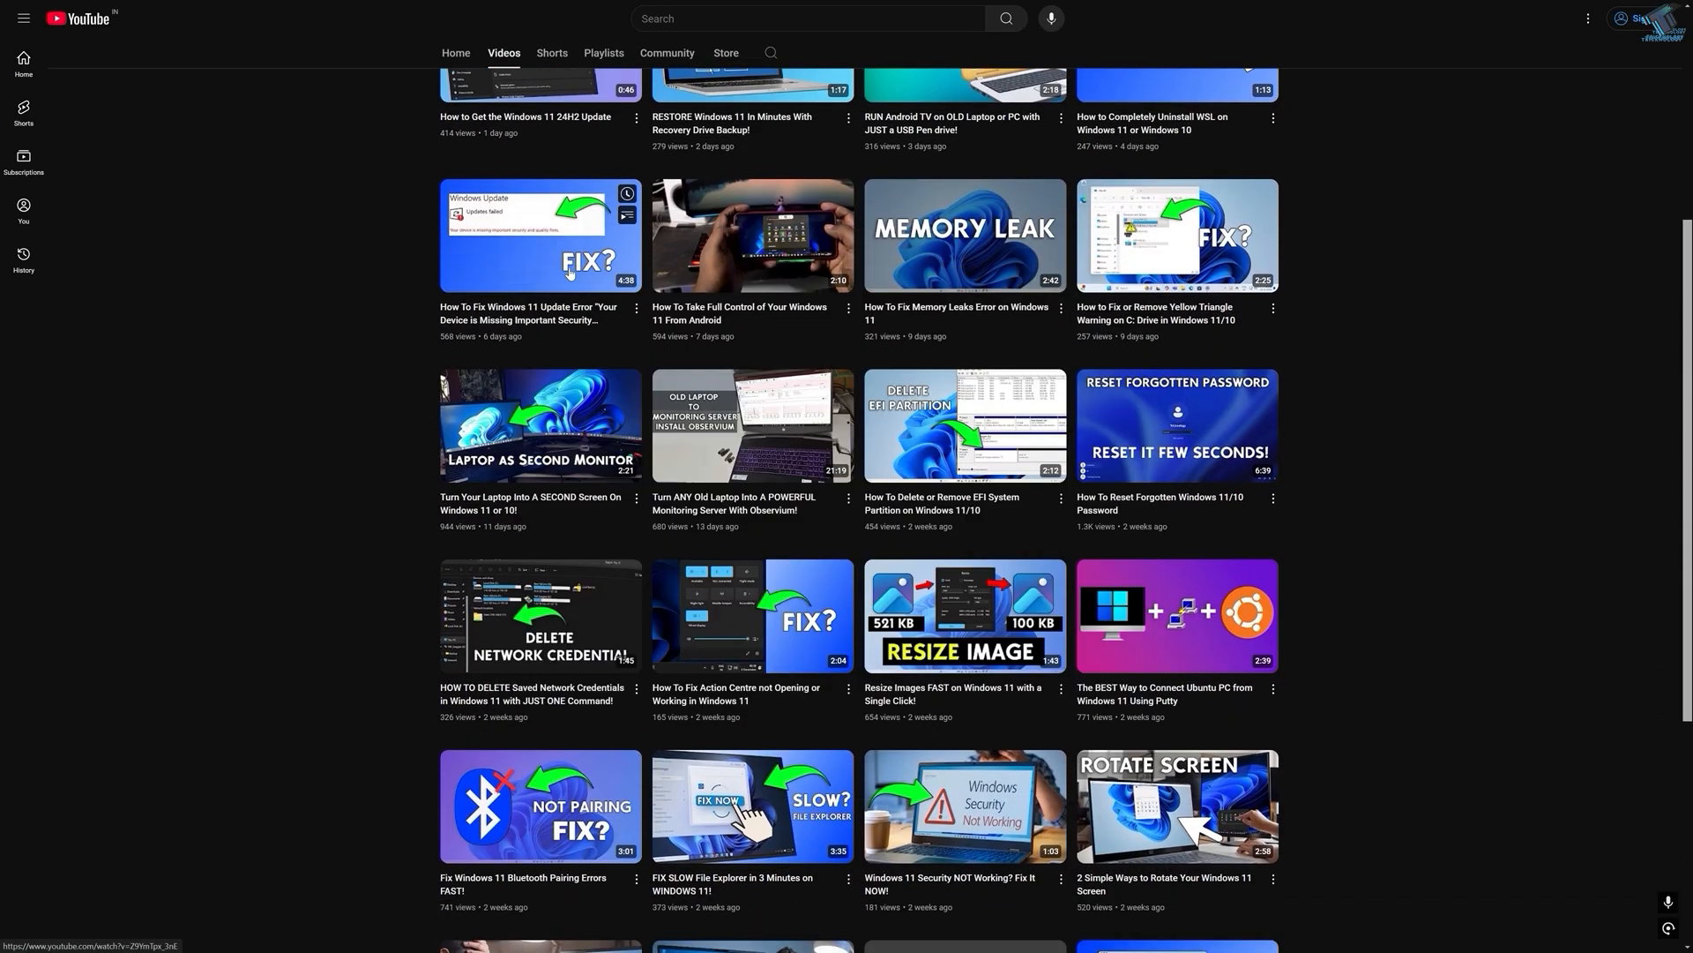
{"action": "scroll", "scroll_direction": "down", "scroll_amount": 3}
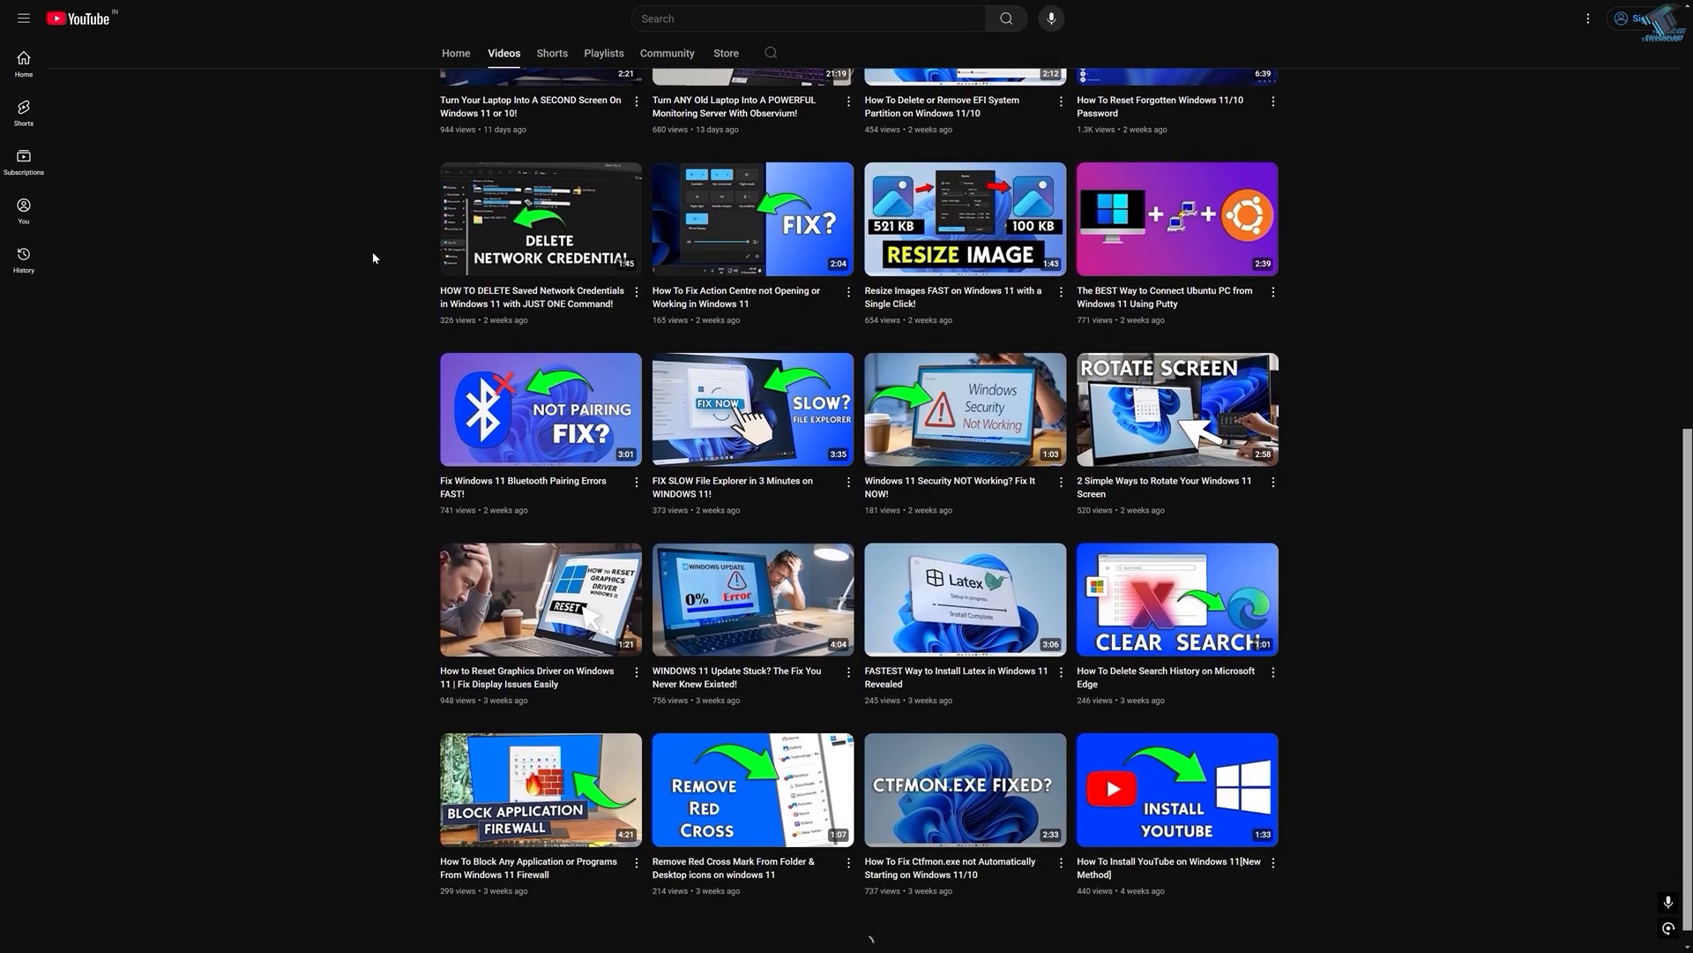
{"action": "scroll", "scroll_direction": "down", "scroll_amount": 3}
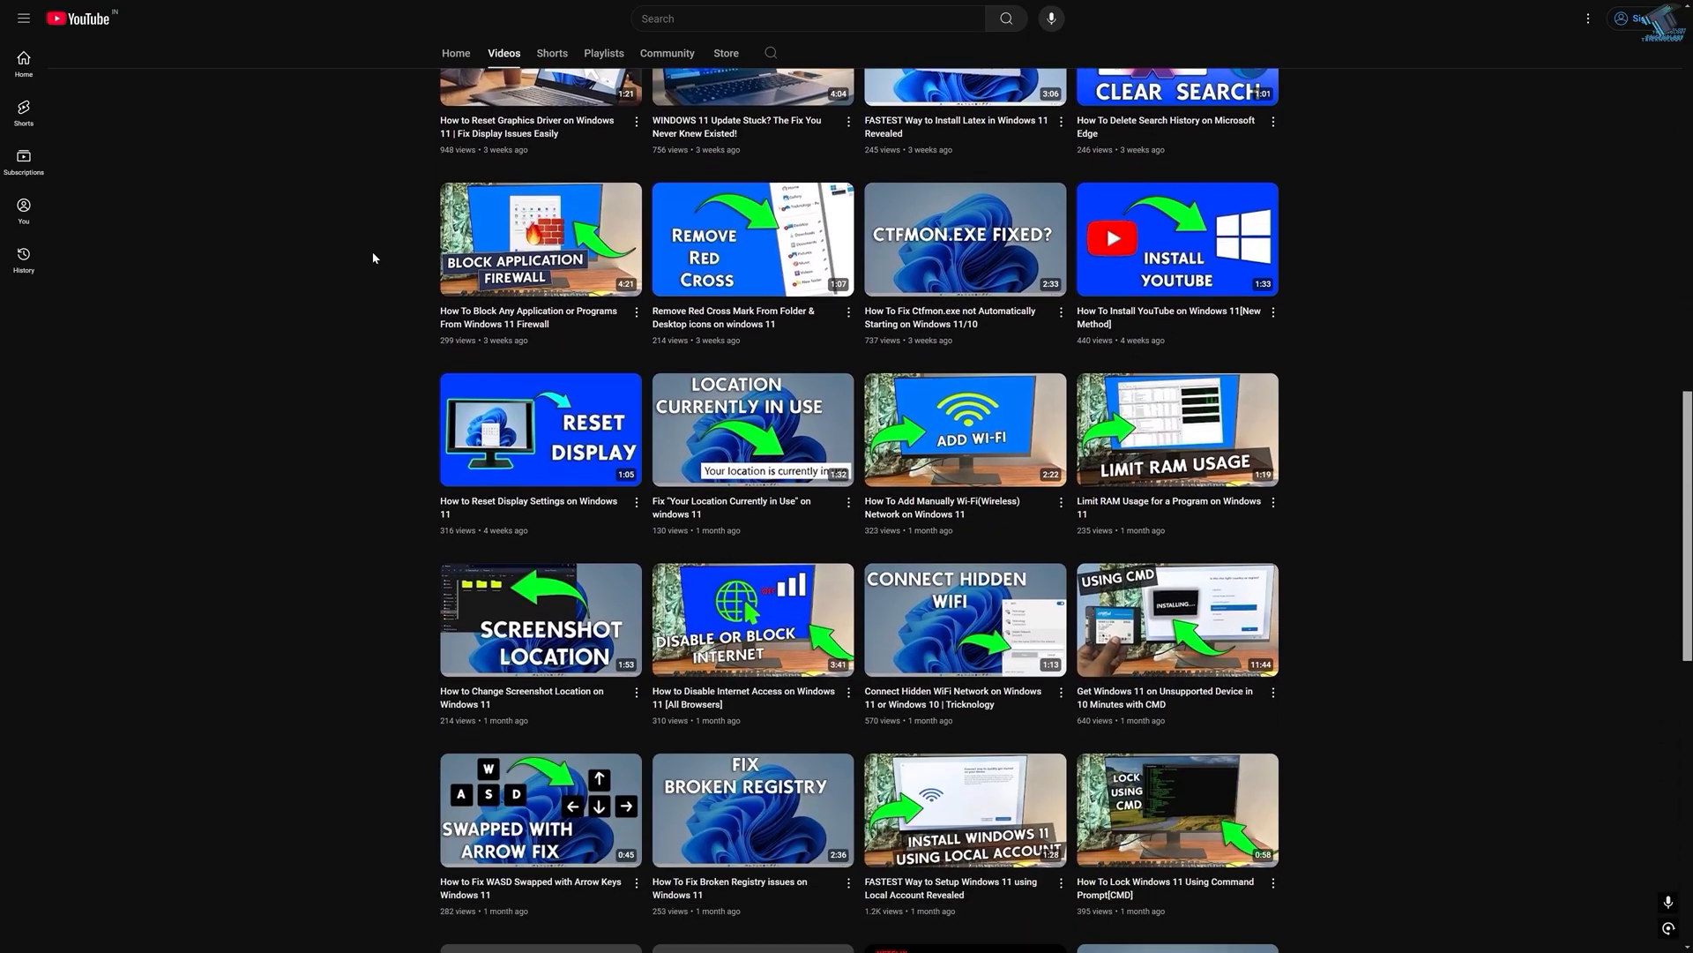
{"action": "scroll", "scroll_direction": "down", "scroll_amount": 3}
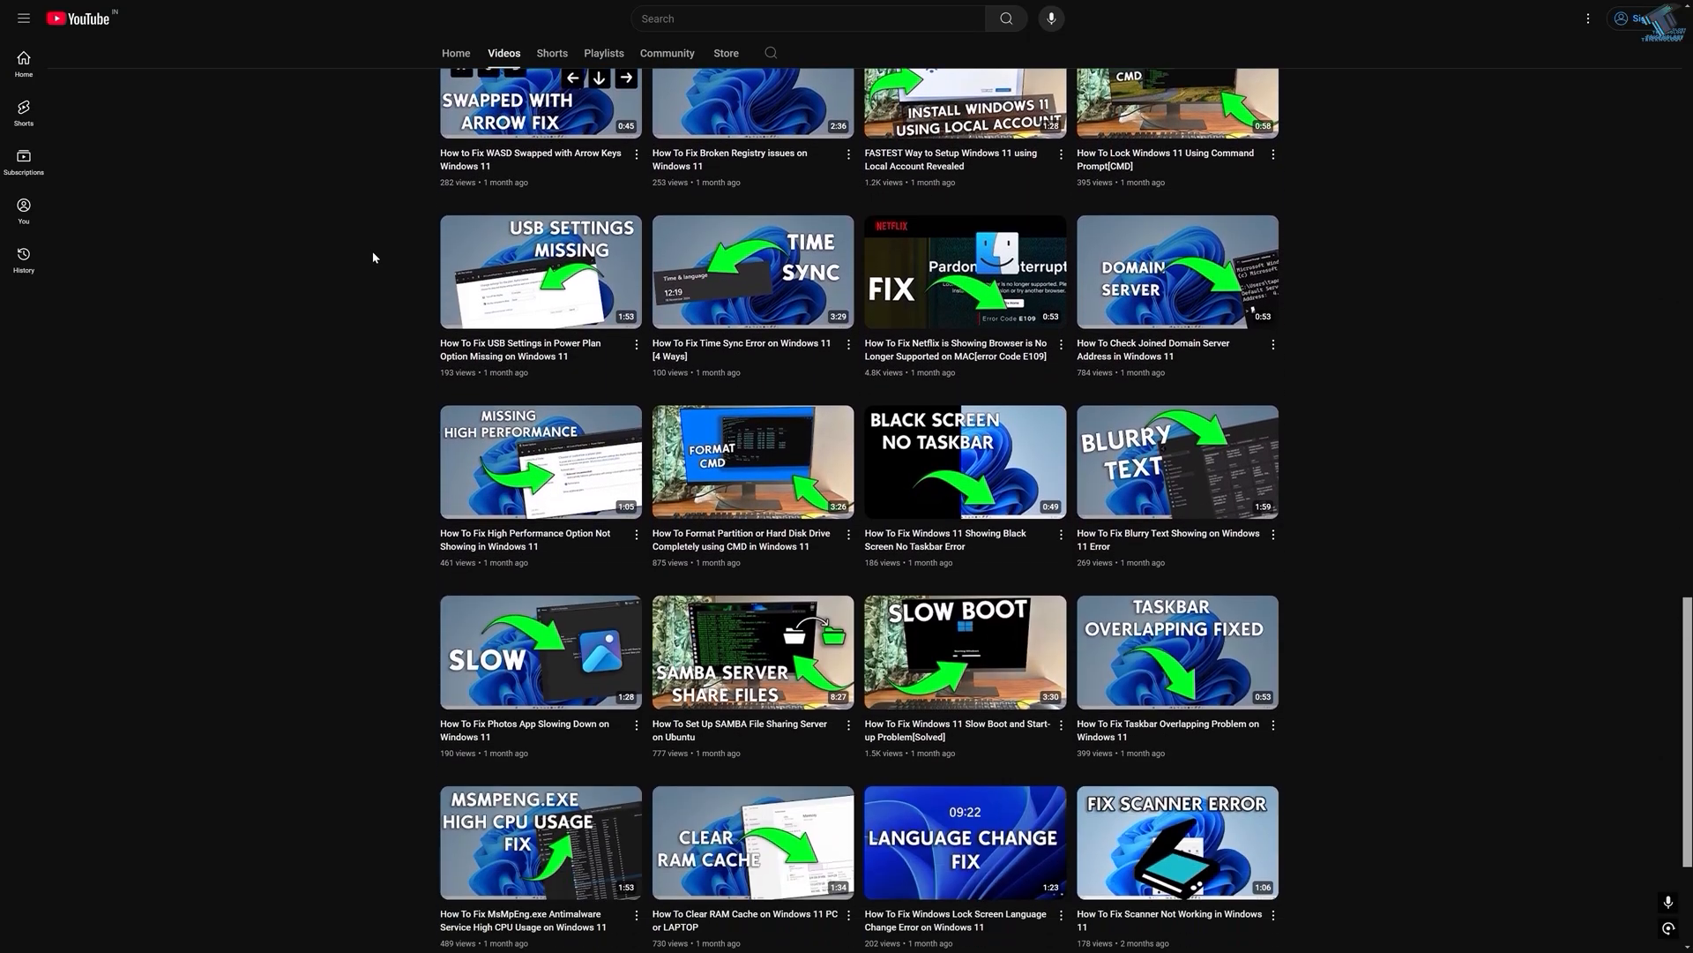
{"action": "scroll", "scroll_direction": "down", "scroll_amount": 3}
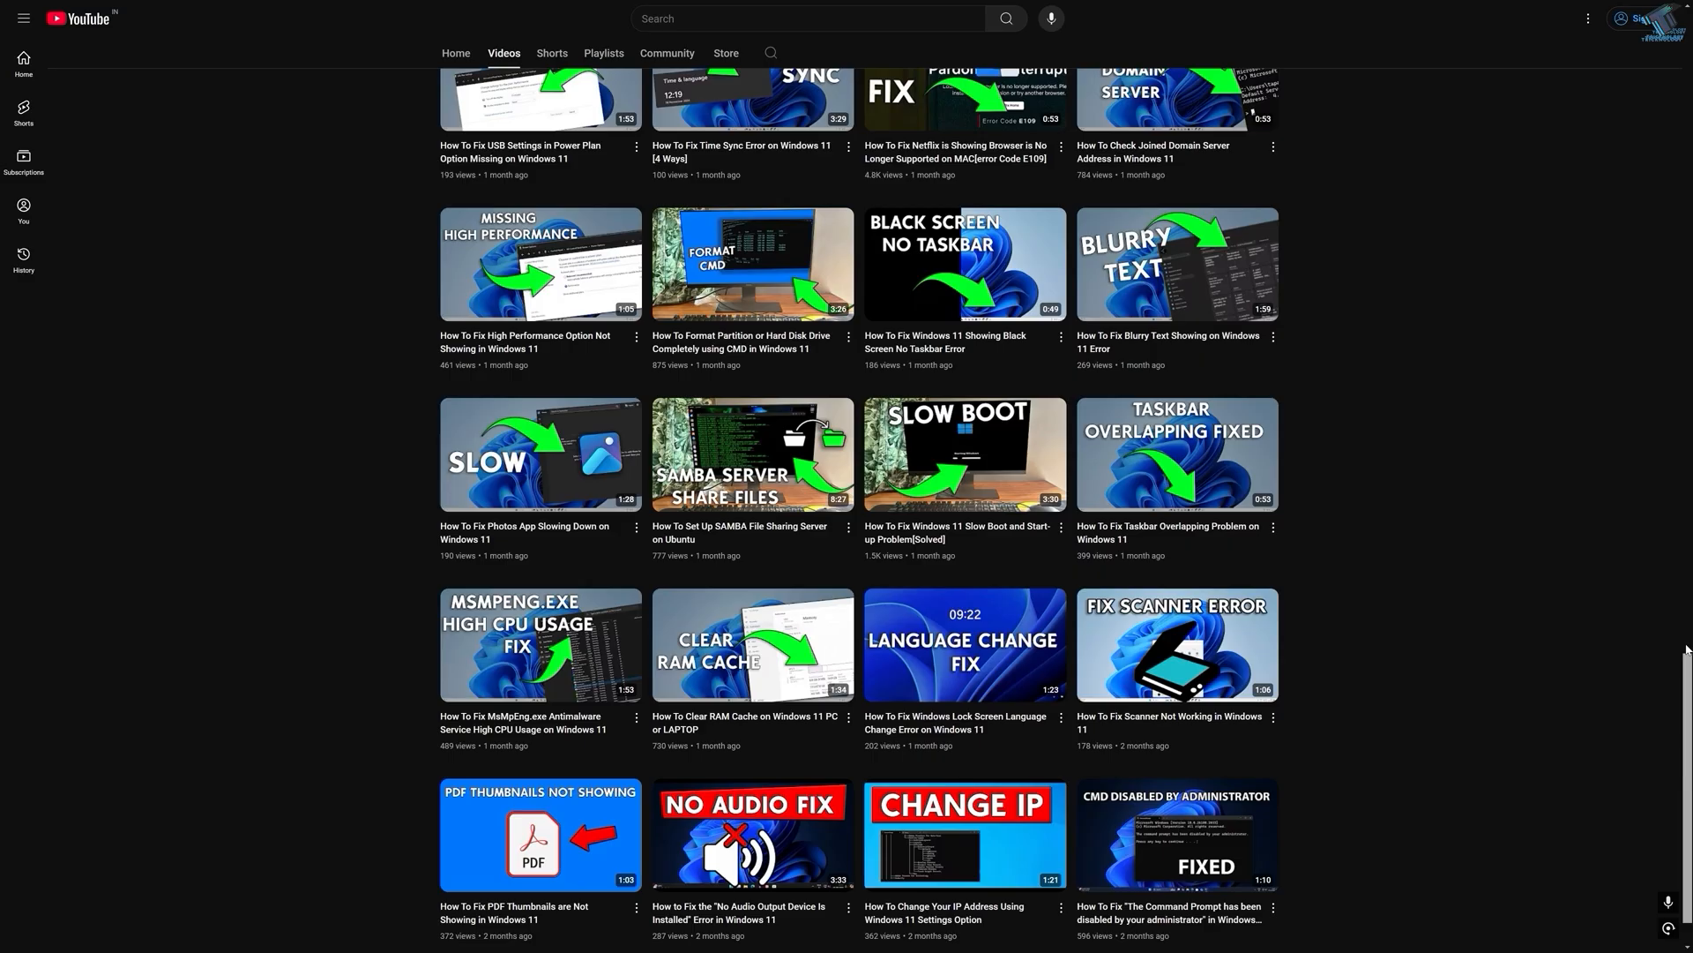